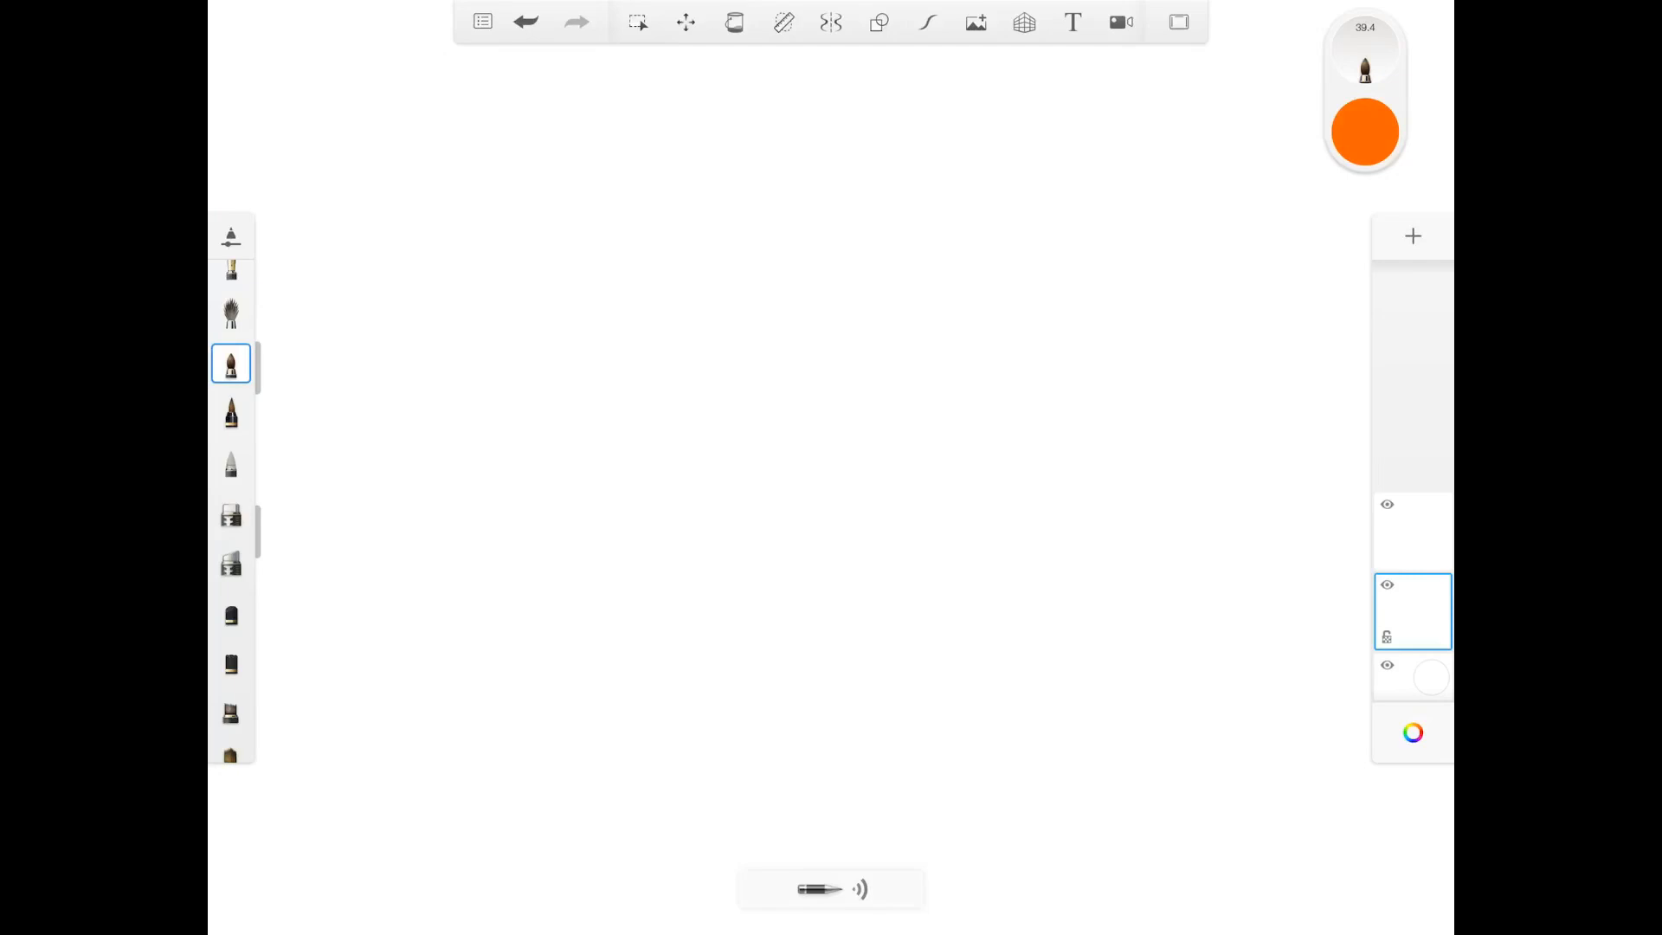
Bring up the Color editor on the current orange brush colour.
{"action": "left_click_drag", "start_coordinate": [1365, 93], "coordinate": [504, 180]}
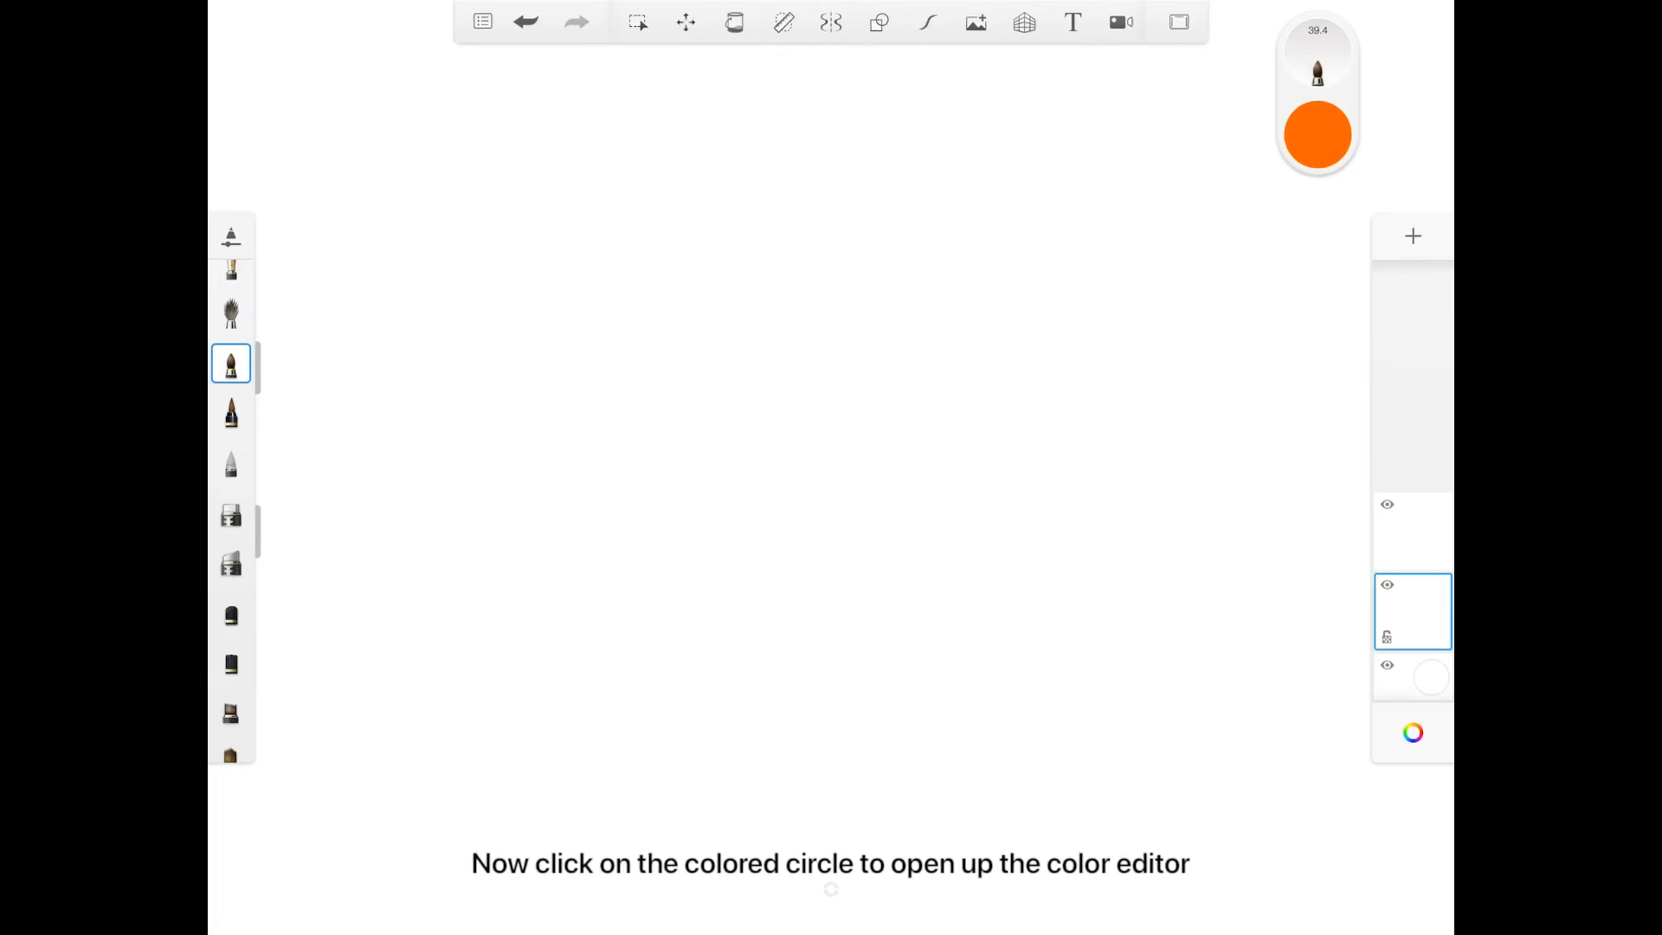
{"action": "left_click", "coordinate": [1315, 135]}
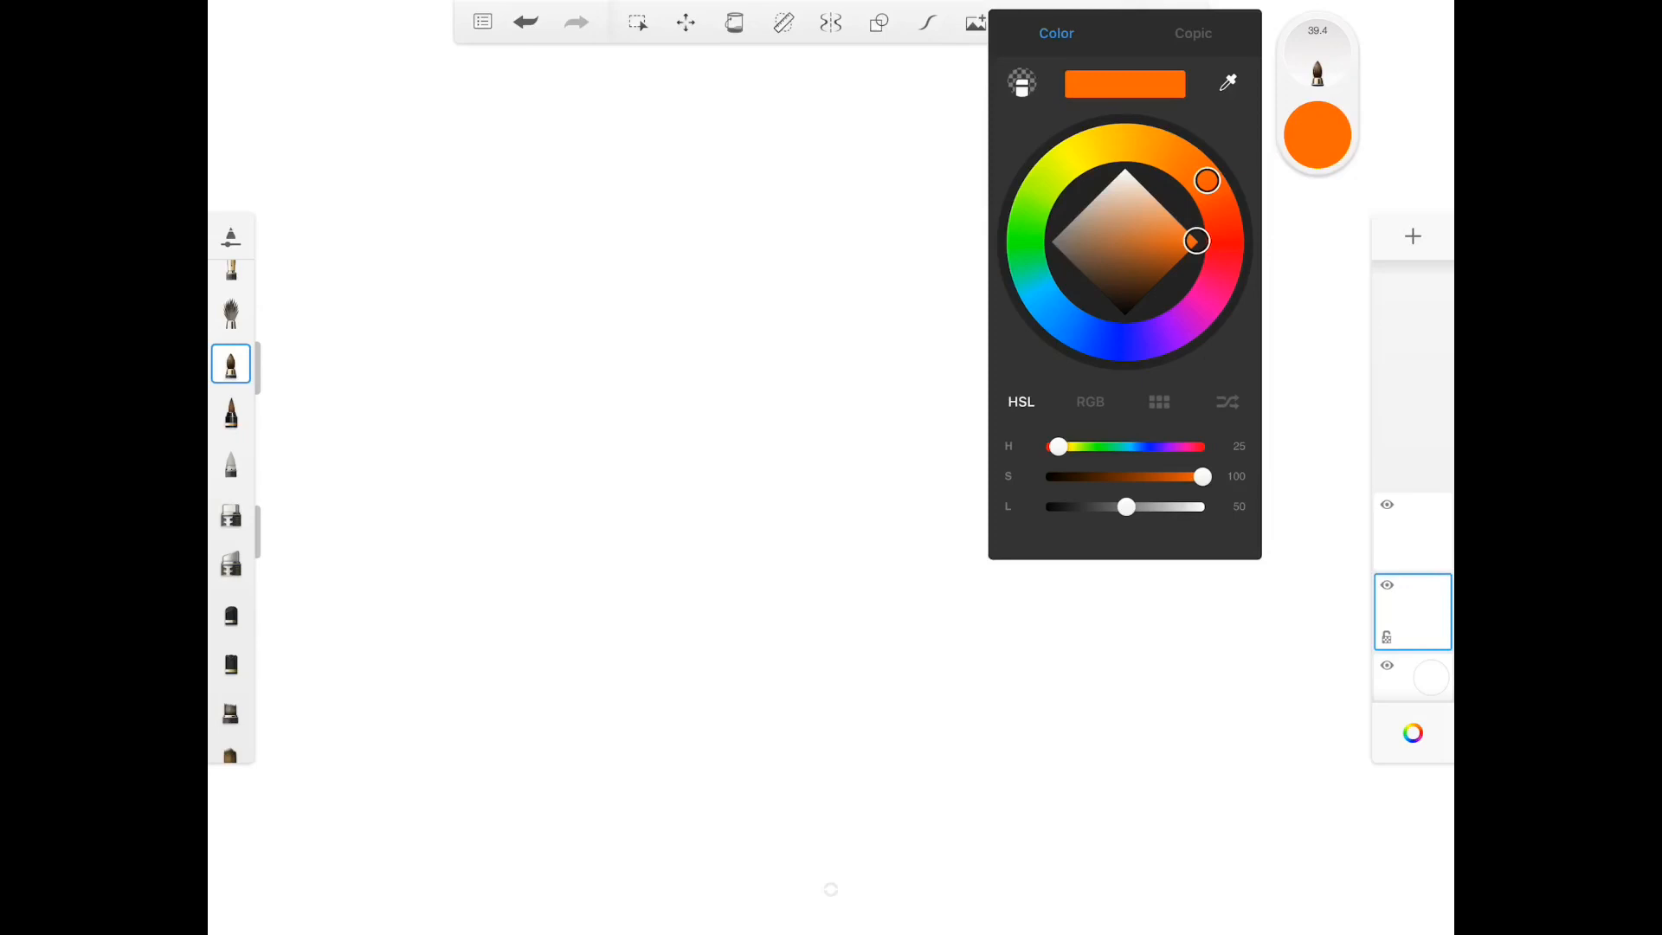
Shift the hue toward red and darken the orange almost to black.
{"action": "left_click_drag", "start_coordinate": [1206, 180], "coordinate": [1223, 257]}
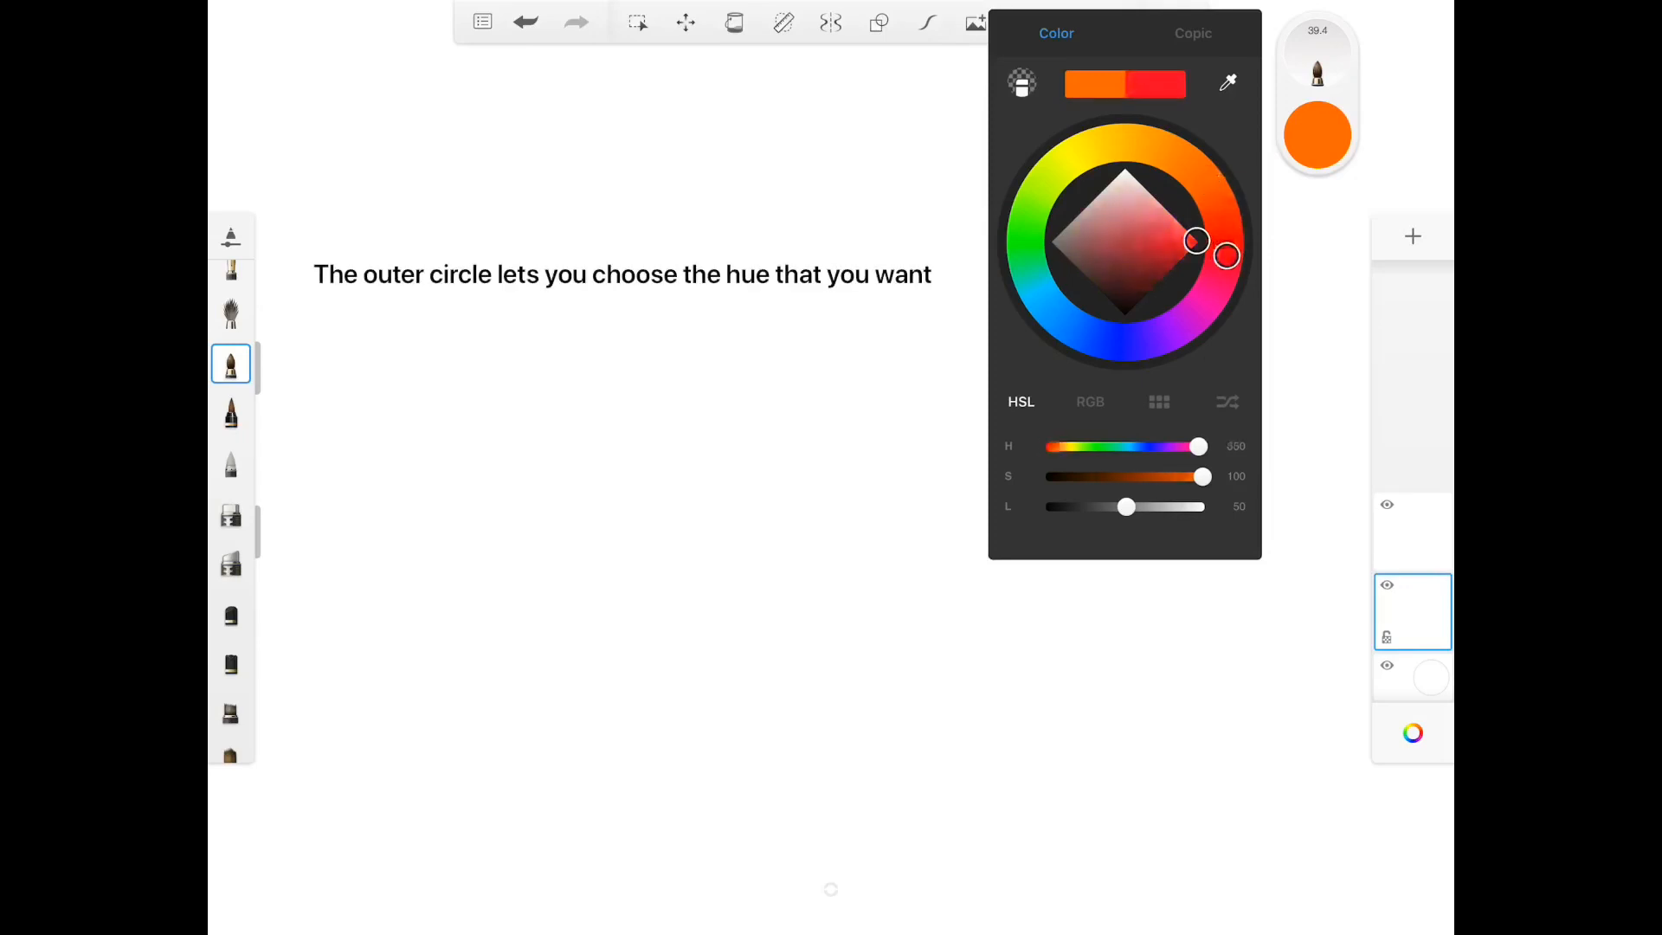
{"action": "left_click", "coordinate": [1068, 157]}
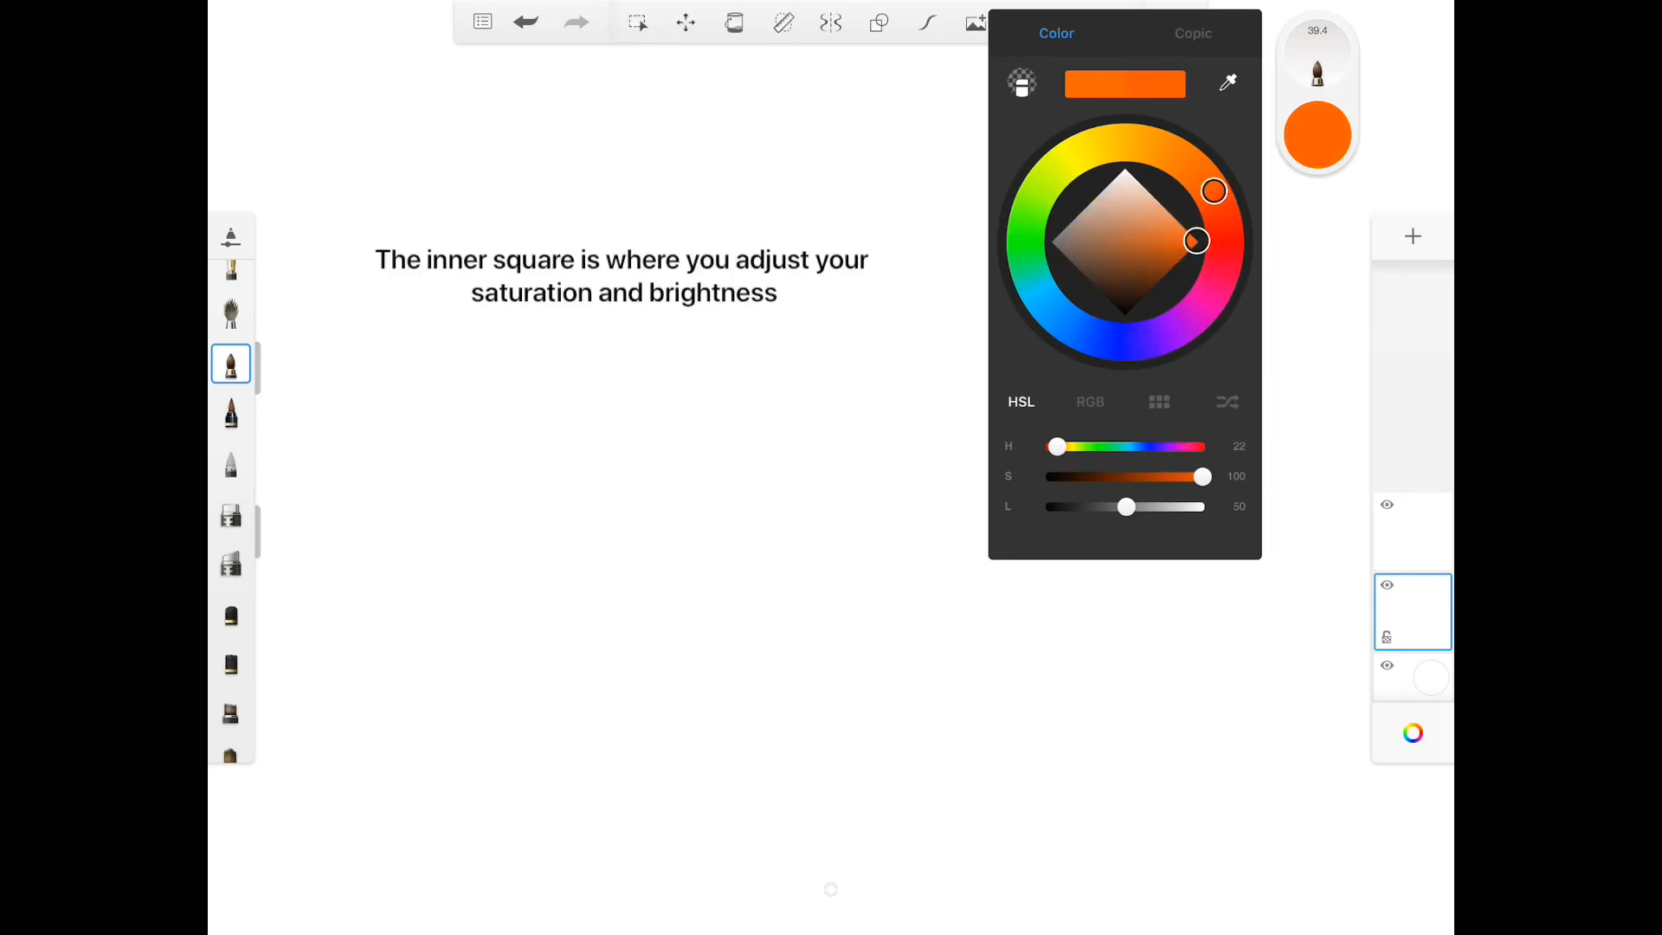
{"action": "left_click_drag", "start_coordinate": [1193, 240], "coordinate": [1173, 260]}
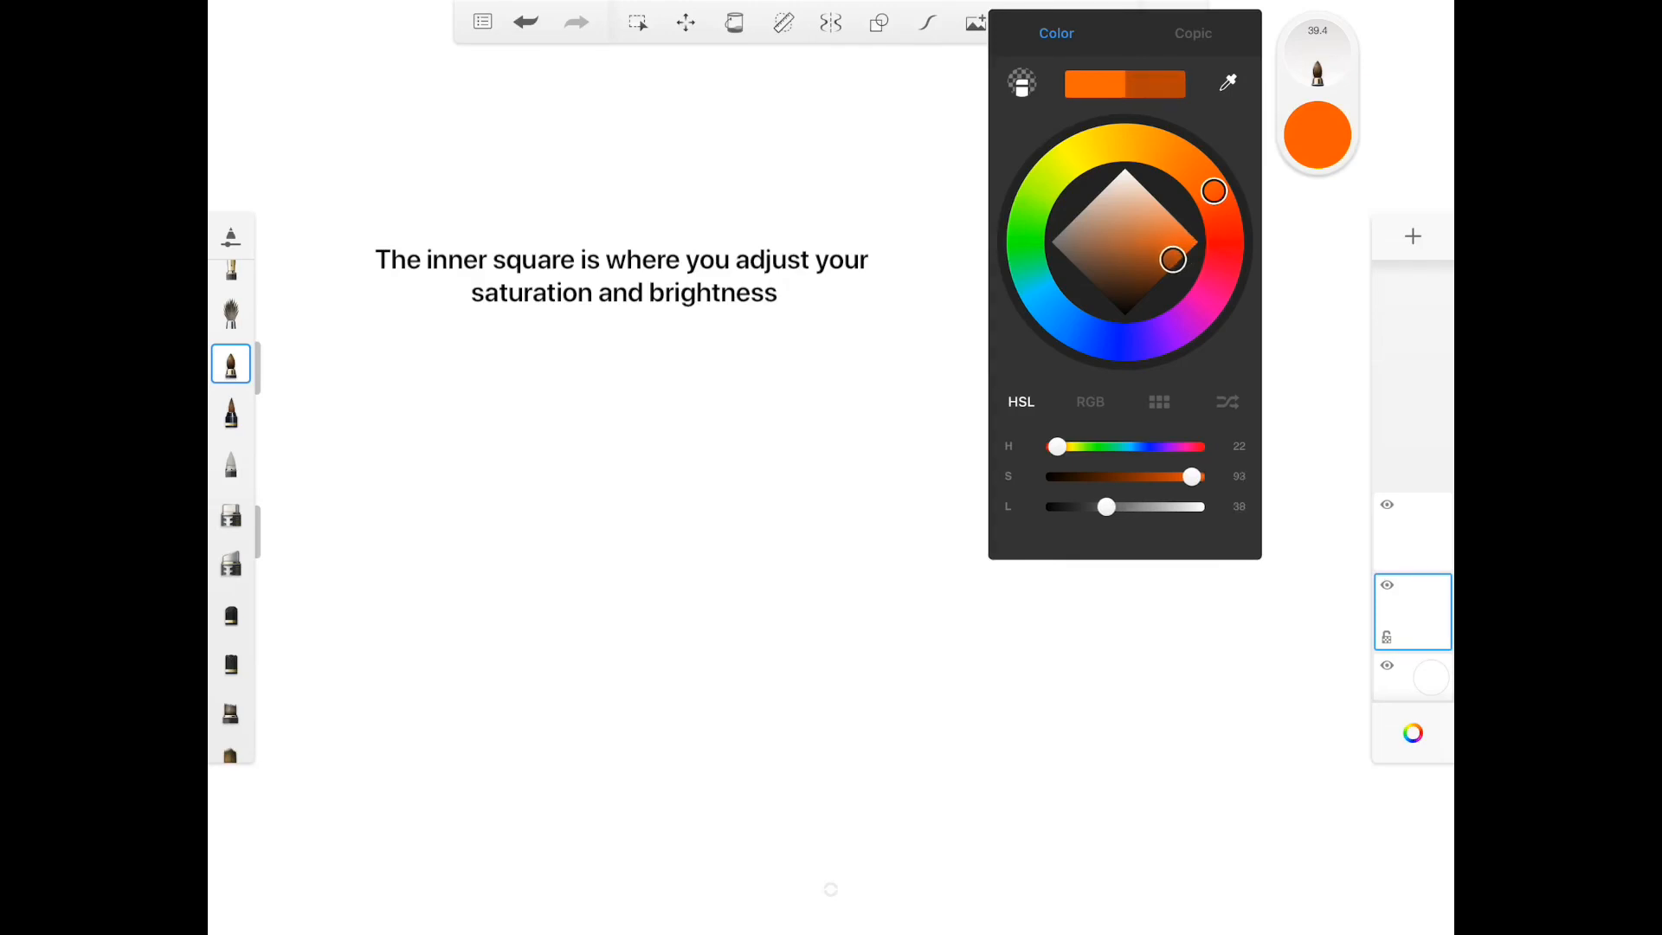
{"action": "left_click_drag", "start_coordinate": [1170, 260], "coordinate": [1122, 189]}
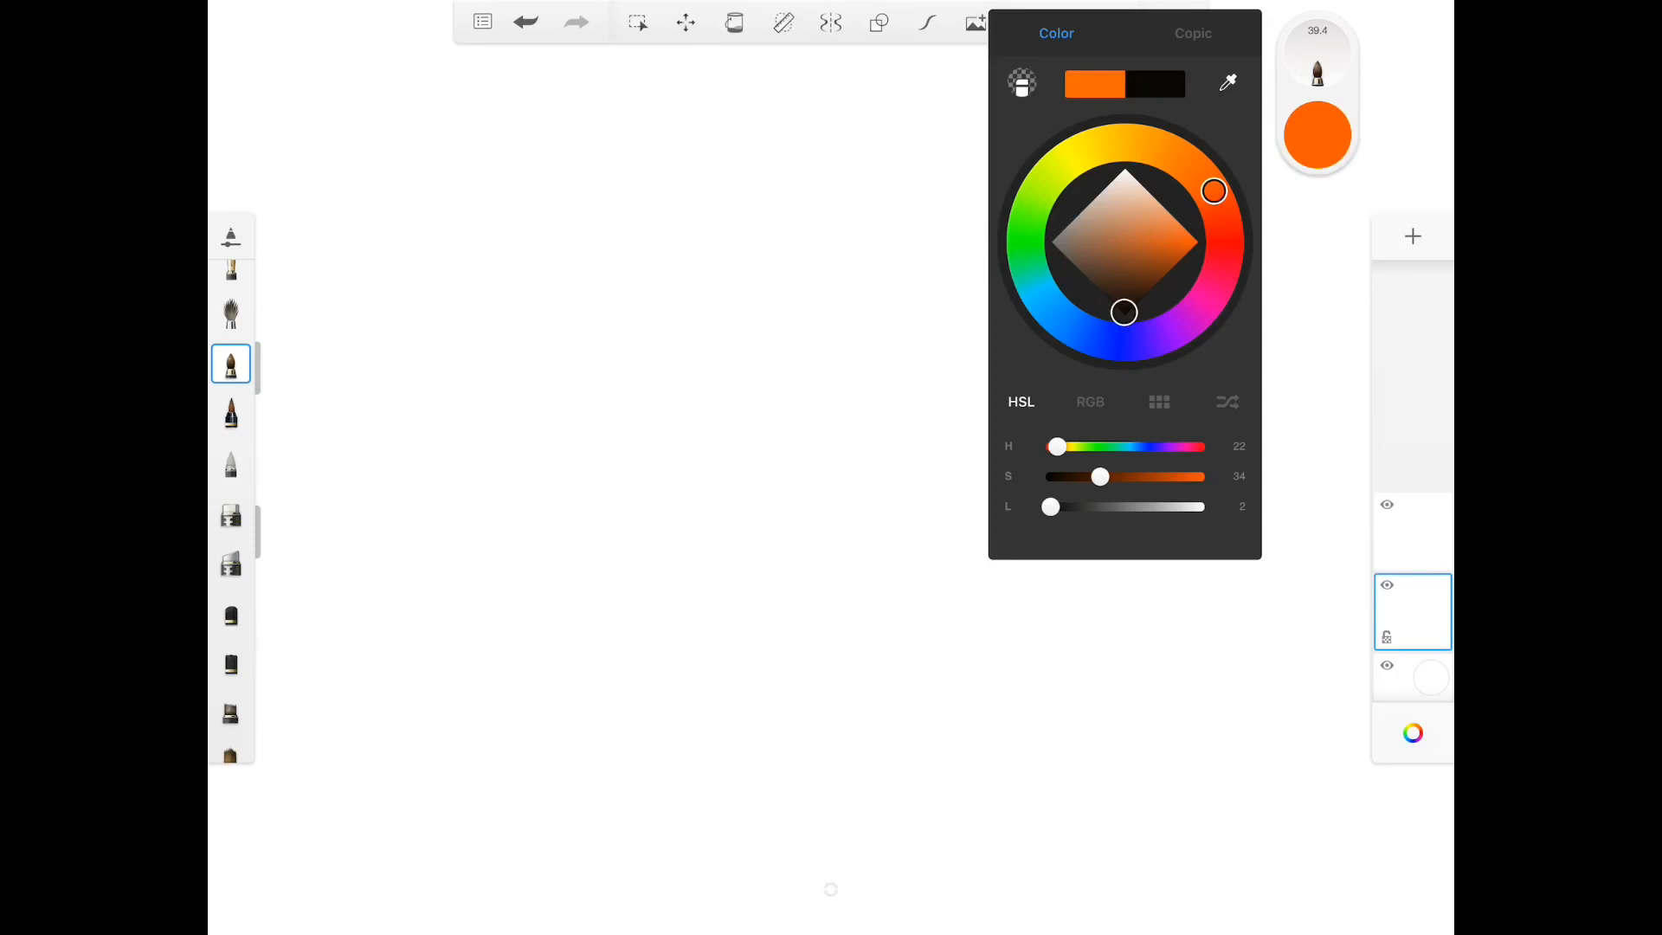
Try yellow and muted greyish tones, finishing on a deep dark orange (H 22, S 100, L 21).
{"action": "left_click_drag", "start_coordinate": [1124, 312], "coordinate": [1196, 243]}
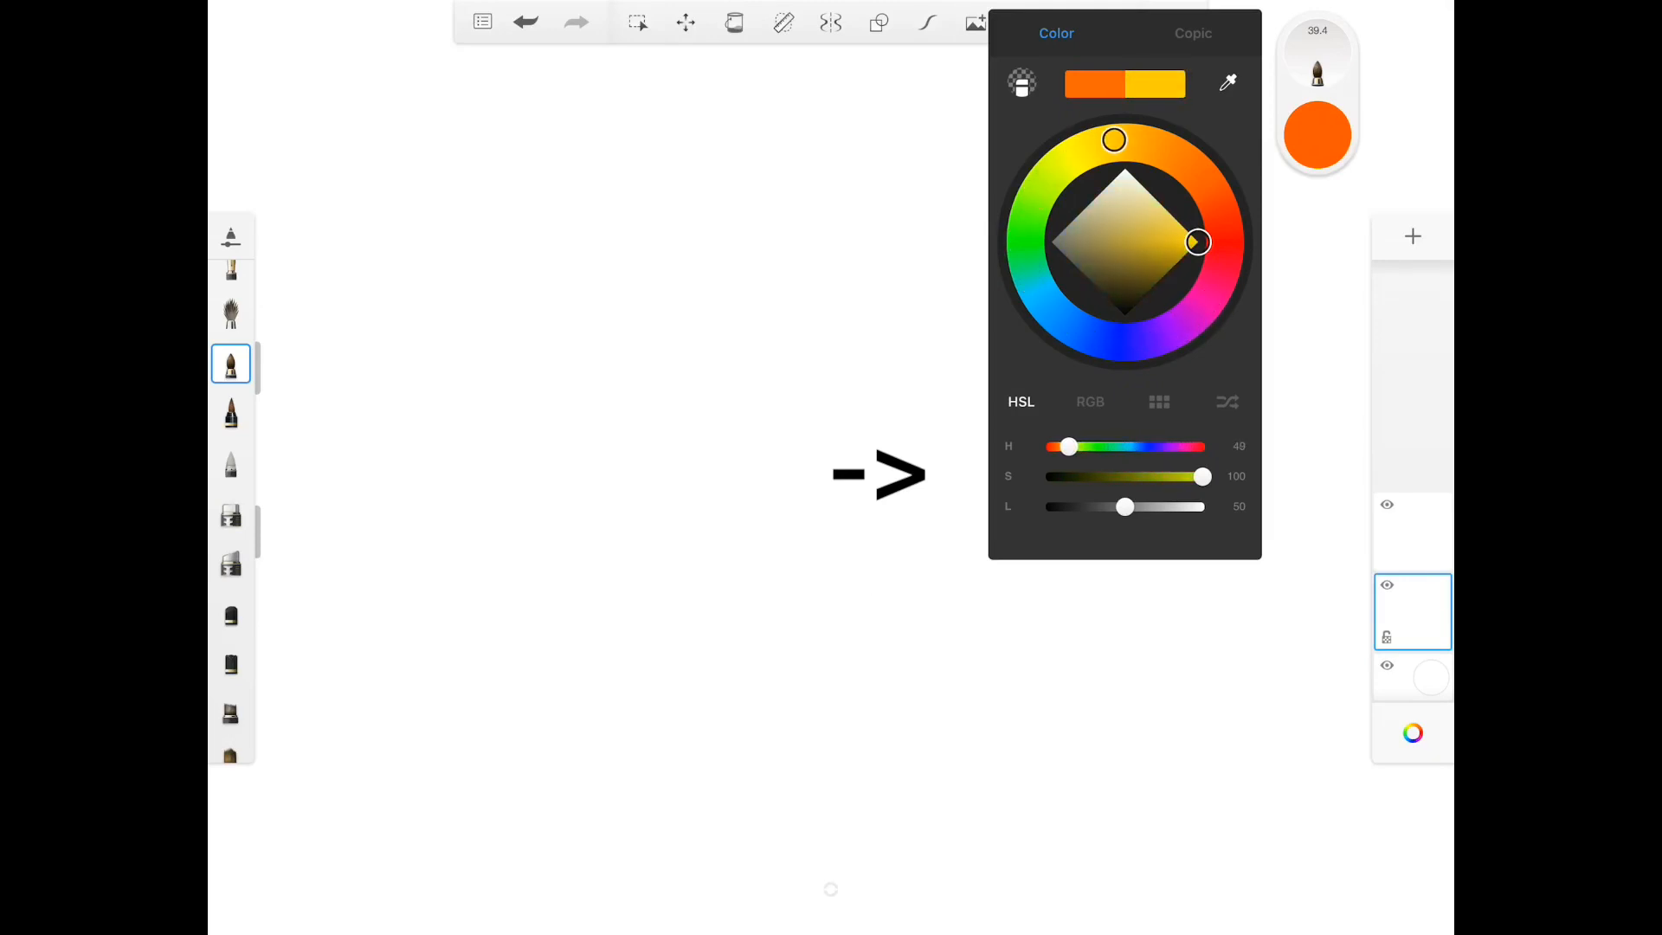
{"action": "left_click_drag", "start_coordinate": [1113, 138], "coordinate": [1215, 190]}
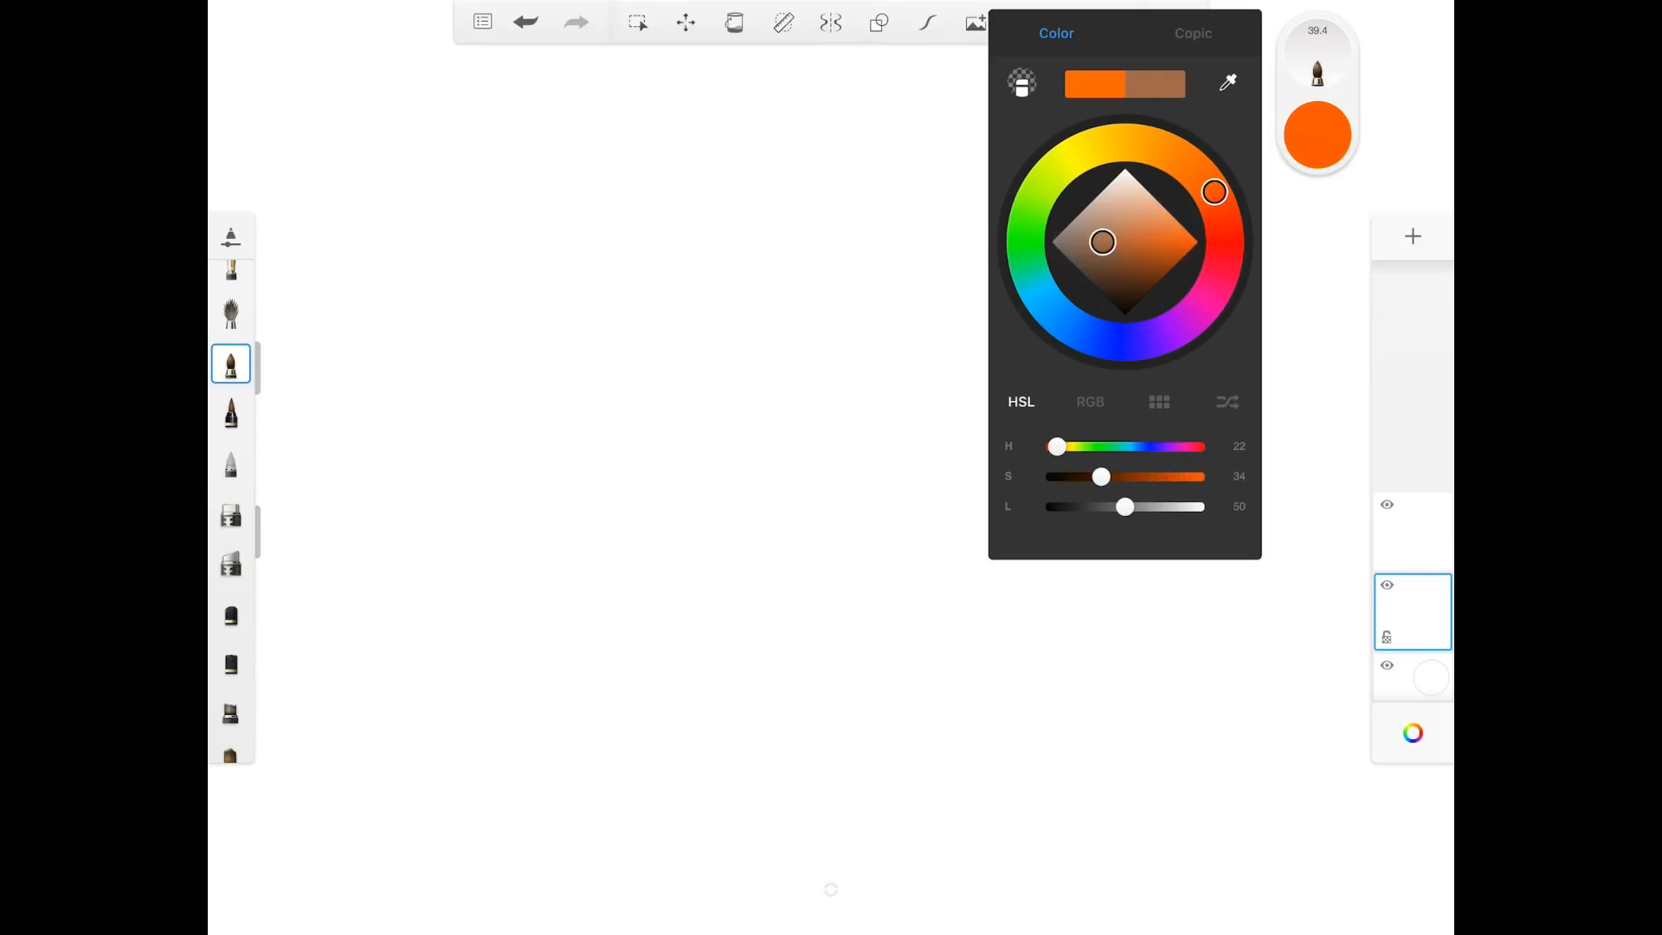
{"action": "left_click_drag", "start_coordinate": [1100, 243], "coordinate": [1196, 242]}
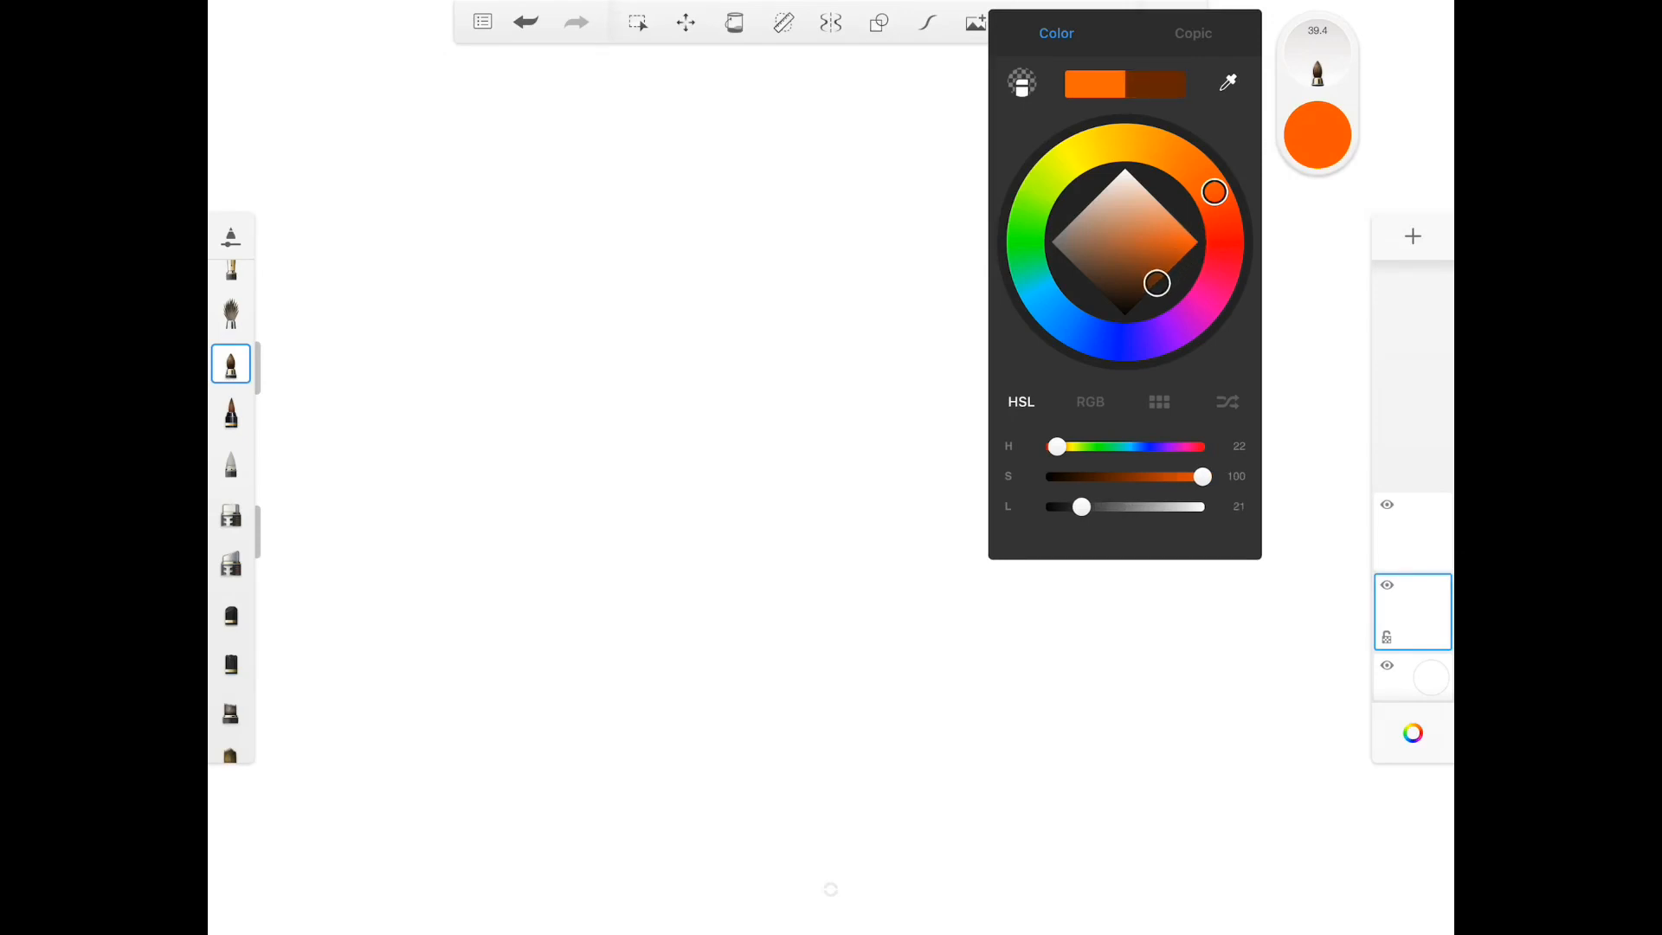
{"action": "left_click_drag", "start_coordinate": [1081, 506], "coordinate": [1089, 506]}
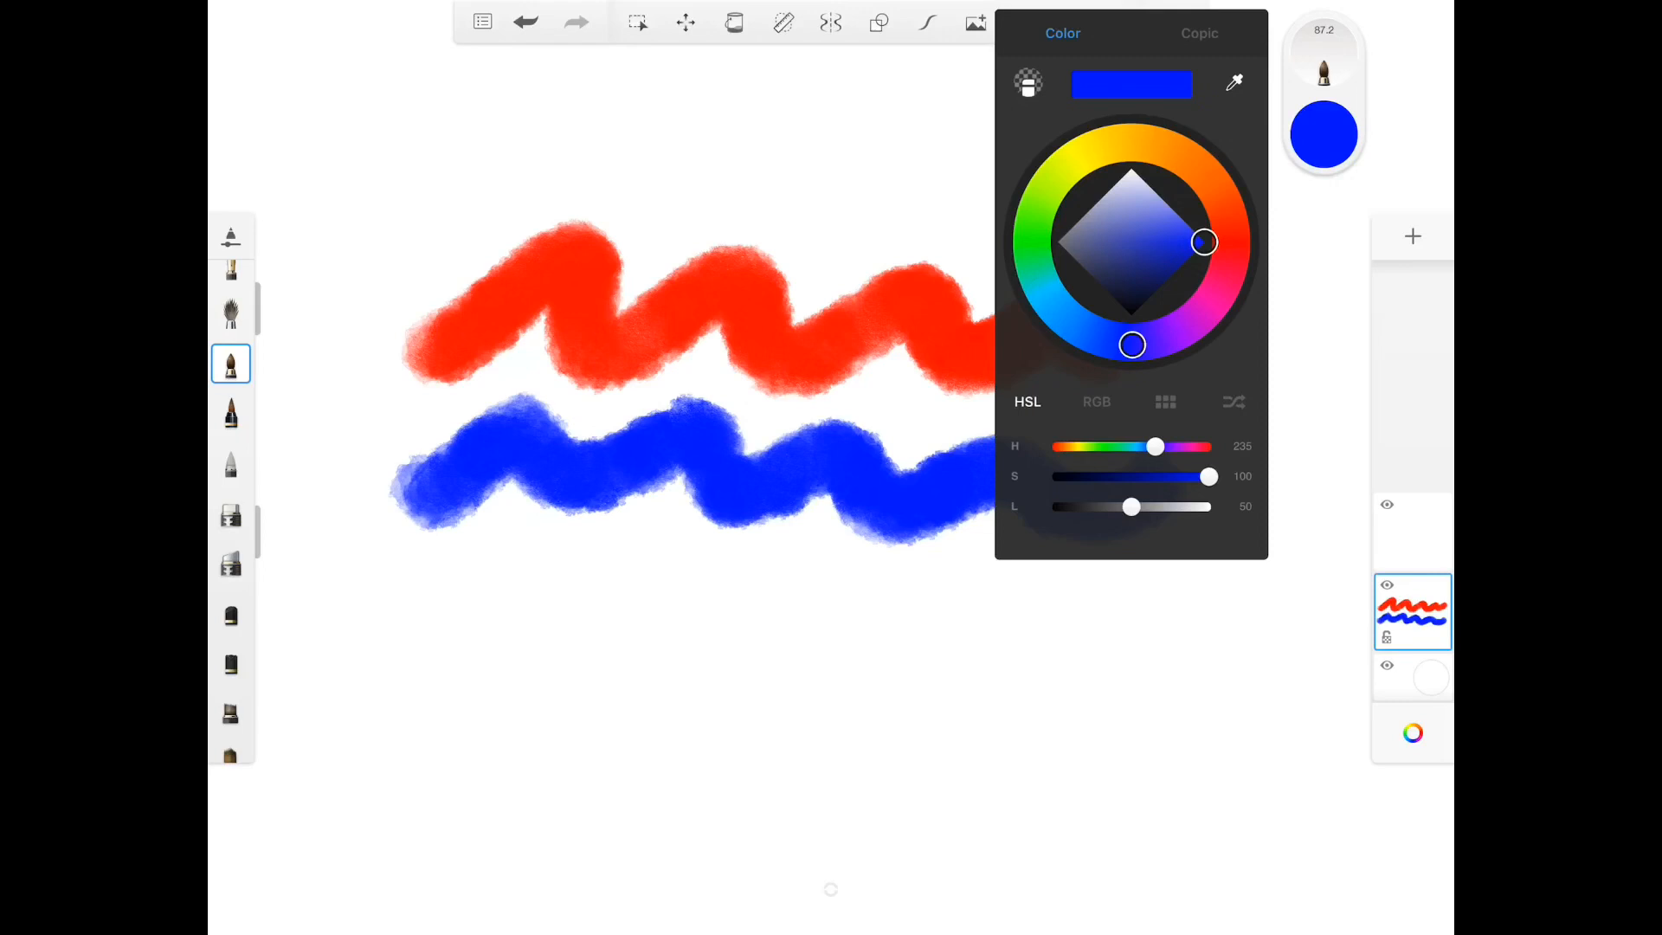
Paint a red wavy stroke, then a blue wavy stroke below it.
{"action": "left_click_drag", "start_coordinate": [1155, 444], "coordinate": [1104, 445]}
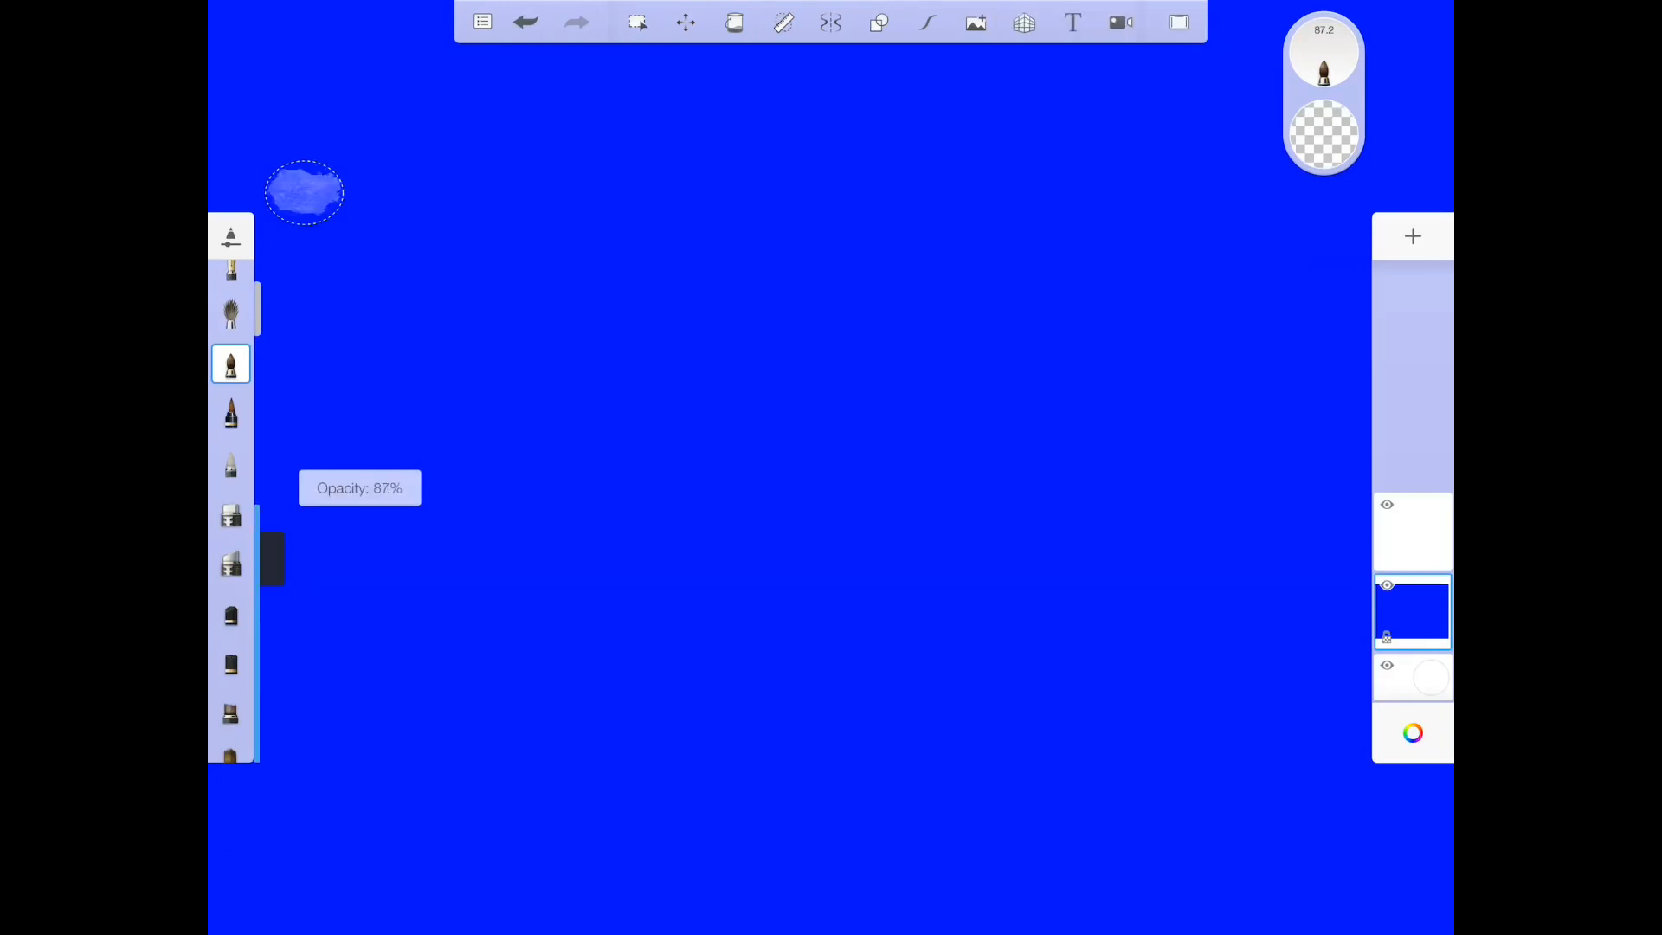
Set the brush opacity to 87% while flooding the layer with blue.
{"action": "left_click_drag", "start_coordinate": [435, 319], "coordinate": [1160, 308]}
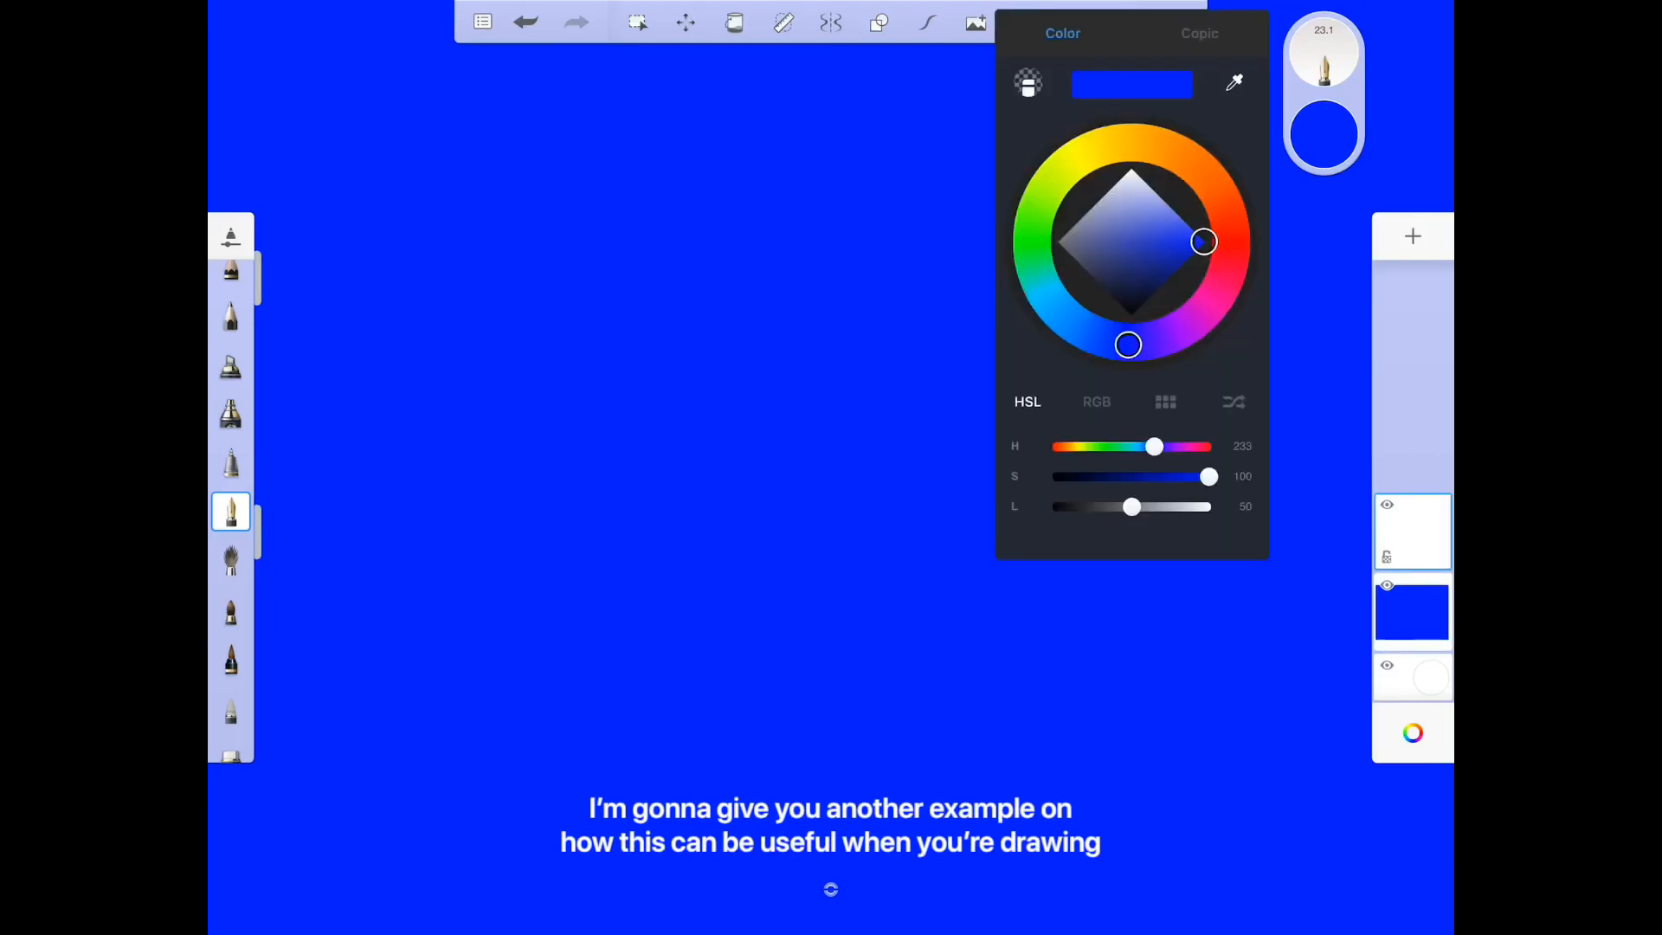
Erase a round fur ball from the black layer so the blue layer shows through.
{"action": "left_click_drag", "start_coordinate": [1129, 507], "coordinate": [1063, 507]}
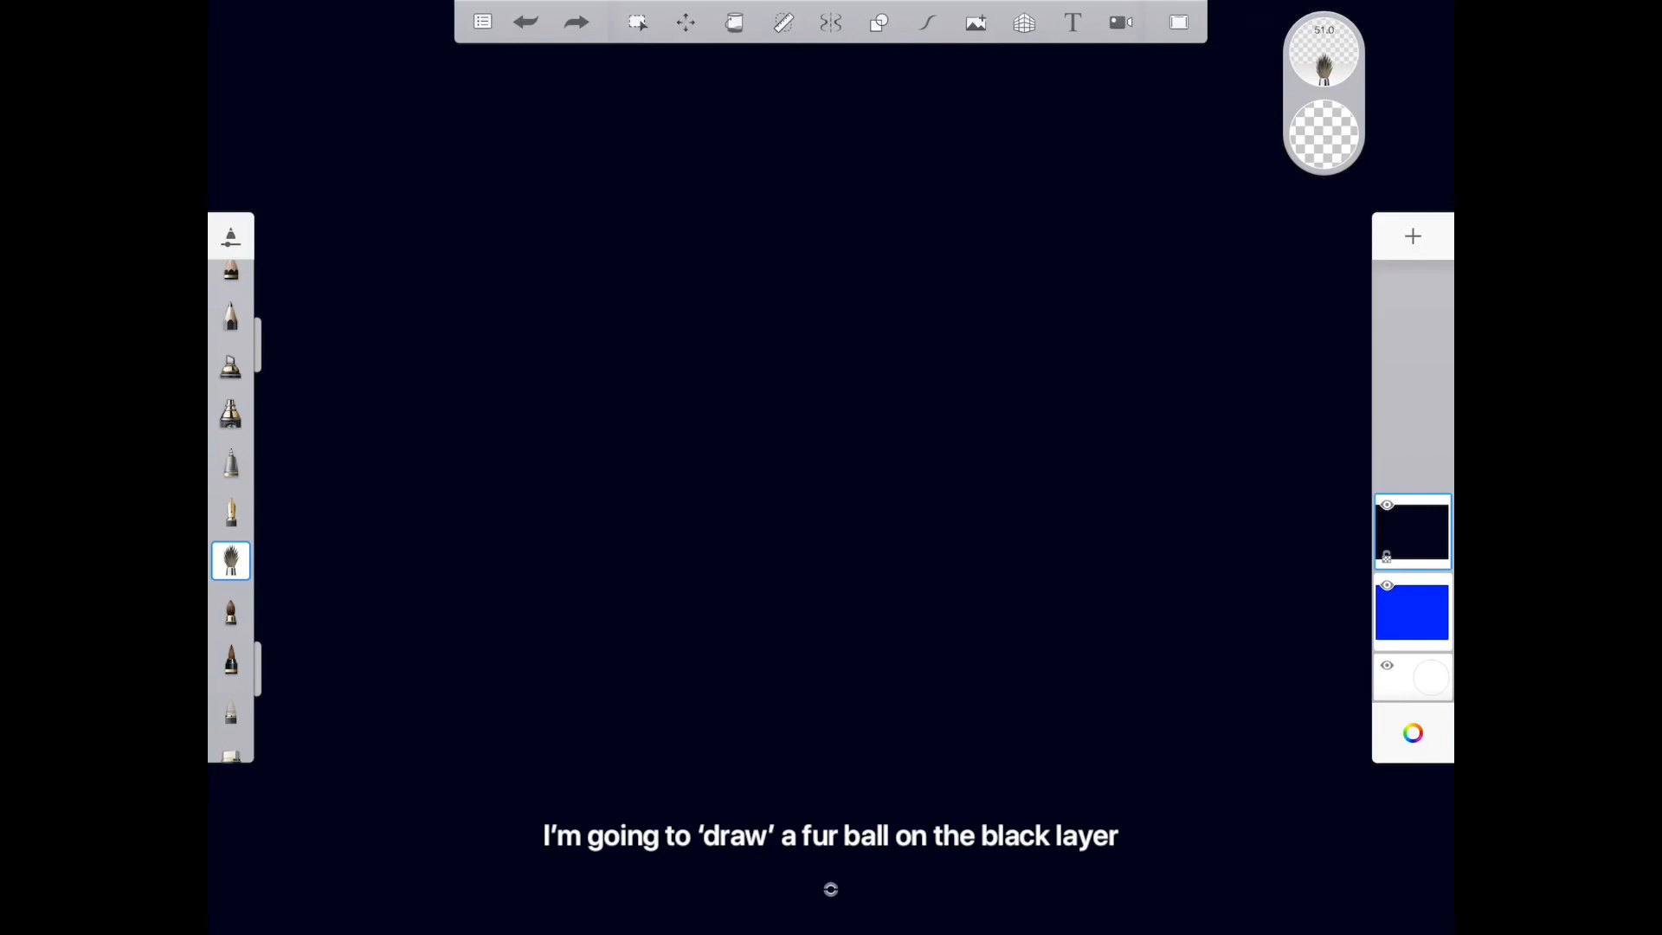
{"action": "left_click_drag", "start_coordinate": [592, 314], "coordinate": [578, 419]}
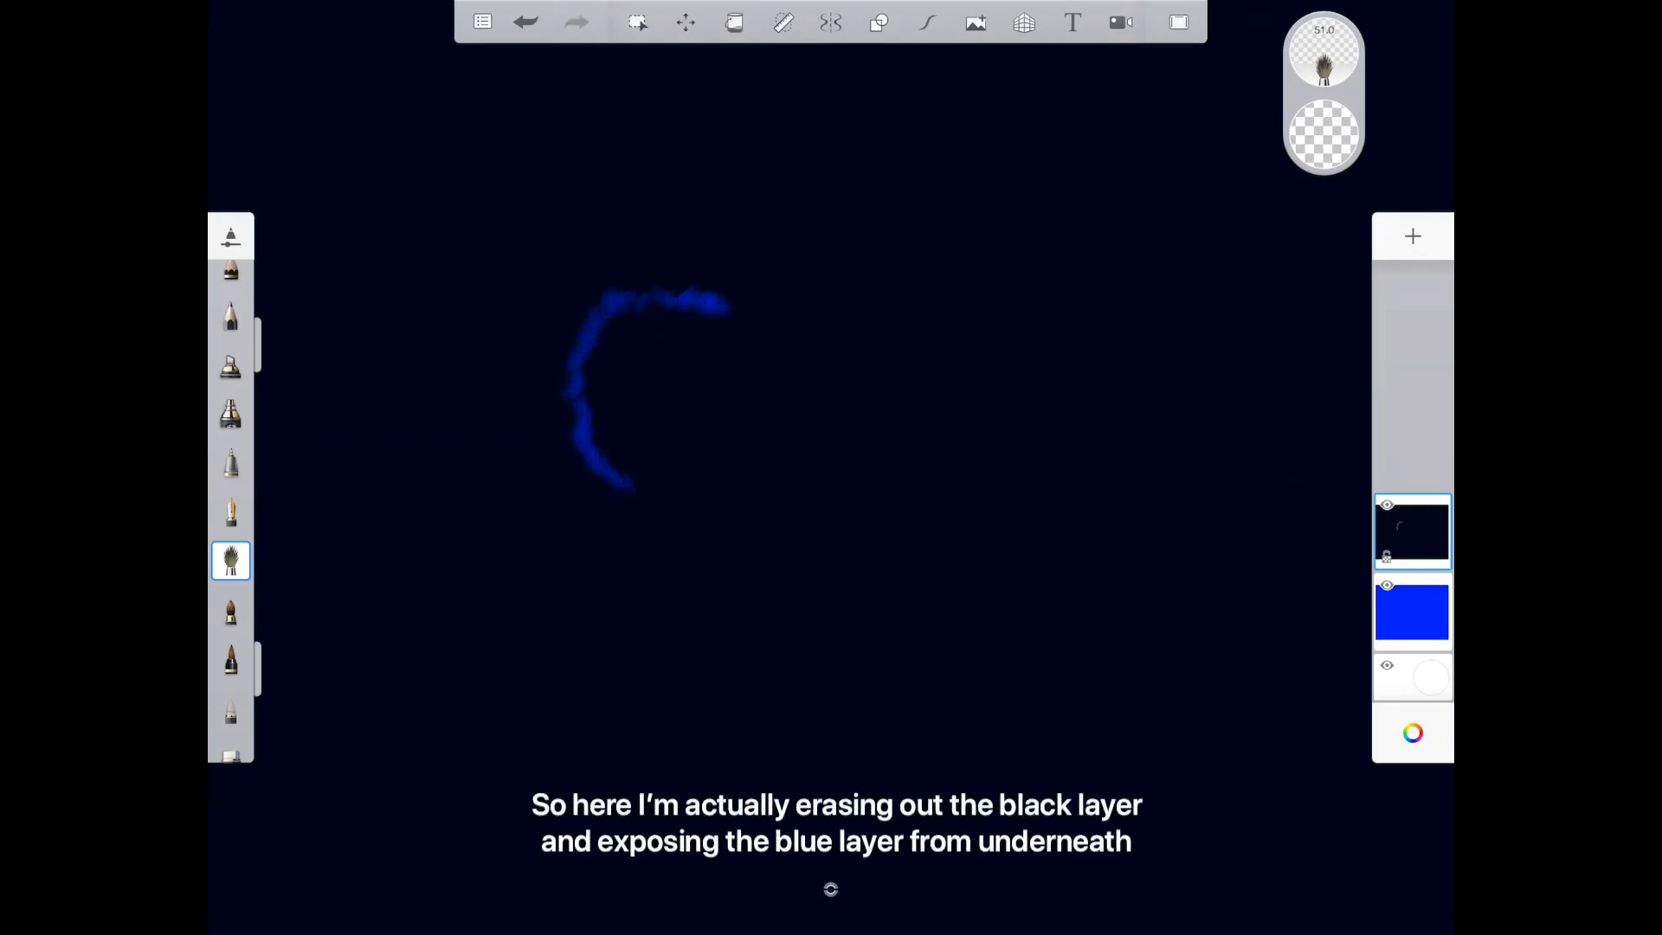
{"action": "left_click_drag", "start_coordinate": [720, 308], "coordinate": [658, 488]}
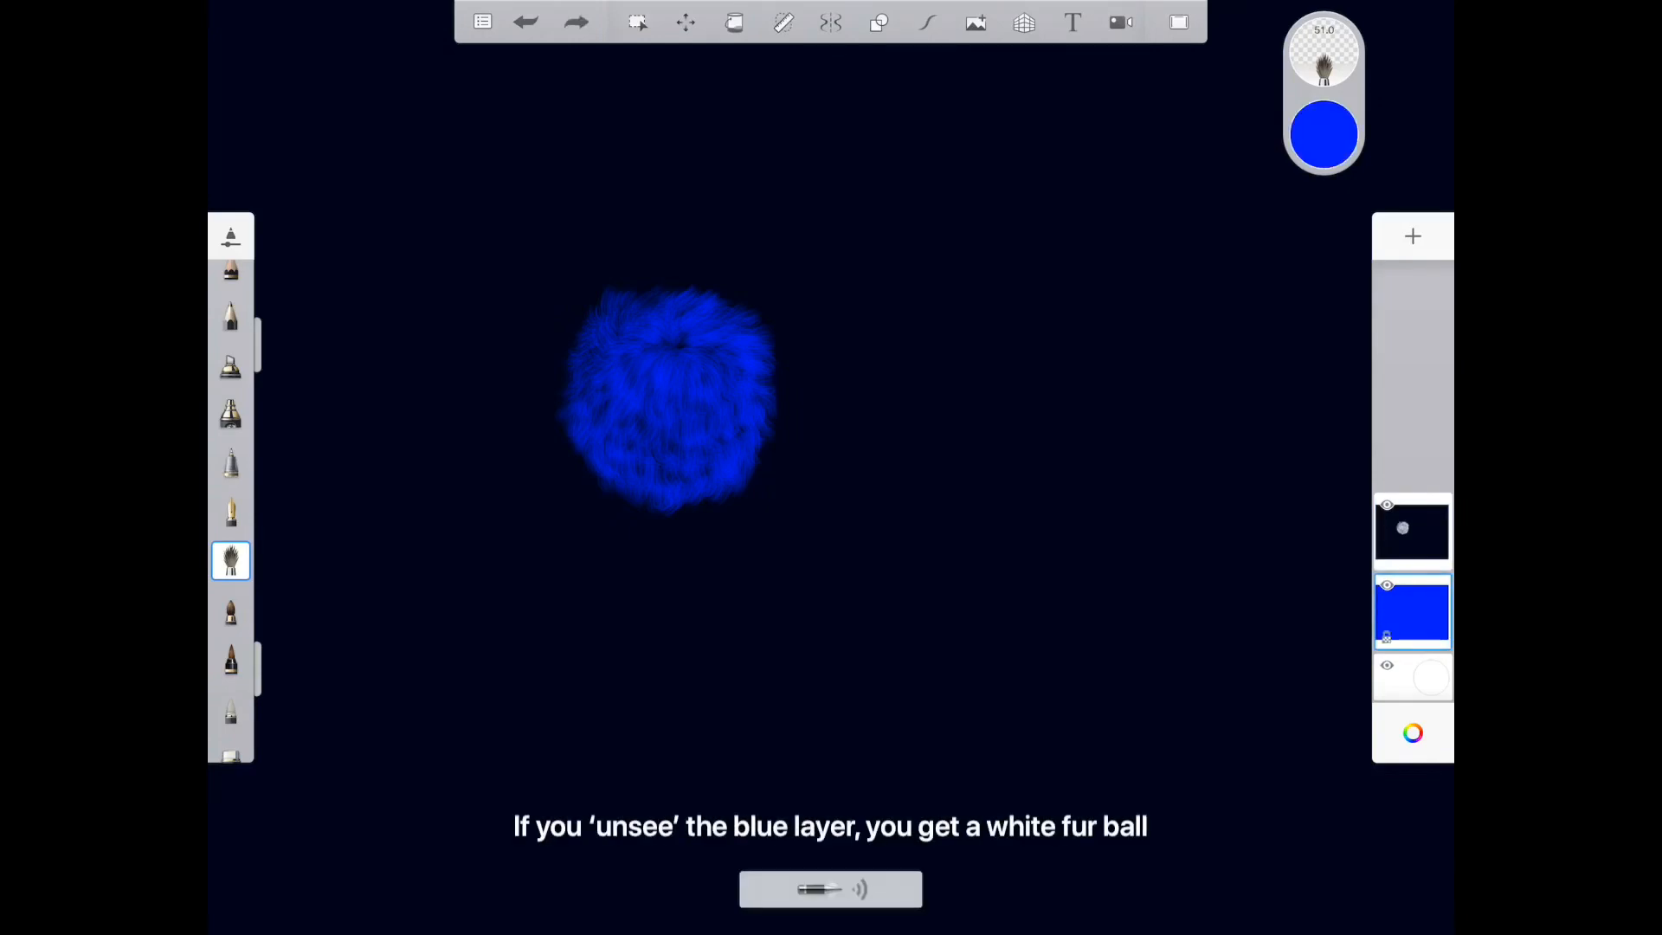
{"action": "left_click", "coordinate": [1387, 584]}
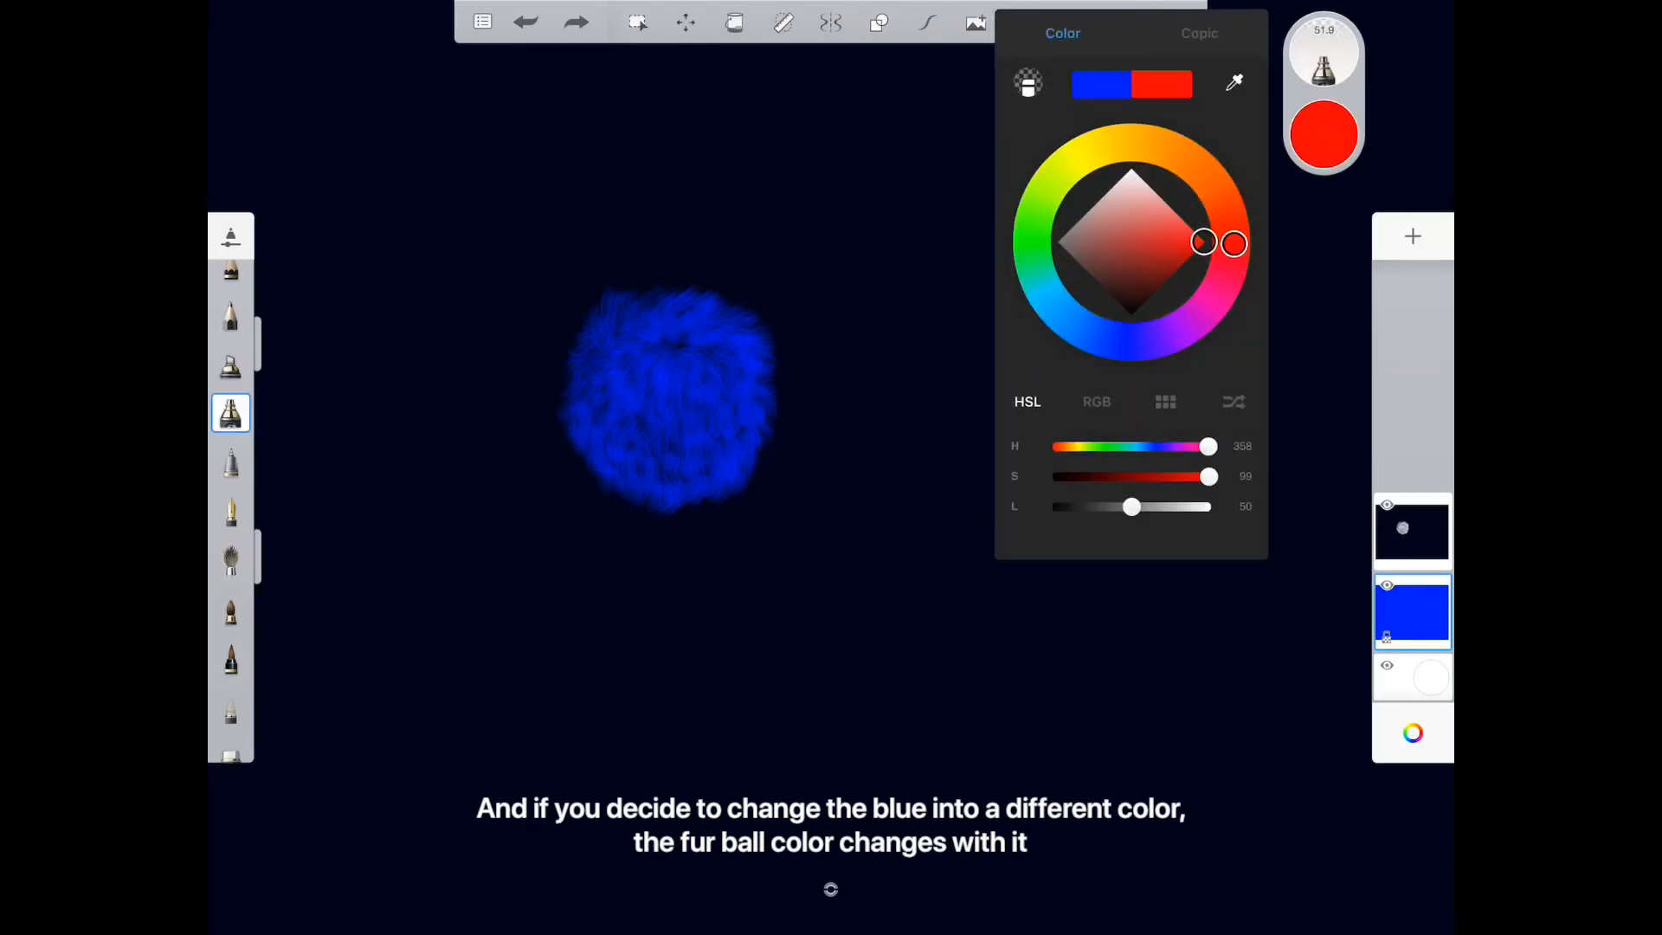
Start importing an image into the drawing from the device's photos.
{"action": "left_click", "coordinate": [734, 20]}
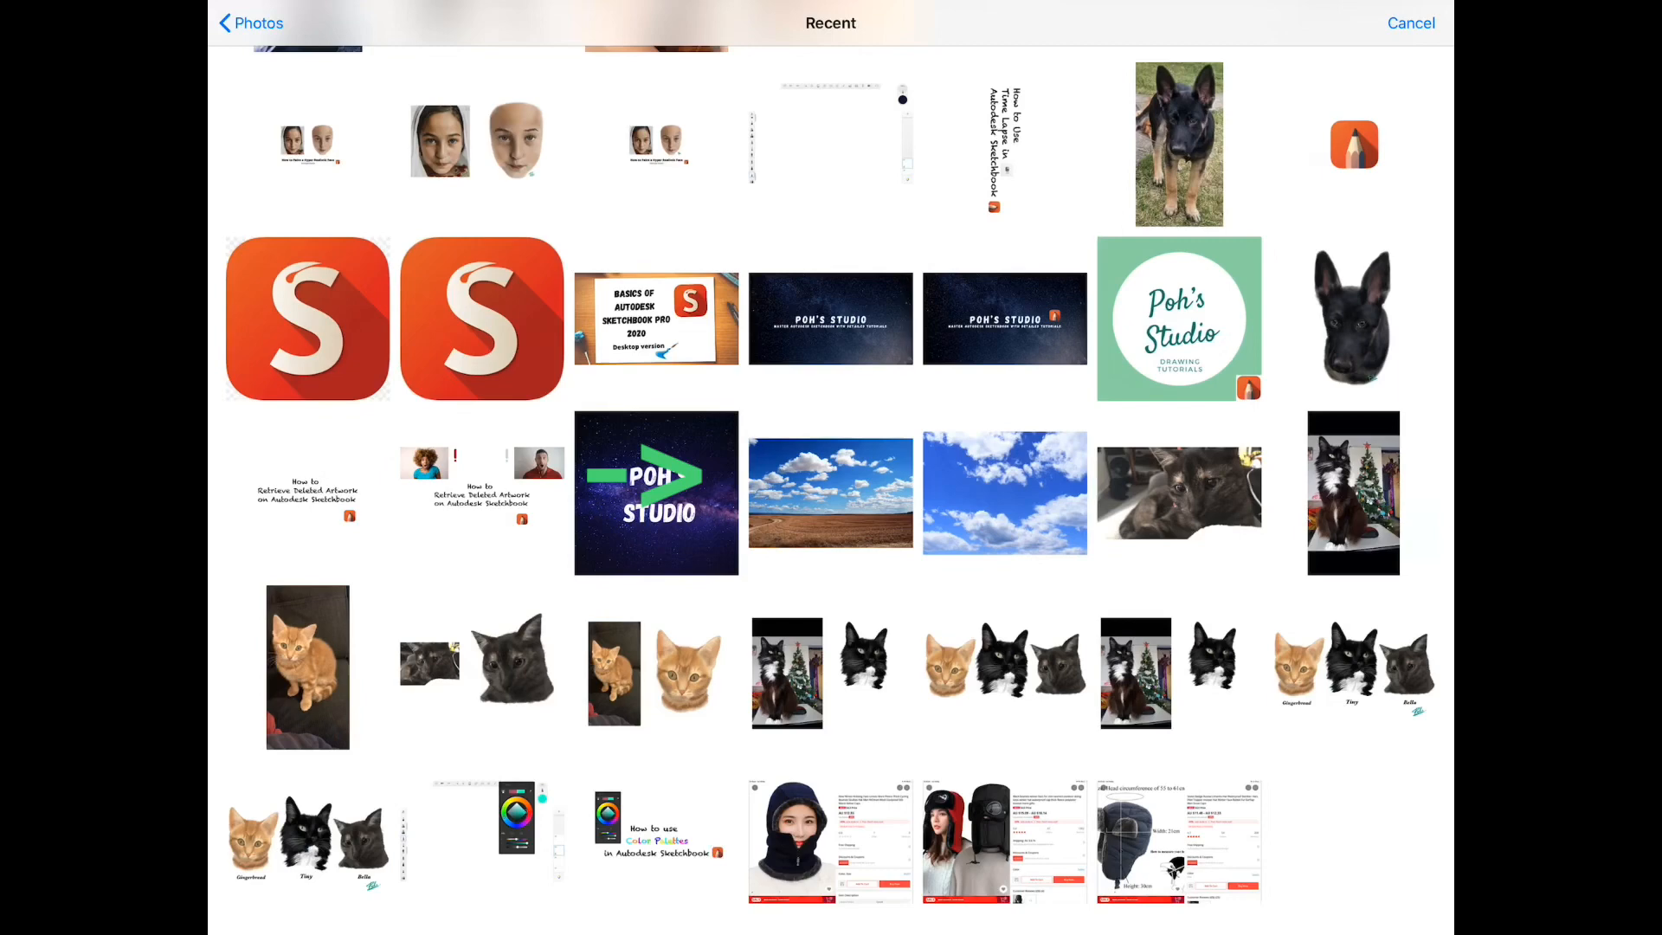
Choose the blue-sky-over-field photo from the Recent album.
{"action": "left_click", "coordinate": [1004, 493]}
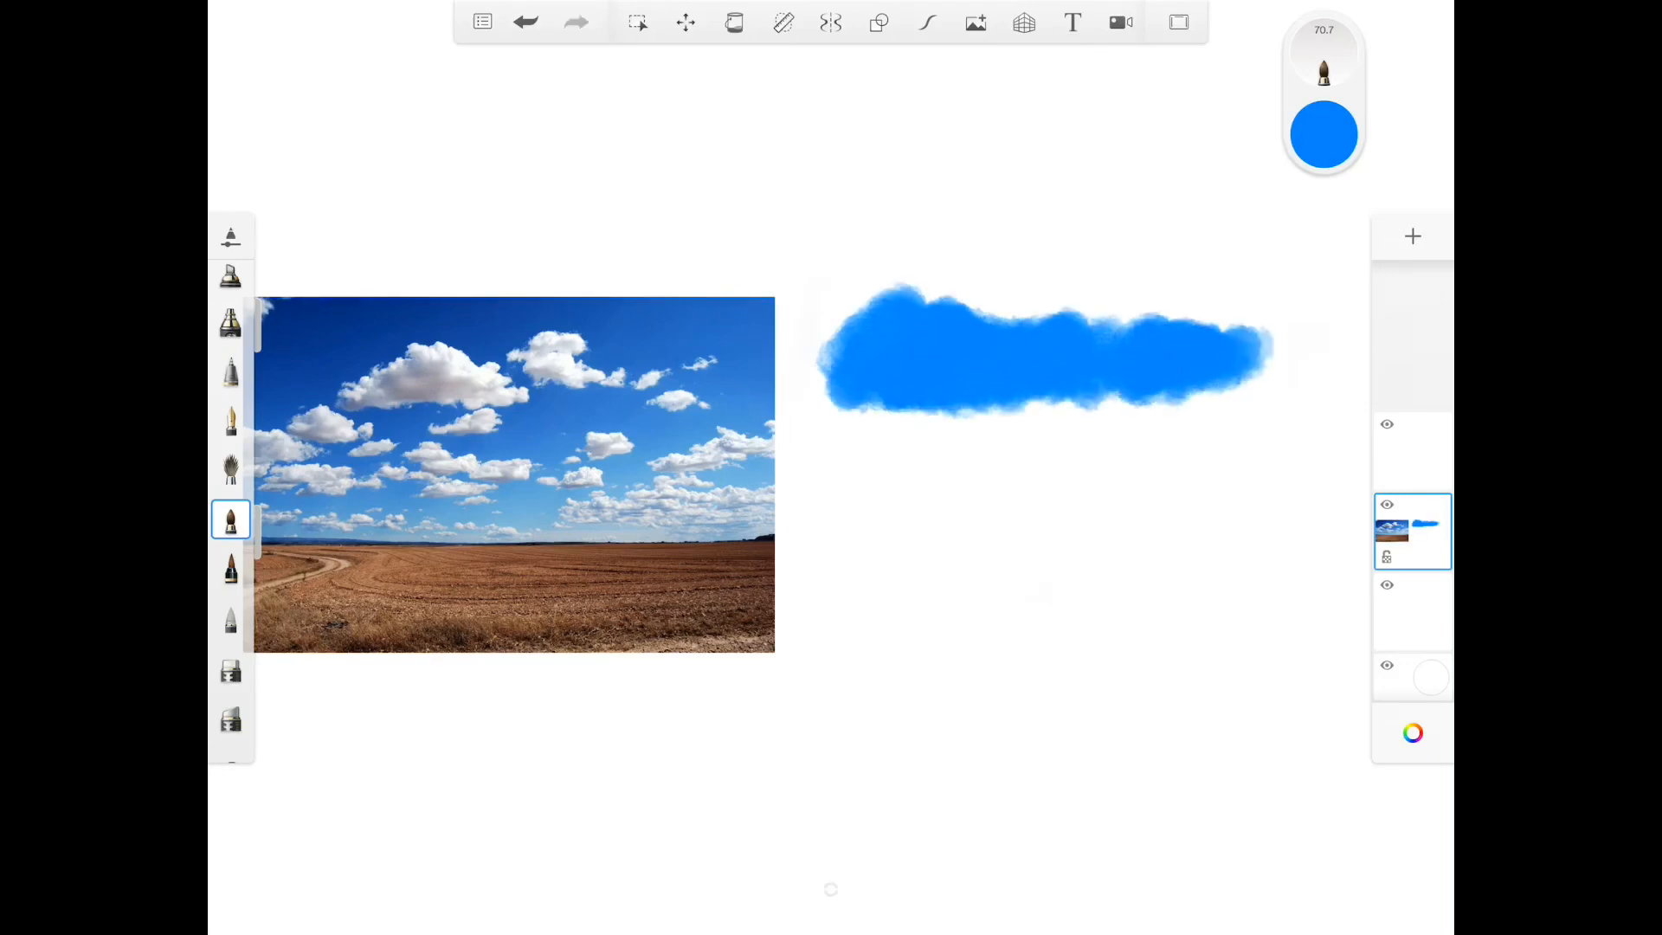
Sample the sky blue from the photo with the eyedropper and paint a matching stroke.
{"action": "left_click", "coordinate": [1323, 135]}
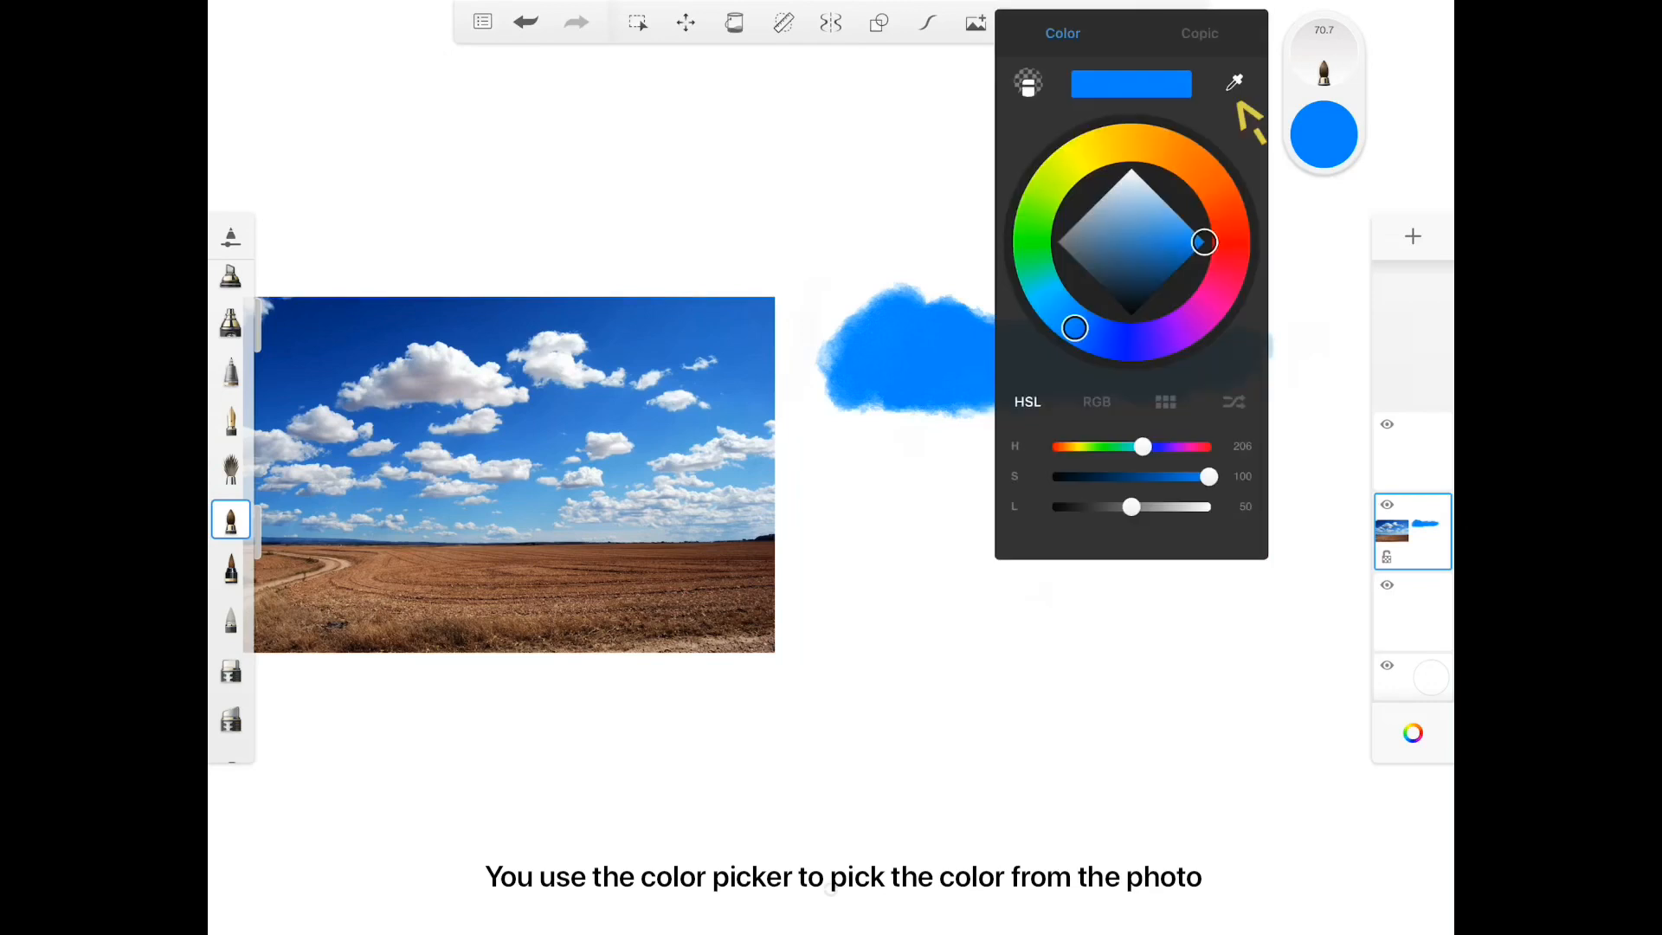
{"action": "left_click", "coordinate": [1234, 82]}
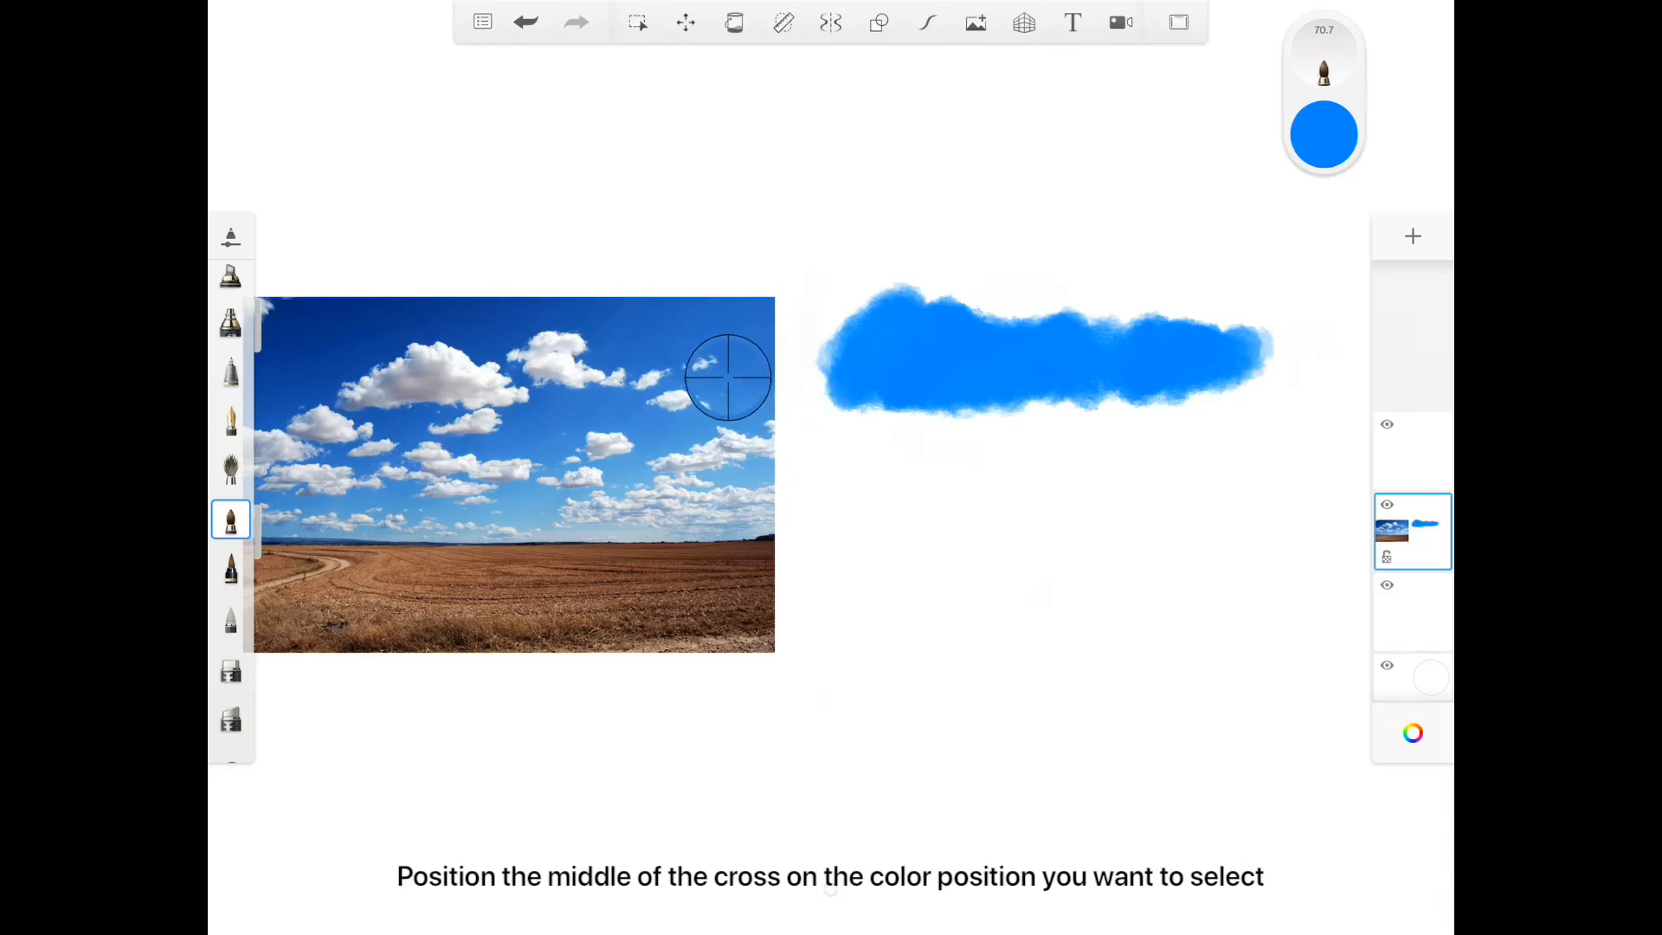
{"action": "left_click", "coordinate": [728, 377]}
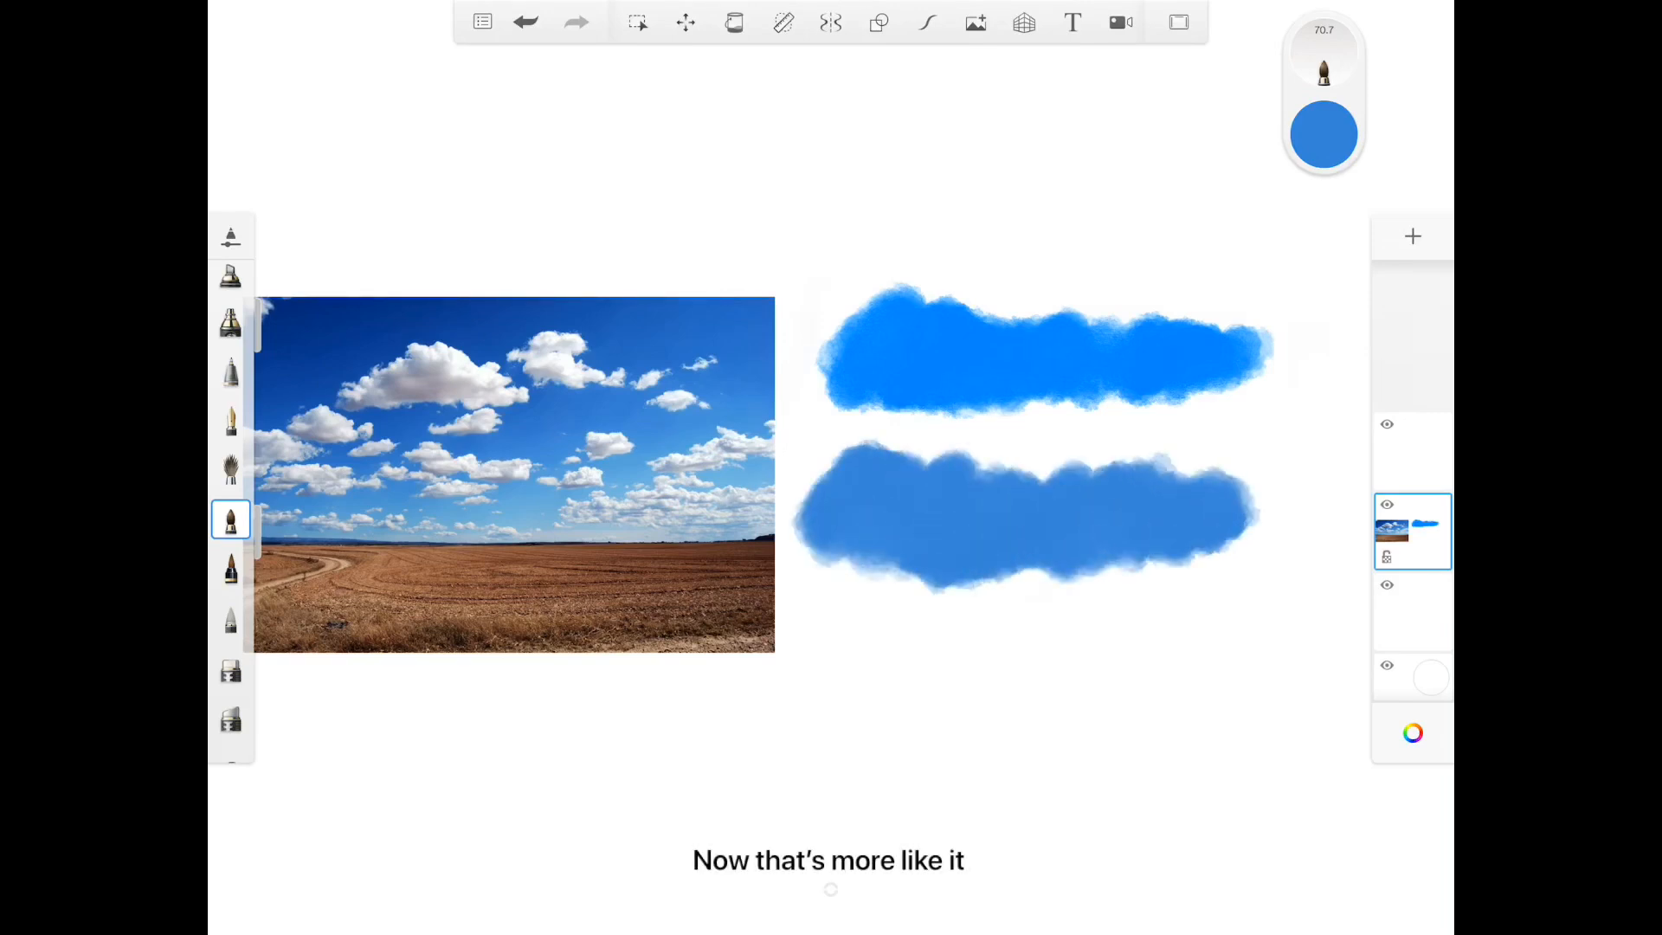
{"action": "left_click", "coordinate": [230, 669]}
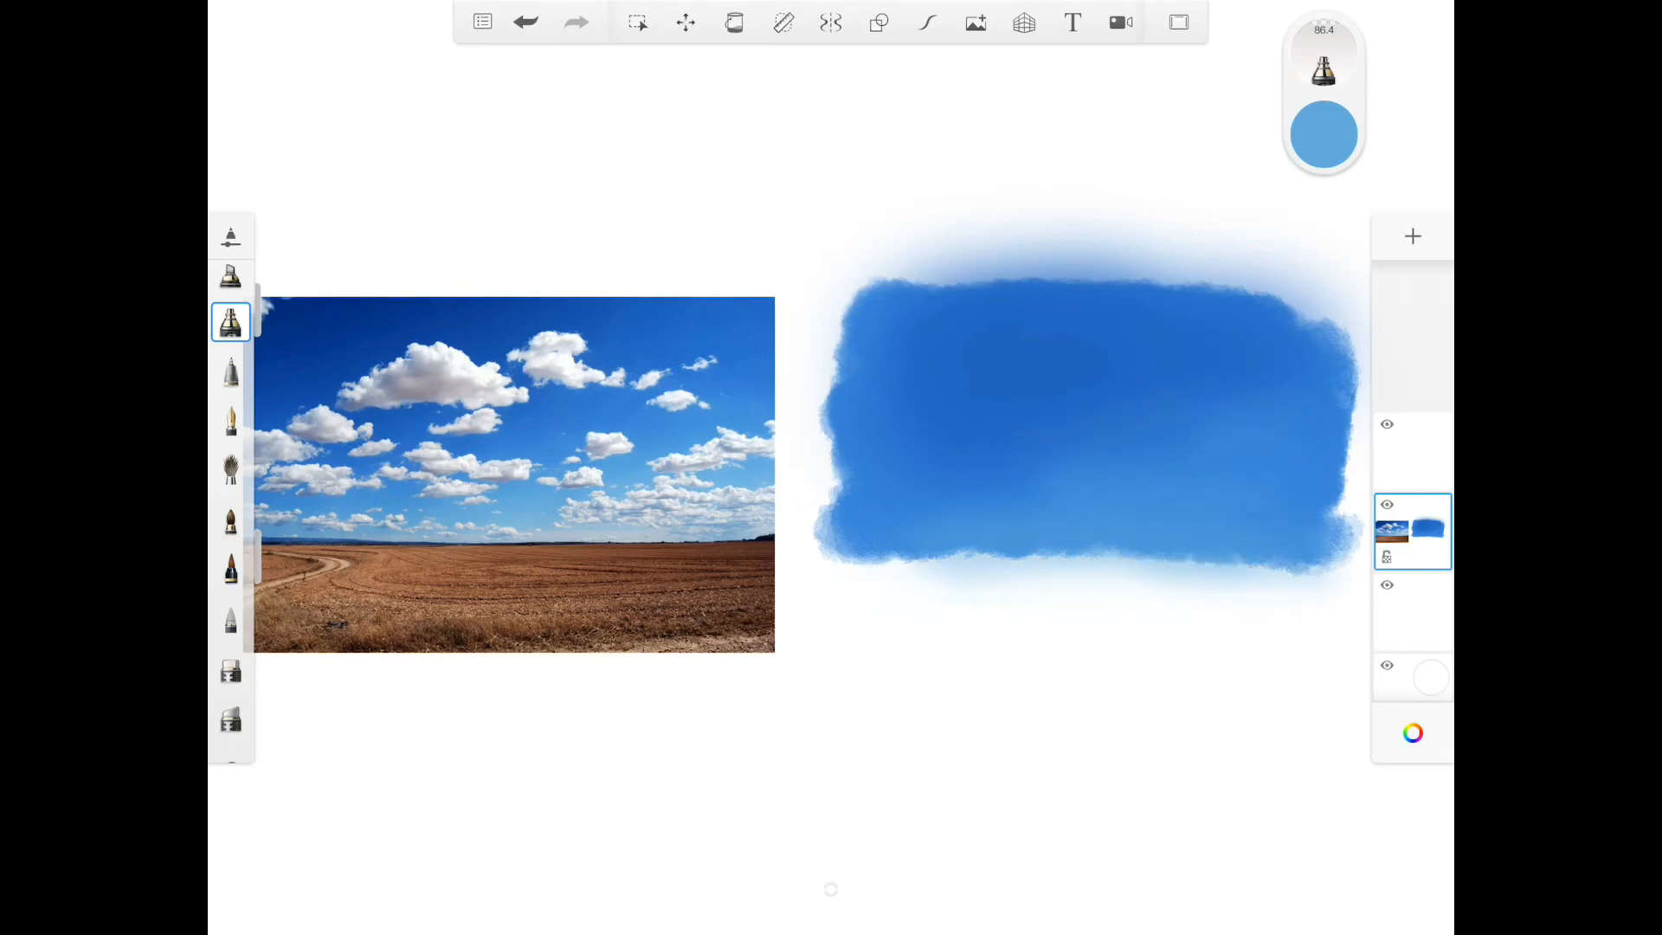
Paint a white cloud on the sky-blue patch and shade its underside with grey.
{"action": "left_click", "coordinate": [230, 620]}
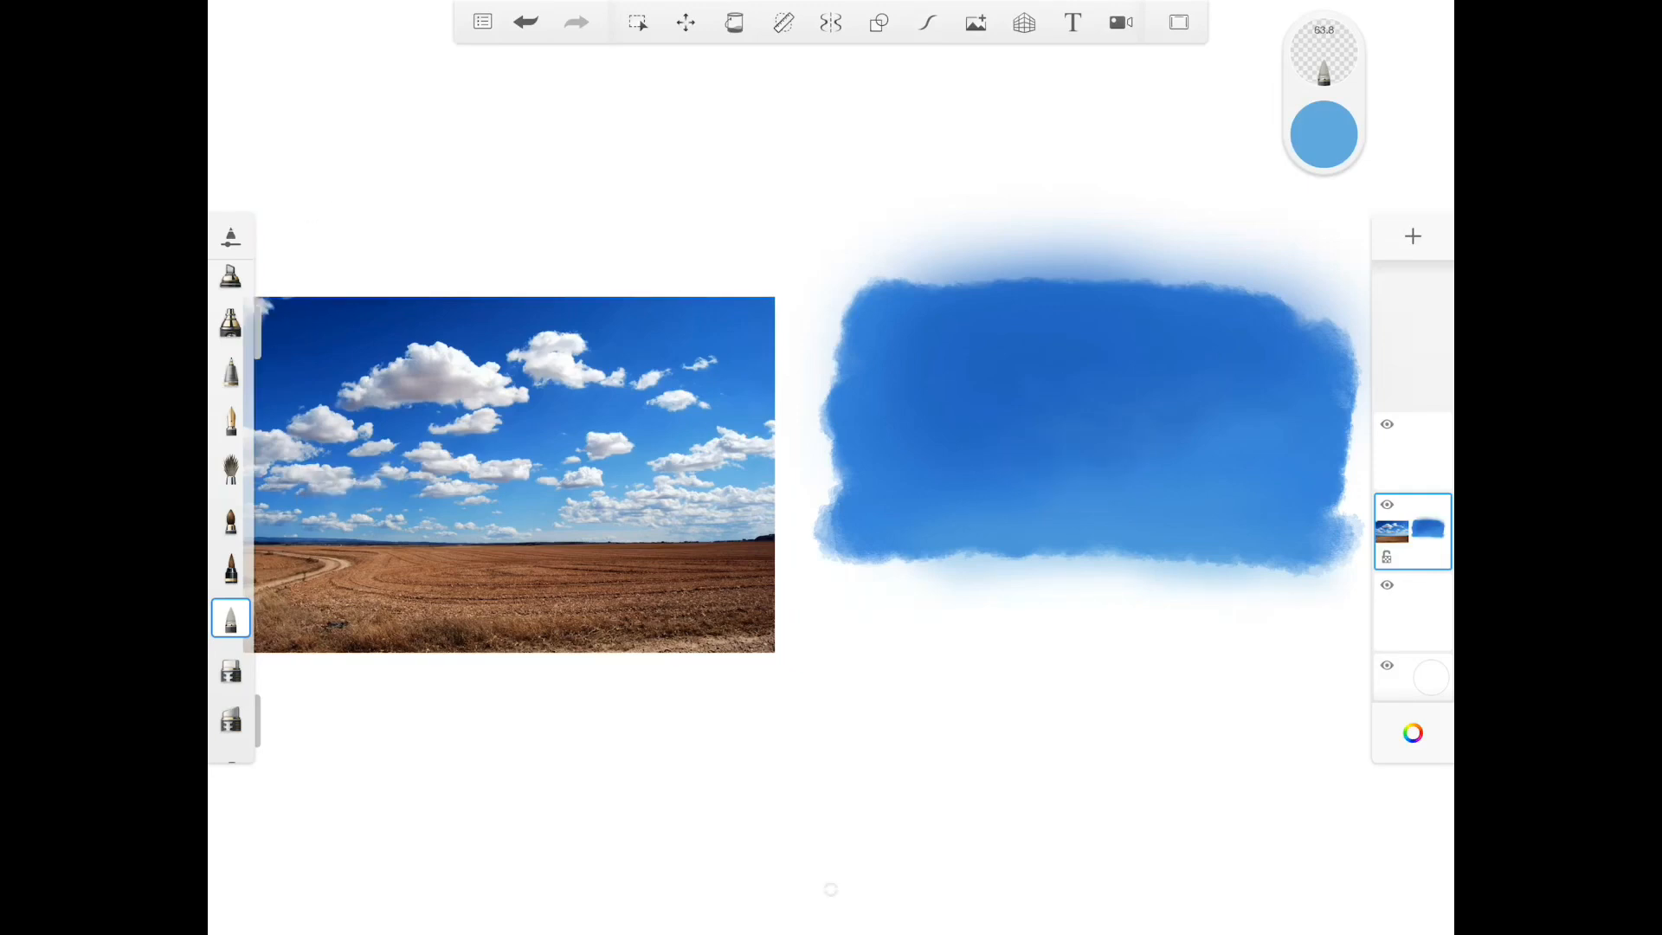
{"action": "left_click", "coordinate": [230, 520]}
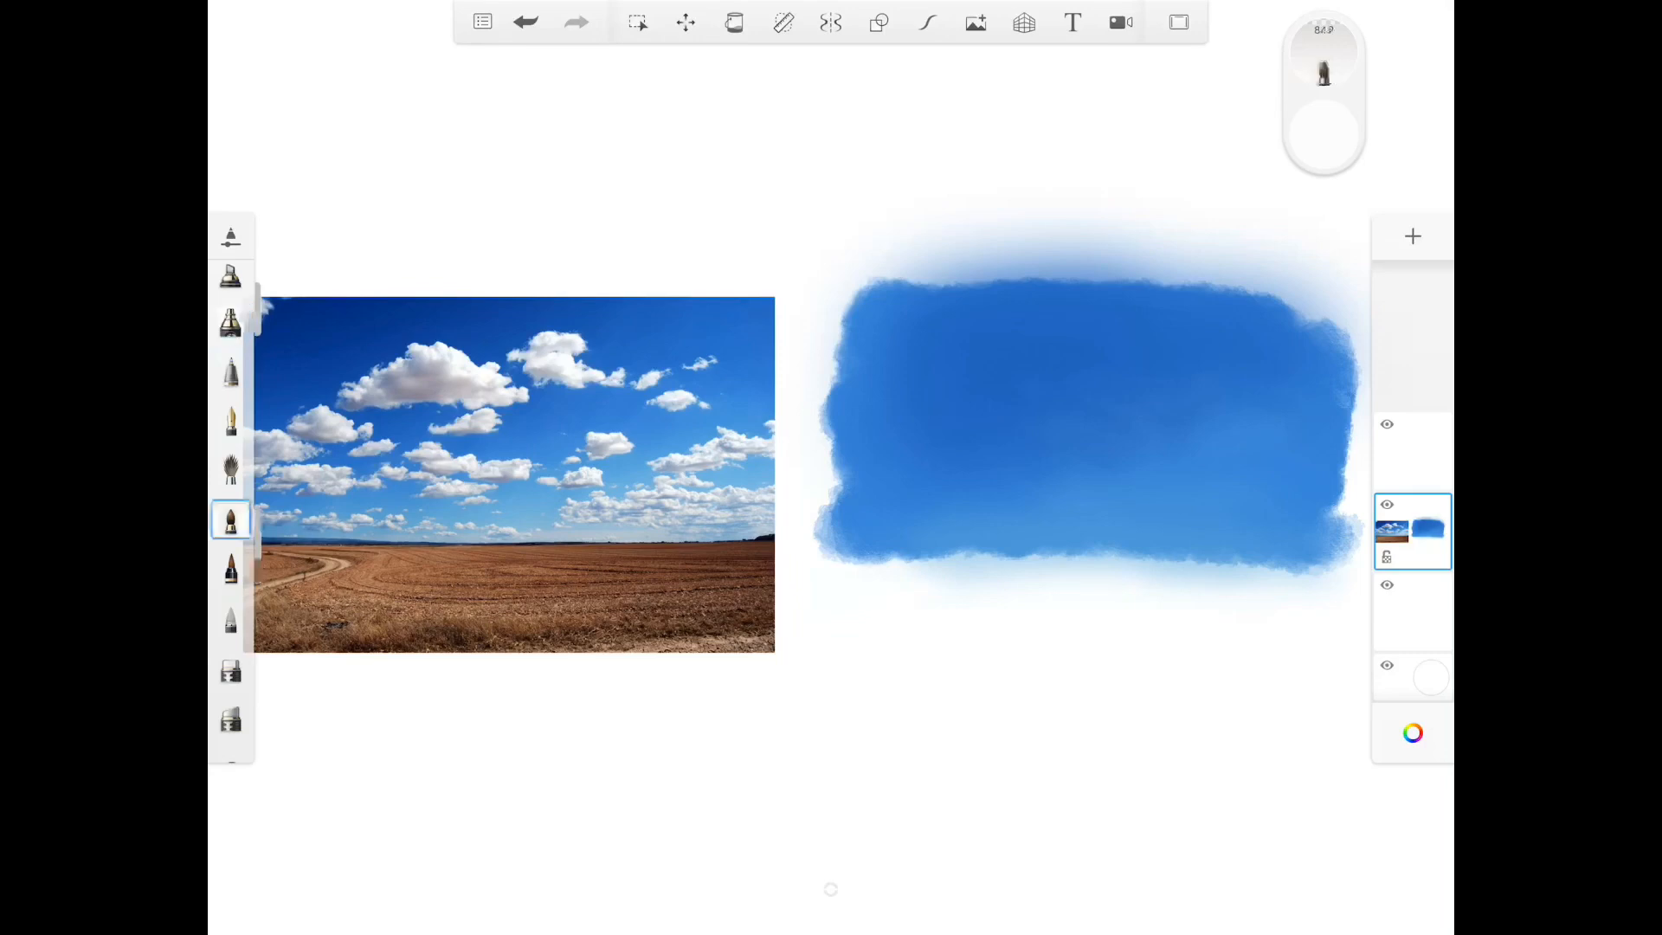
{"action": "left_click", "coordinate": [1039, 360]}
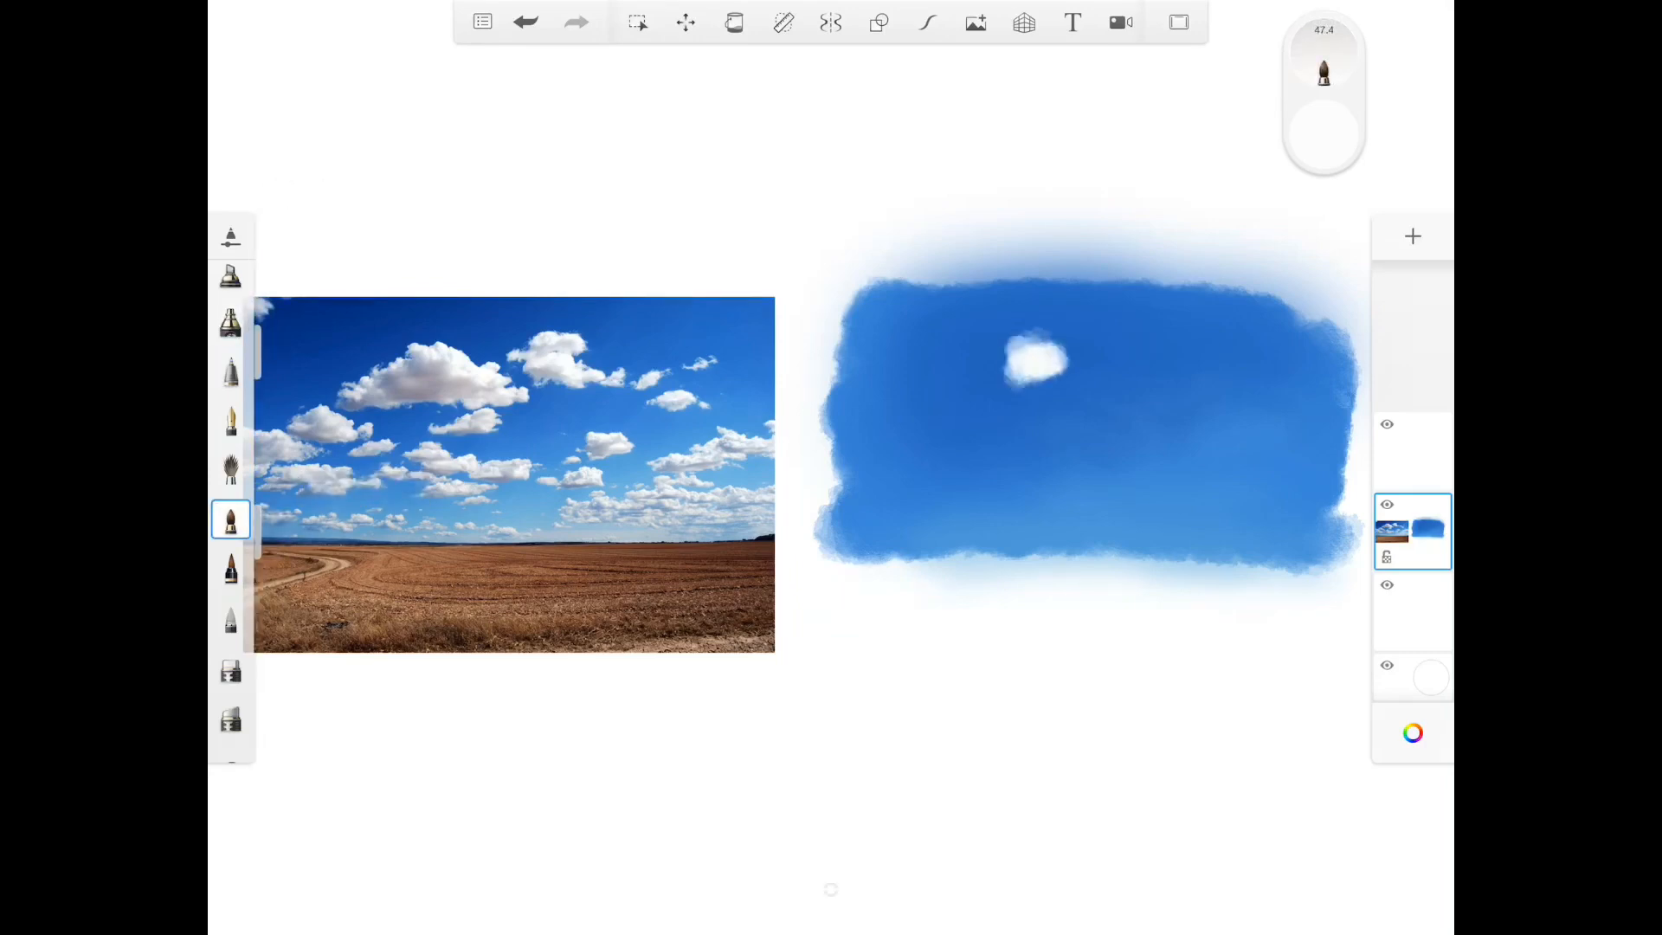
{"action": "left_click_drag", "start_coordinate": [1008, 365], "coordinate": [1069, 393]}
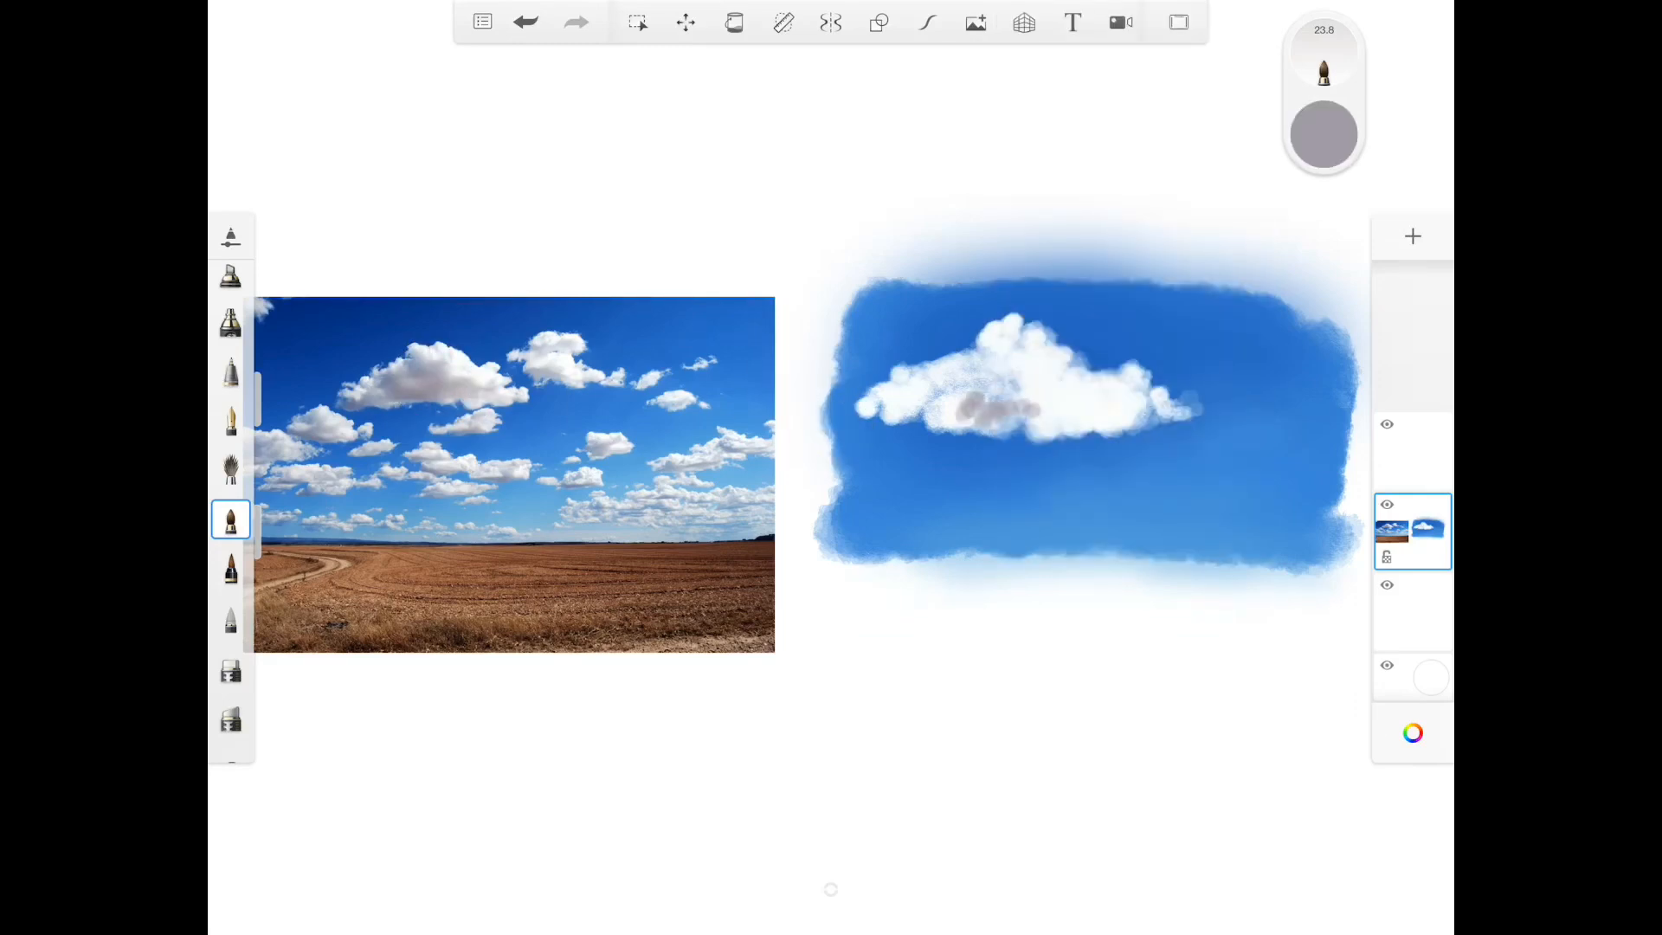
{"action": "left_click_drag", "start_coordinate": [933, 409], "coordinate": [1038, 413]}
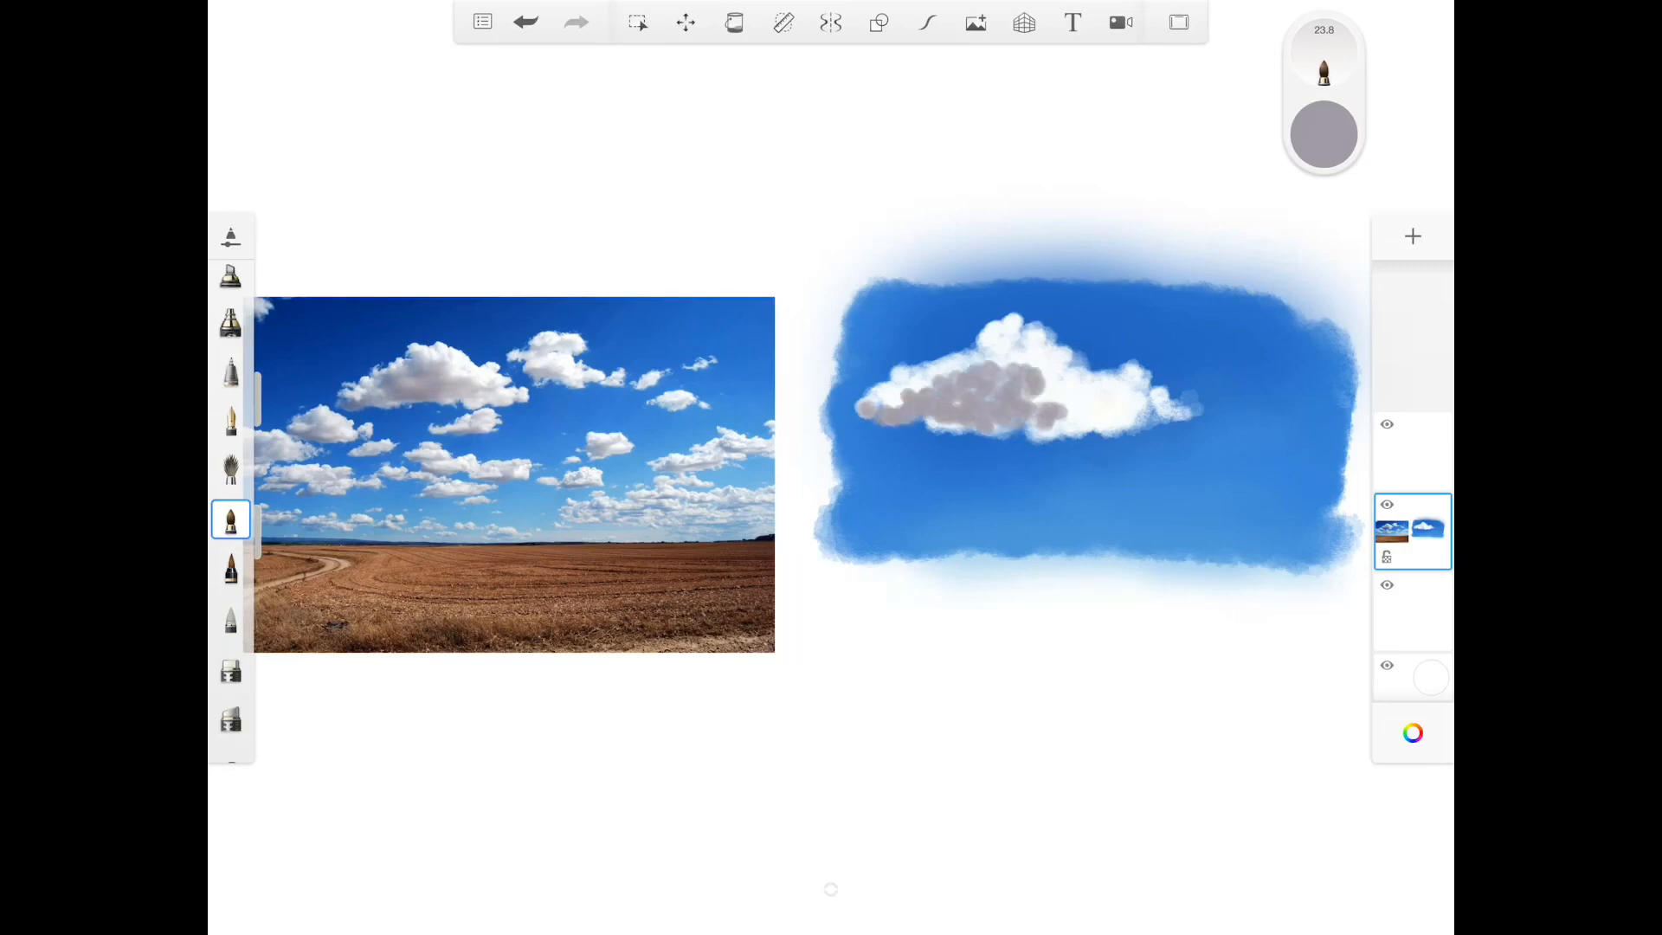
{"action": "left_click", "coordinate": [230, 618]}
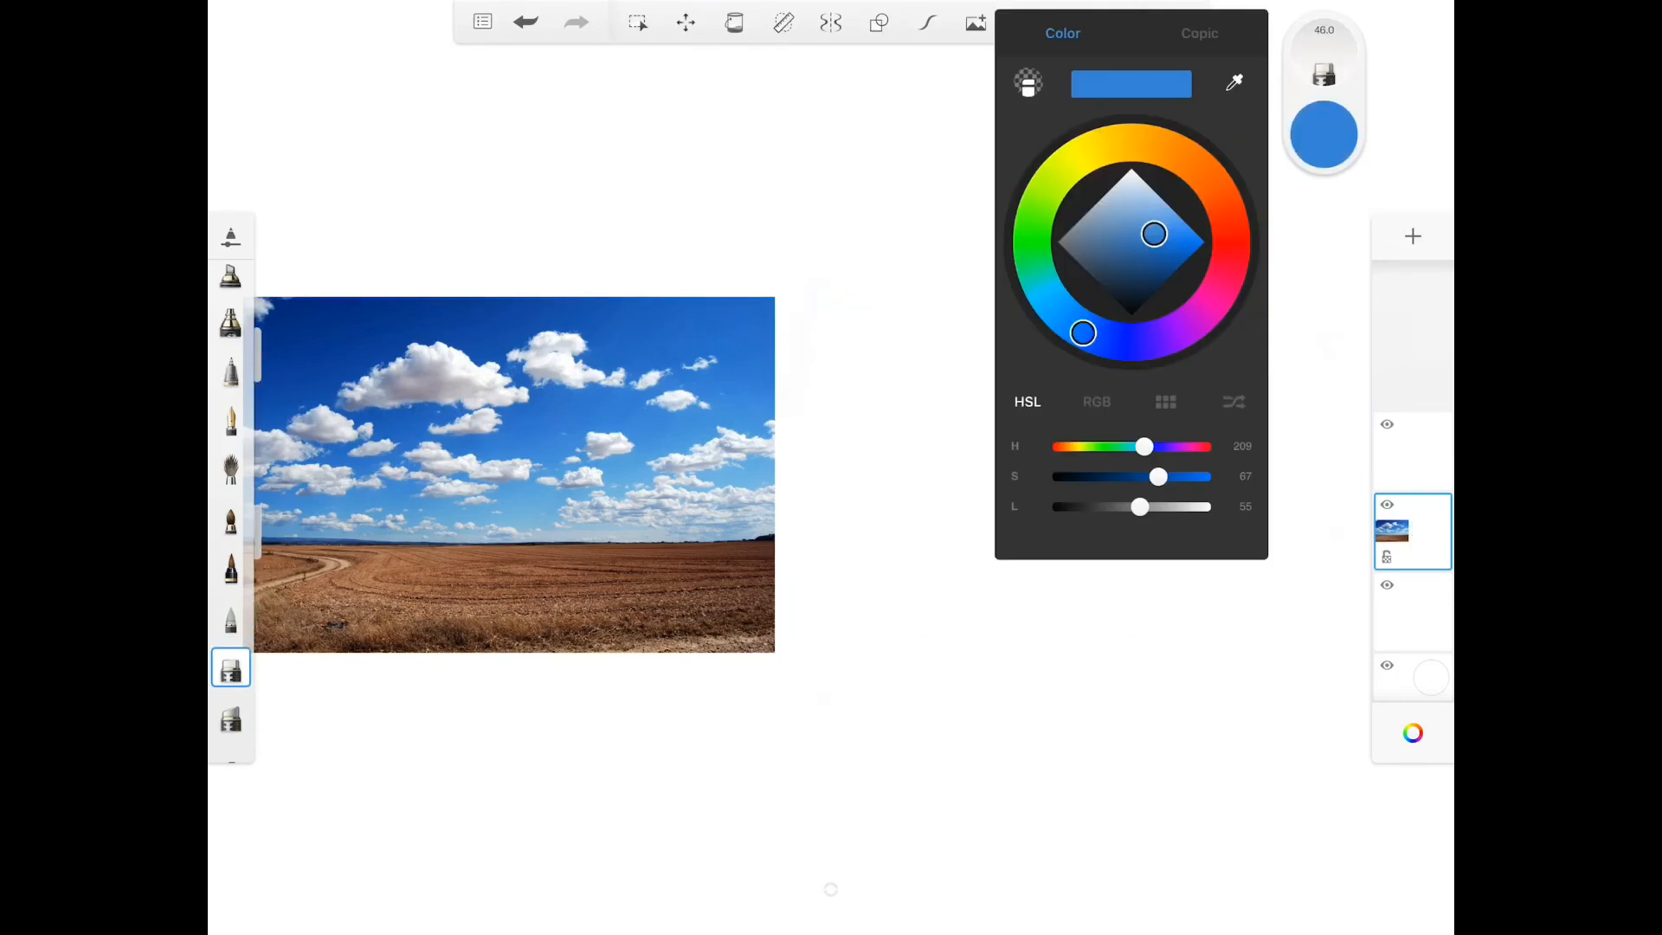
In RGB mode, set the brush colour to R 79, G 118, B 255.
{"action": "left_click", "coordinate": [1097, 400]}
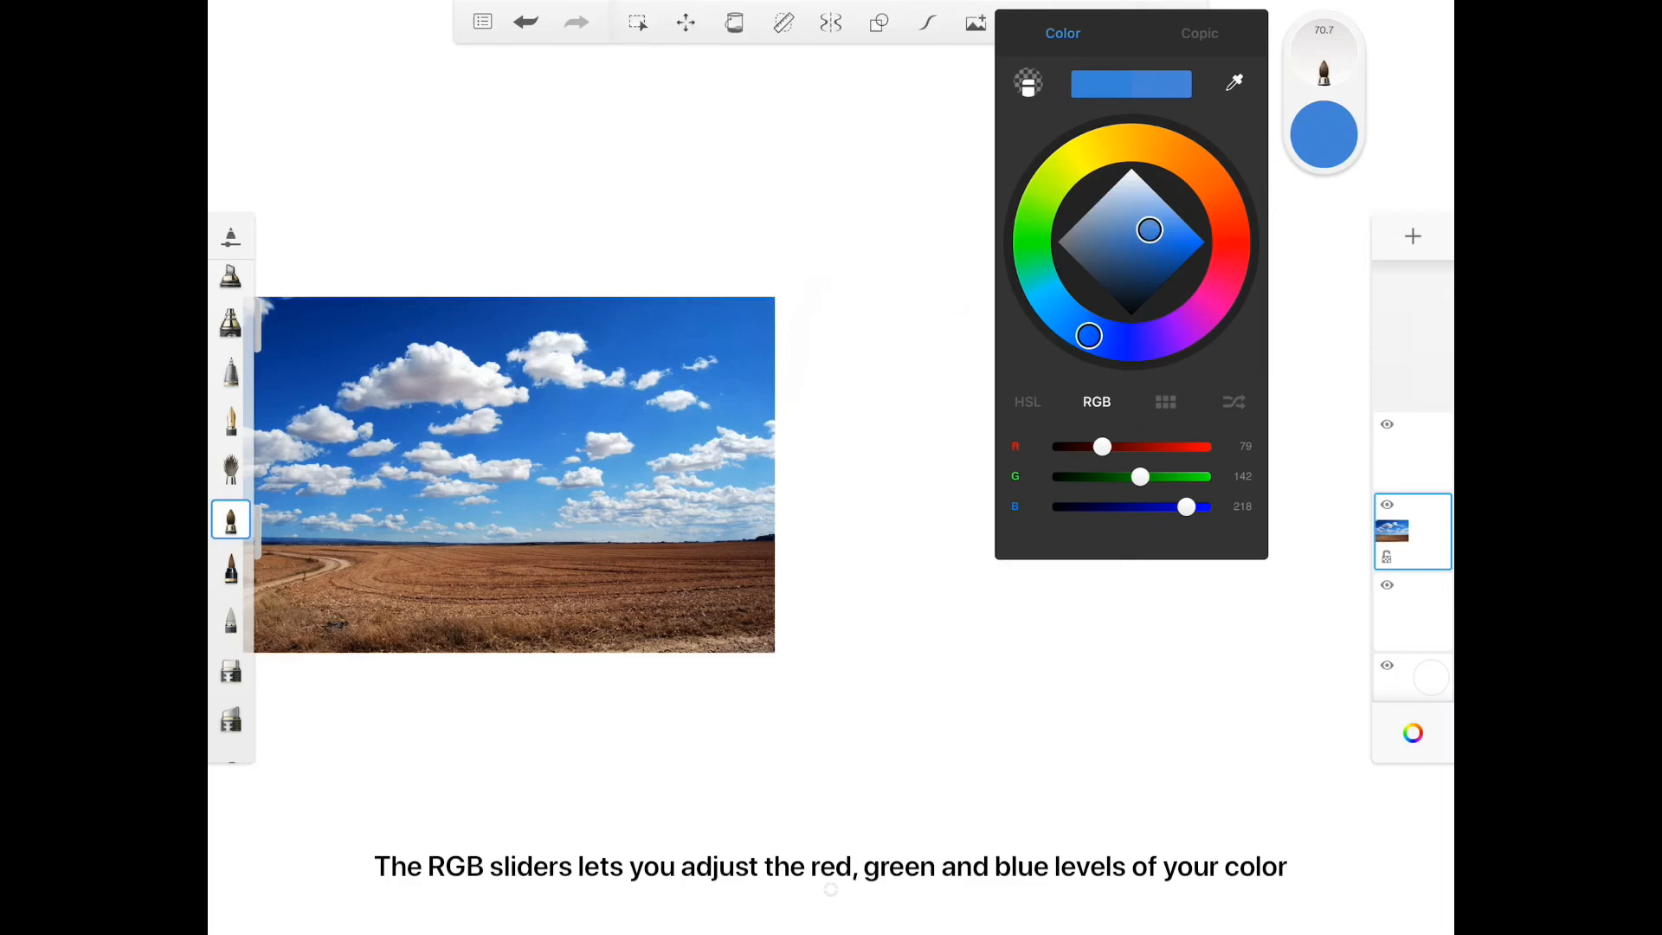
{"action": "left_click_drag", "start_coordinate": [1139, 478], "coordinate": [1111, 478]}
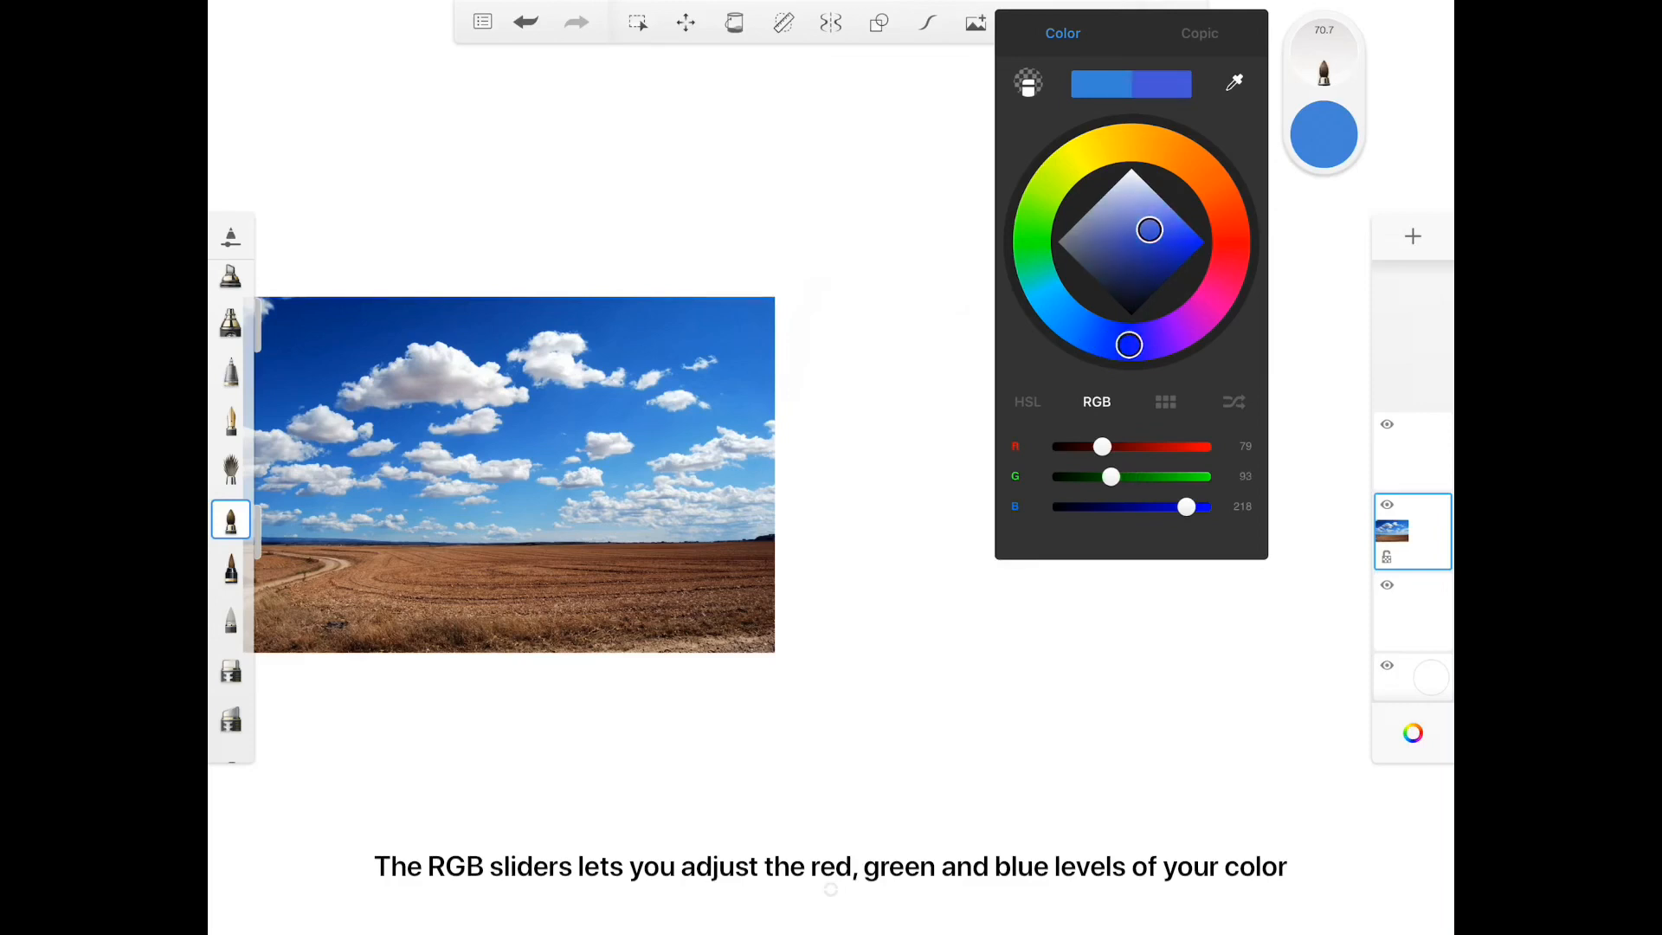
{"action": "left_click_drag", "start_coordinate": [1112, 476], "coordinate": [1066, 476]}
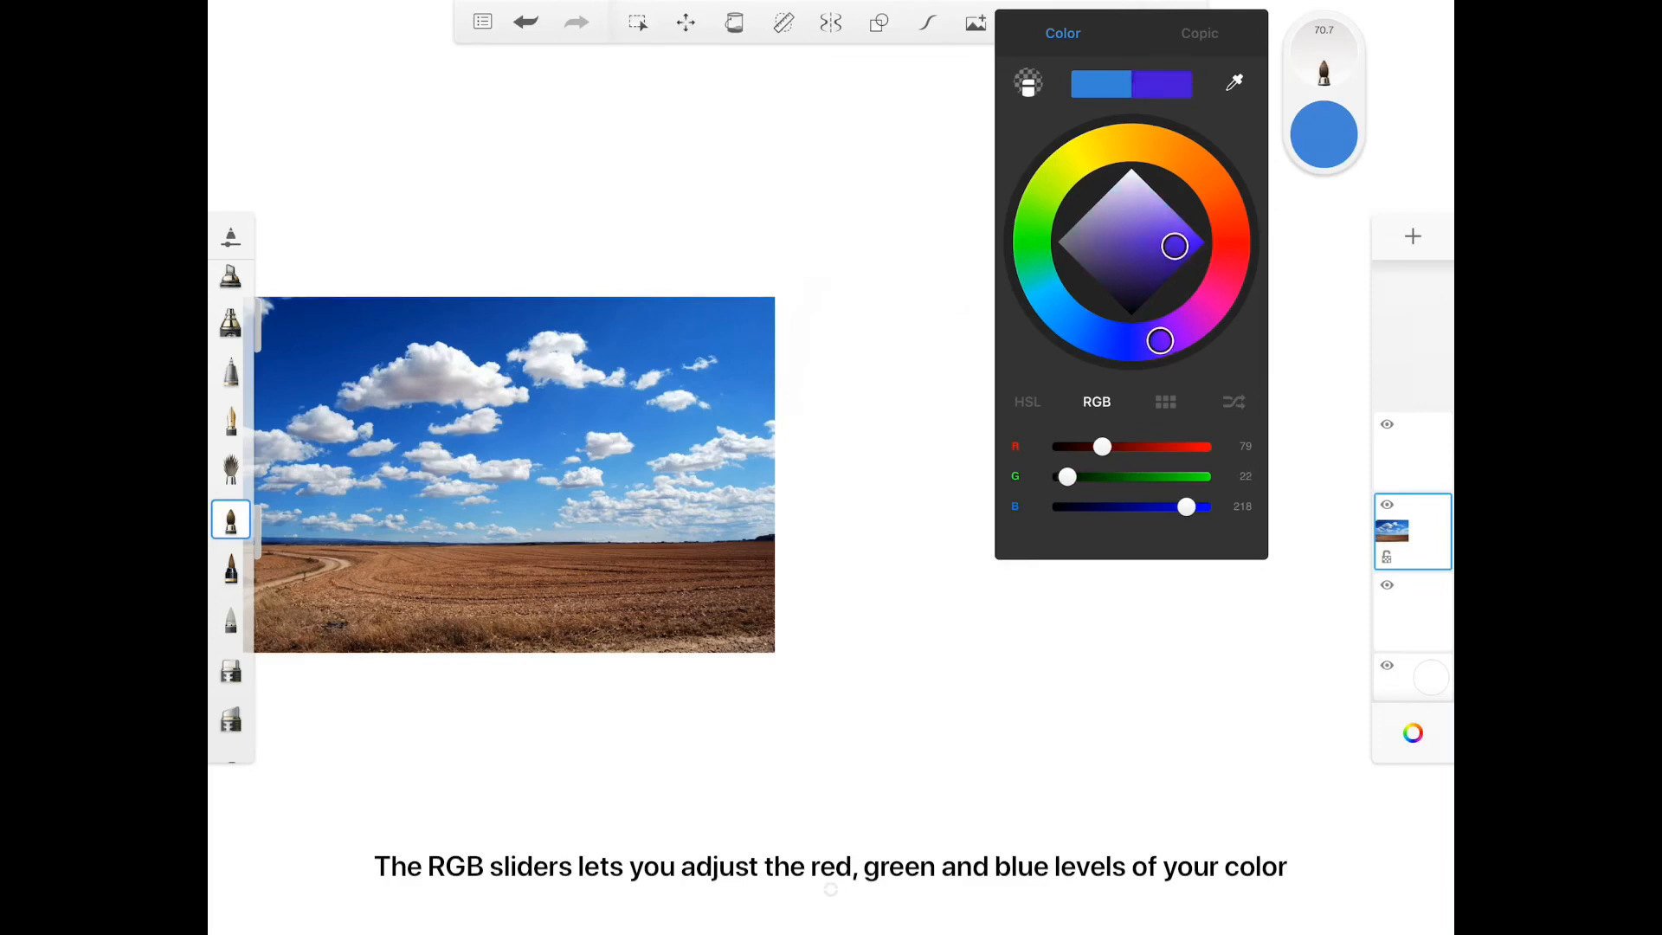
{"action": "left_click_drag", "start_coordinate": [1068, 476], "coordinate": [1210, 476]}
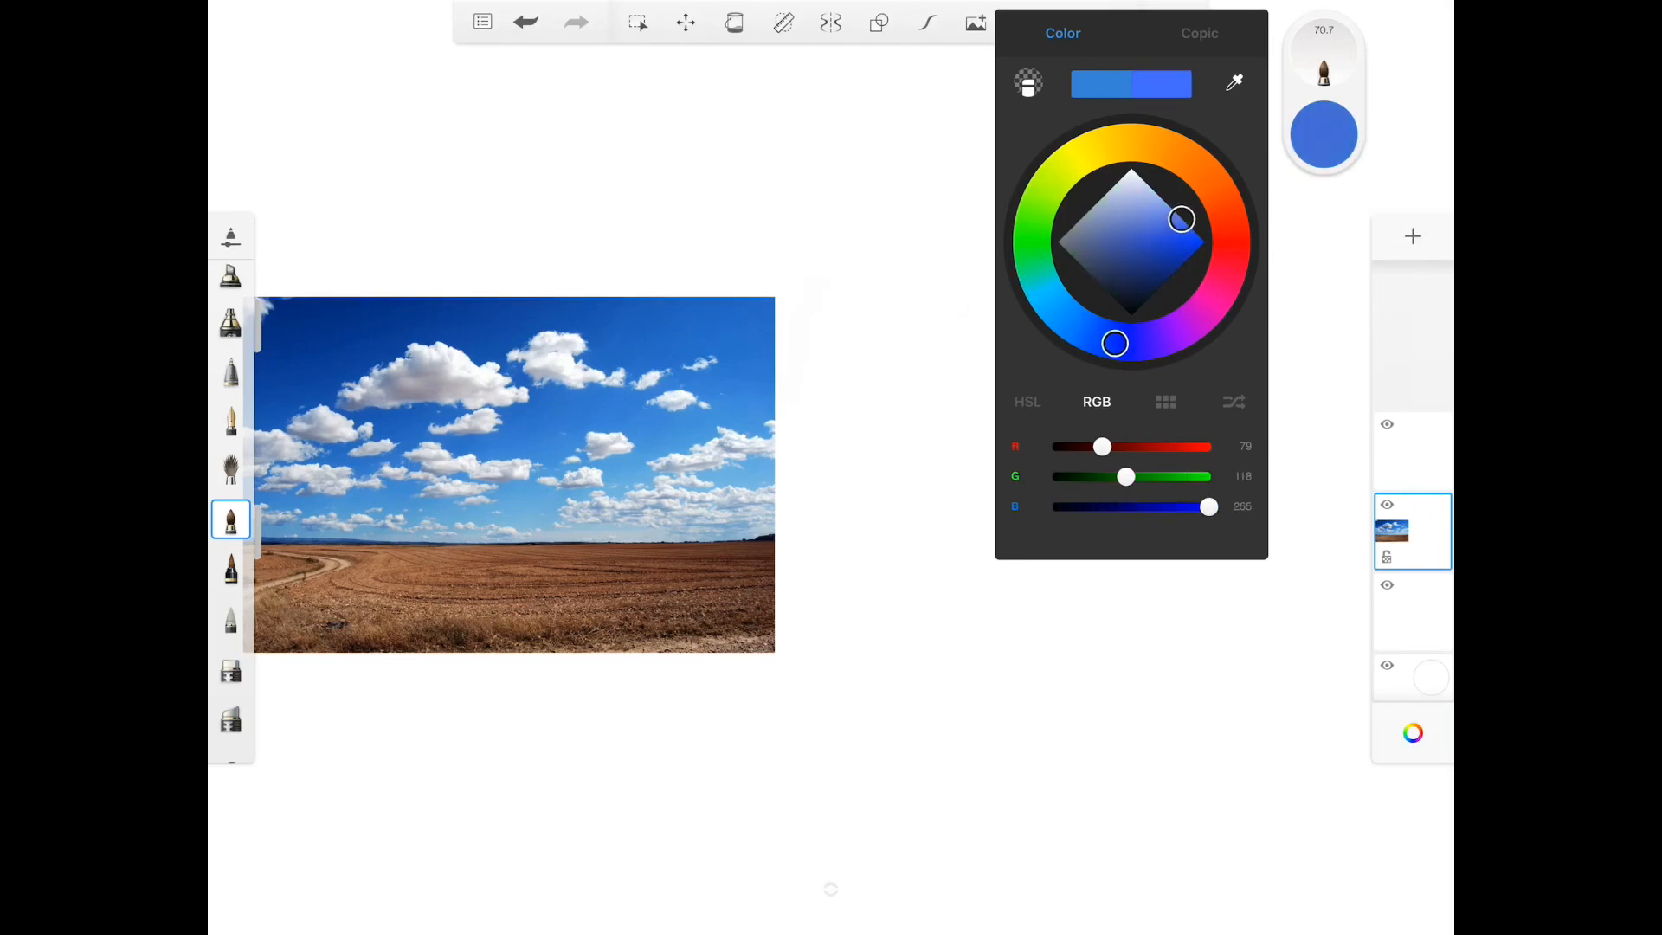
{"action": "left_click", "coordinate": [1412, 611]}
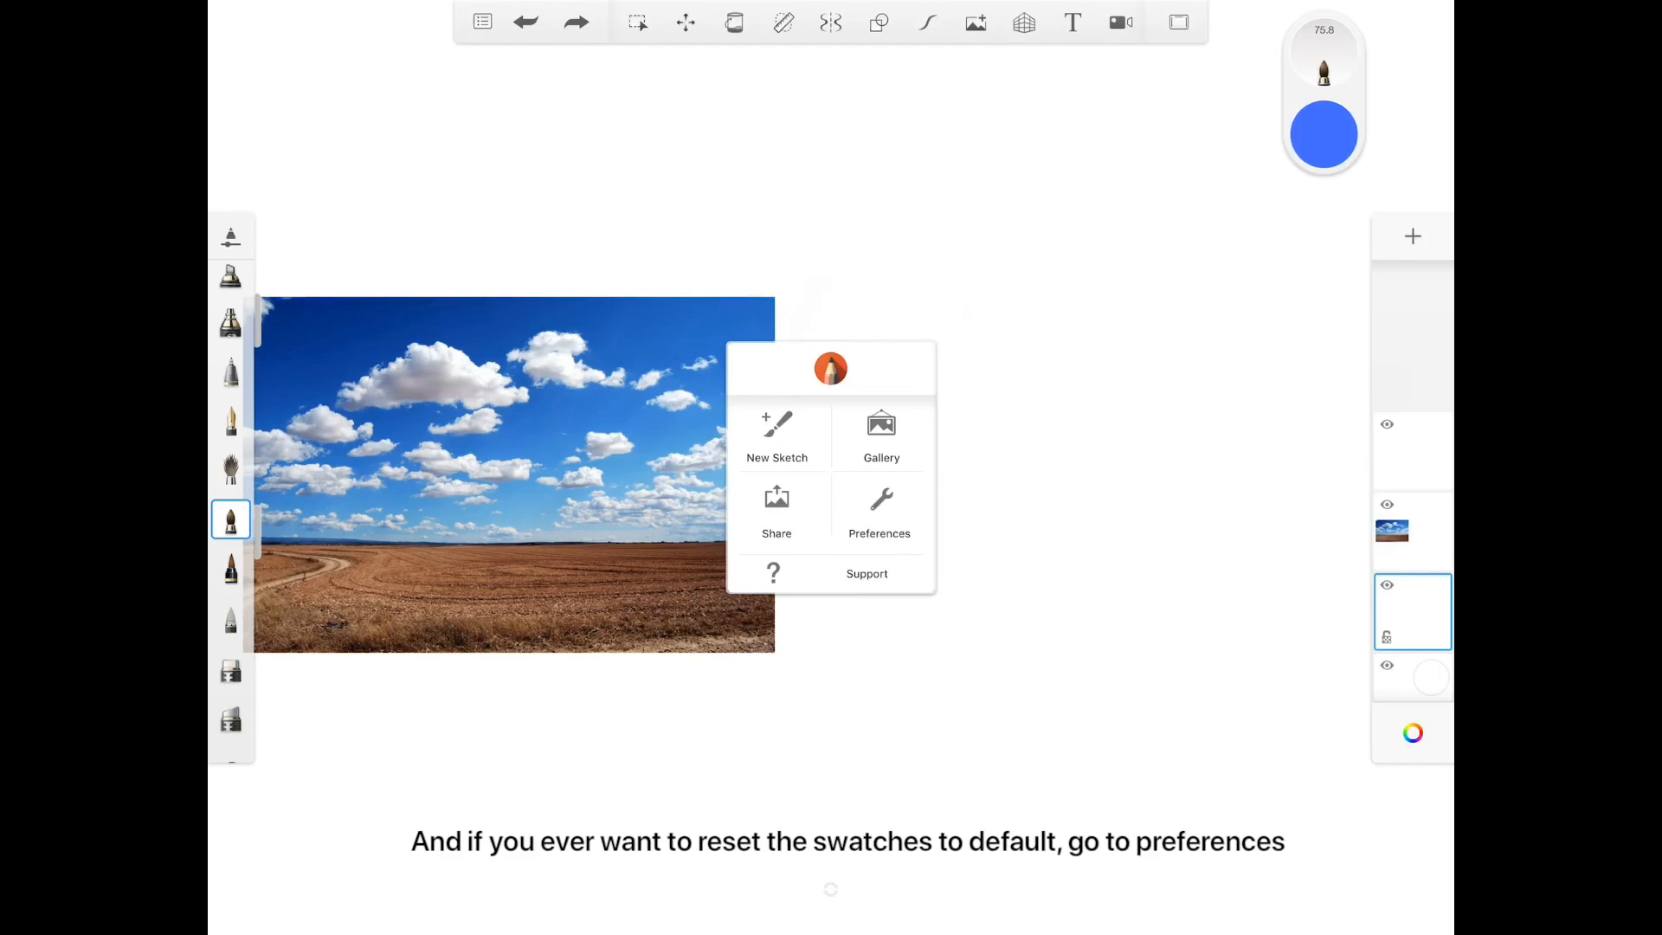
Reset the colour swatches to factory defaults from Preferences.
{"action": "left_click", "coordinate": [879, 514]}
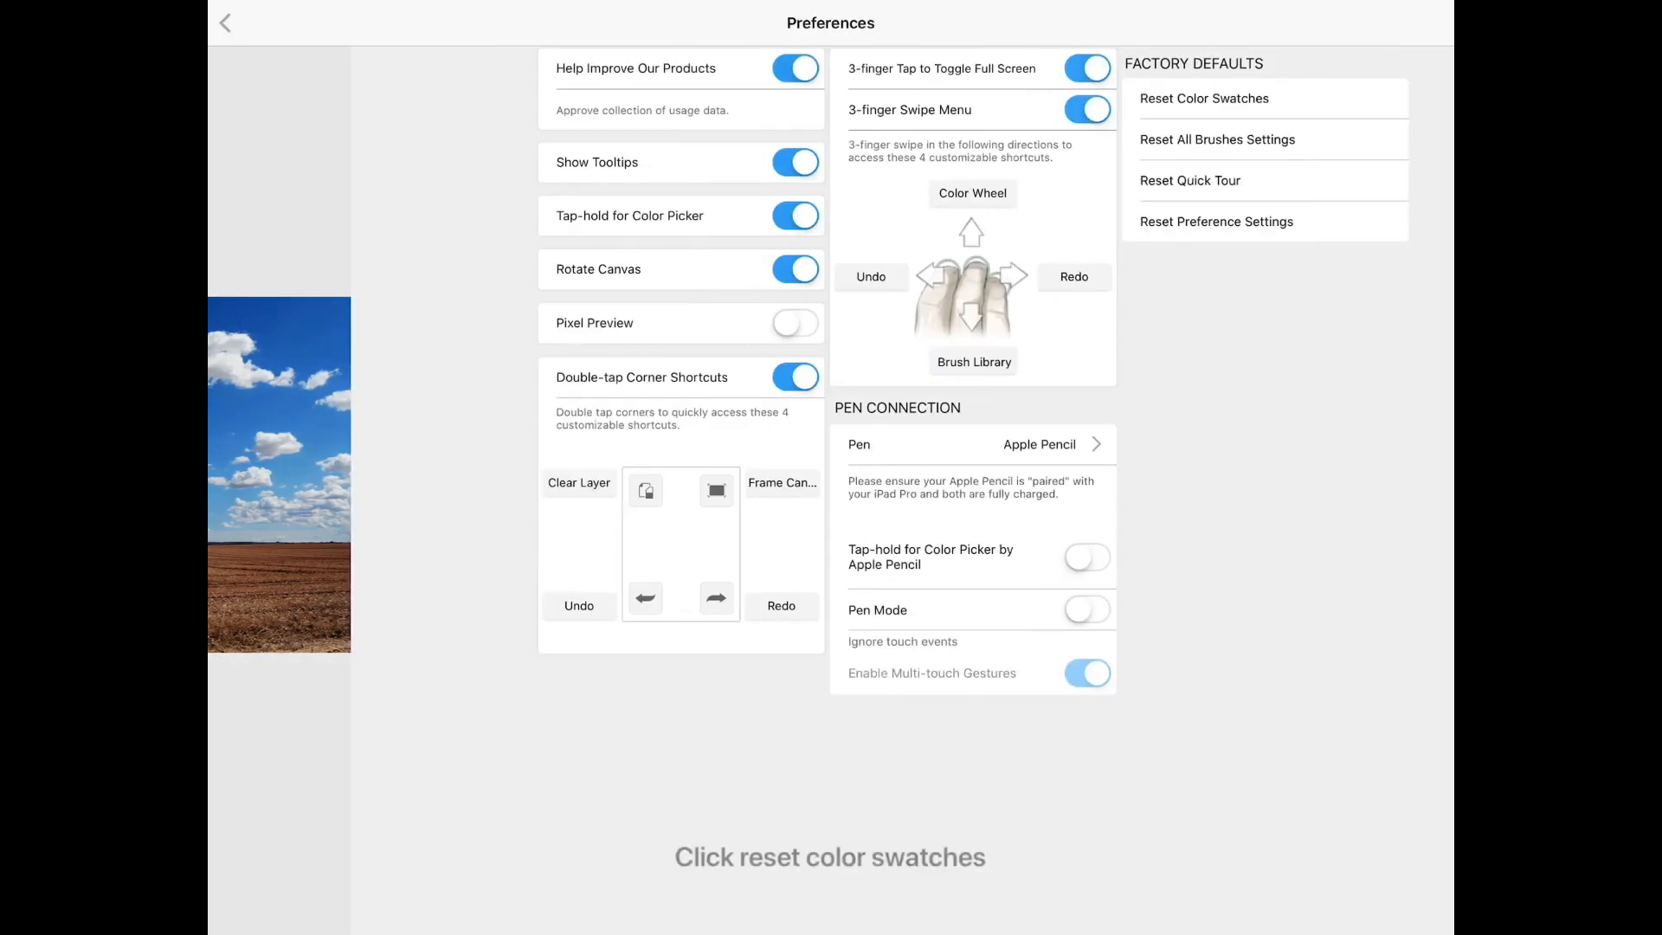
{"action": "left_click", "coordinate": [1205, 99]}
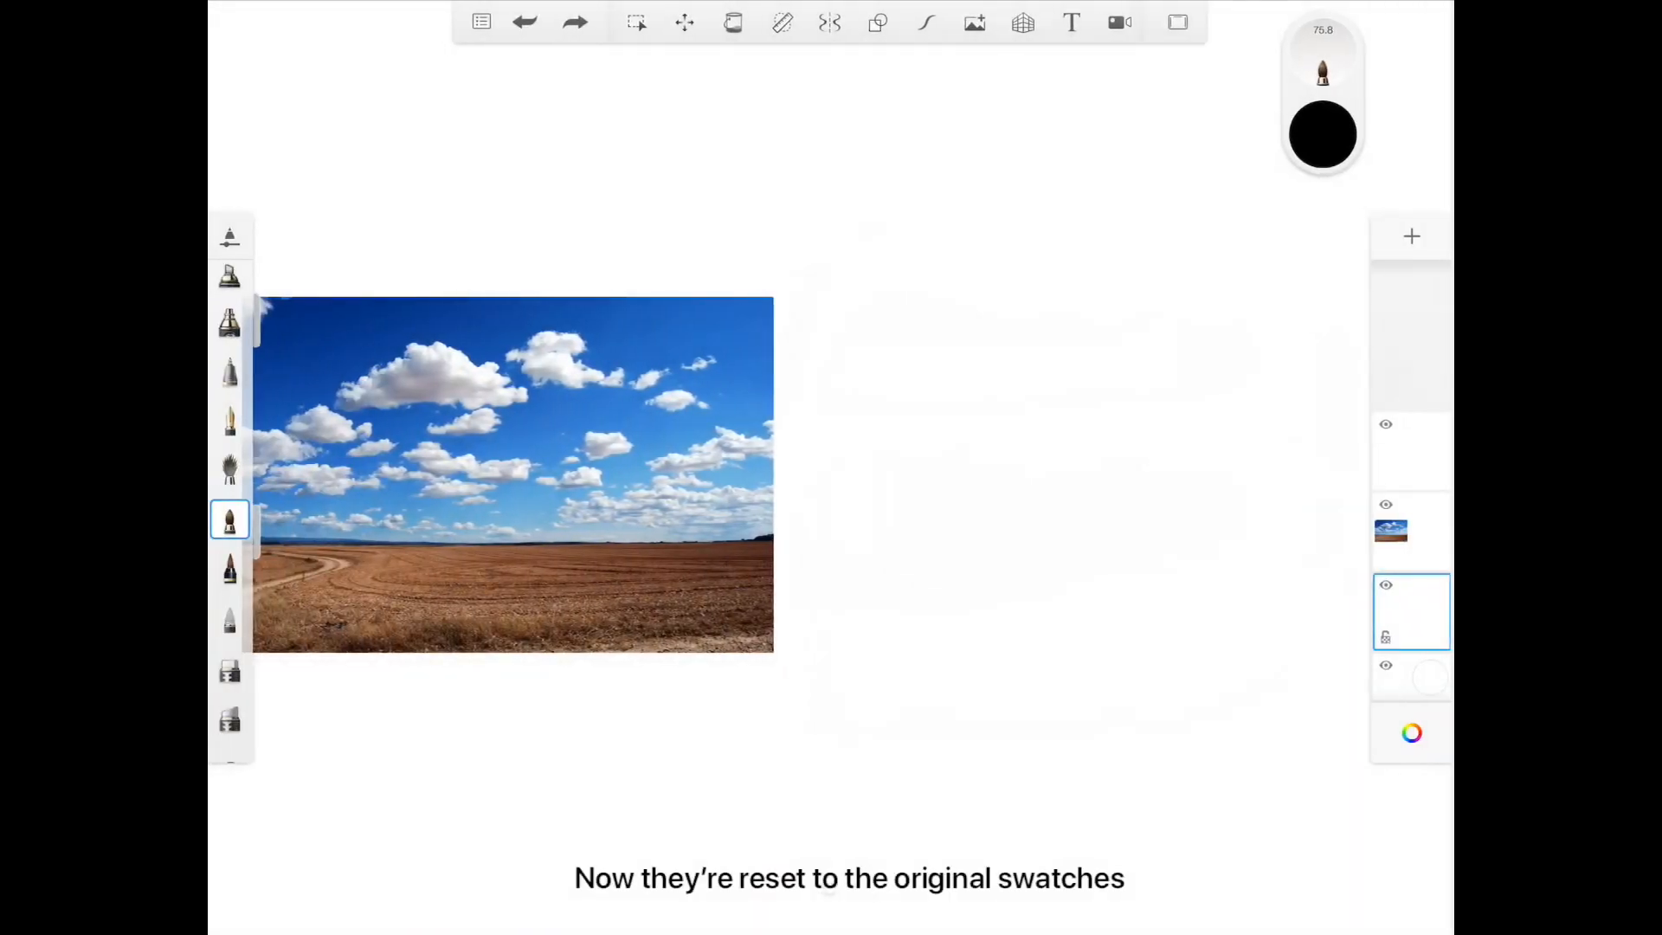
Save a bright blue from the wheel over one swatch and a purple over the pink swatch.
{"action": "left_click", "coordinate": [1323, 135]}
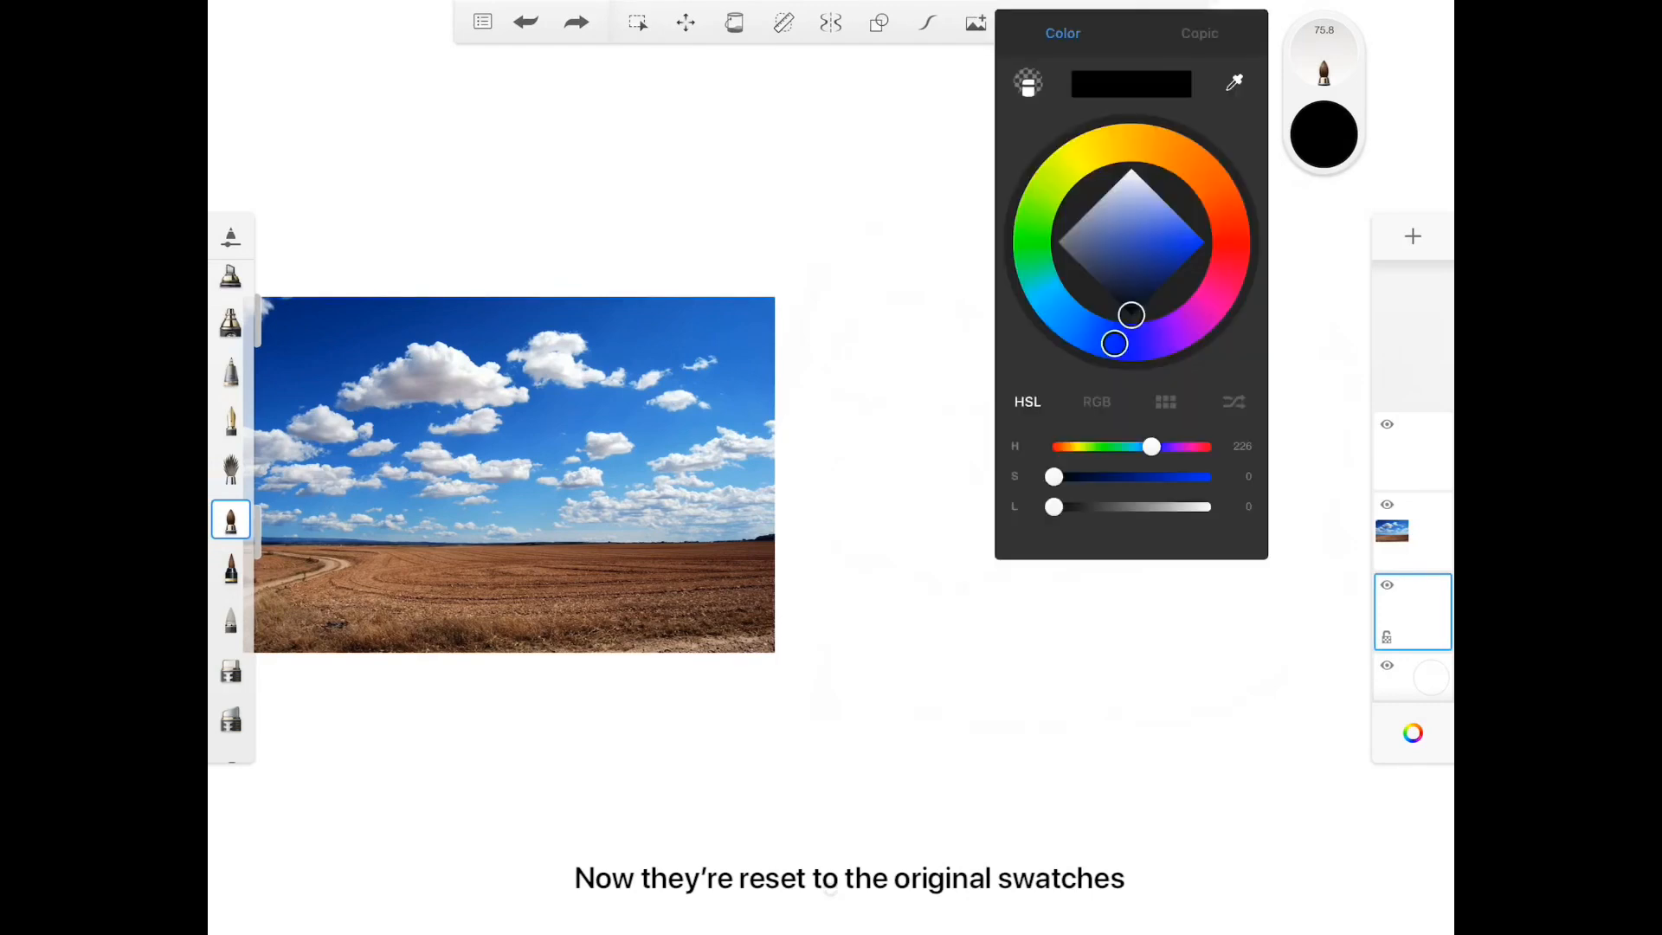
{"action": "left_click", "coordinate": [1165, 402]}
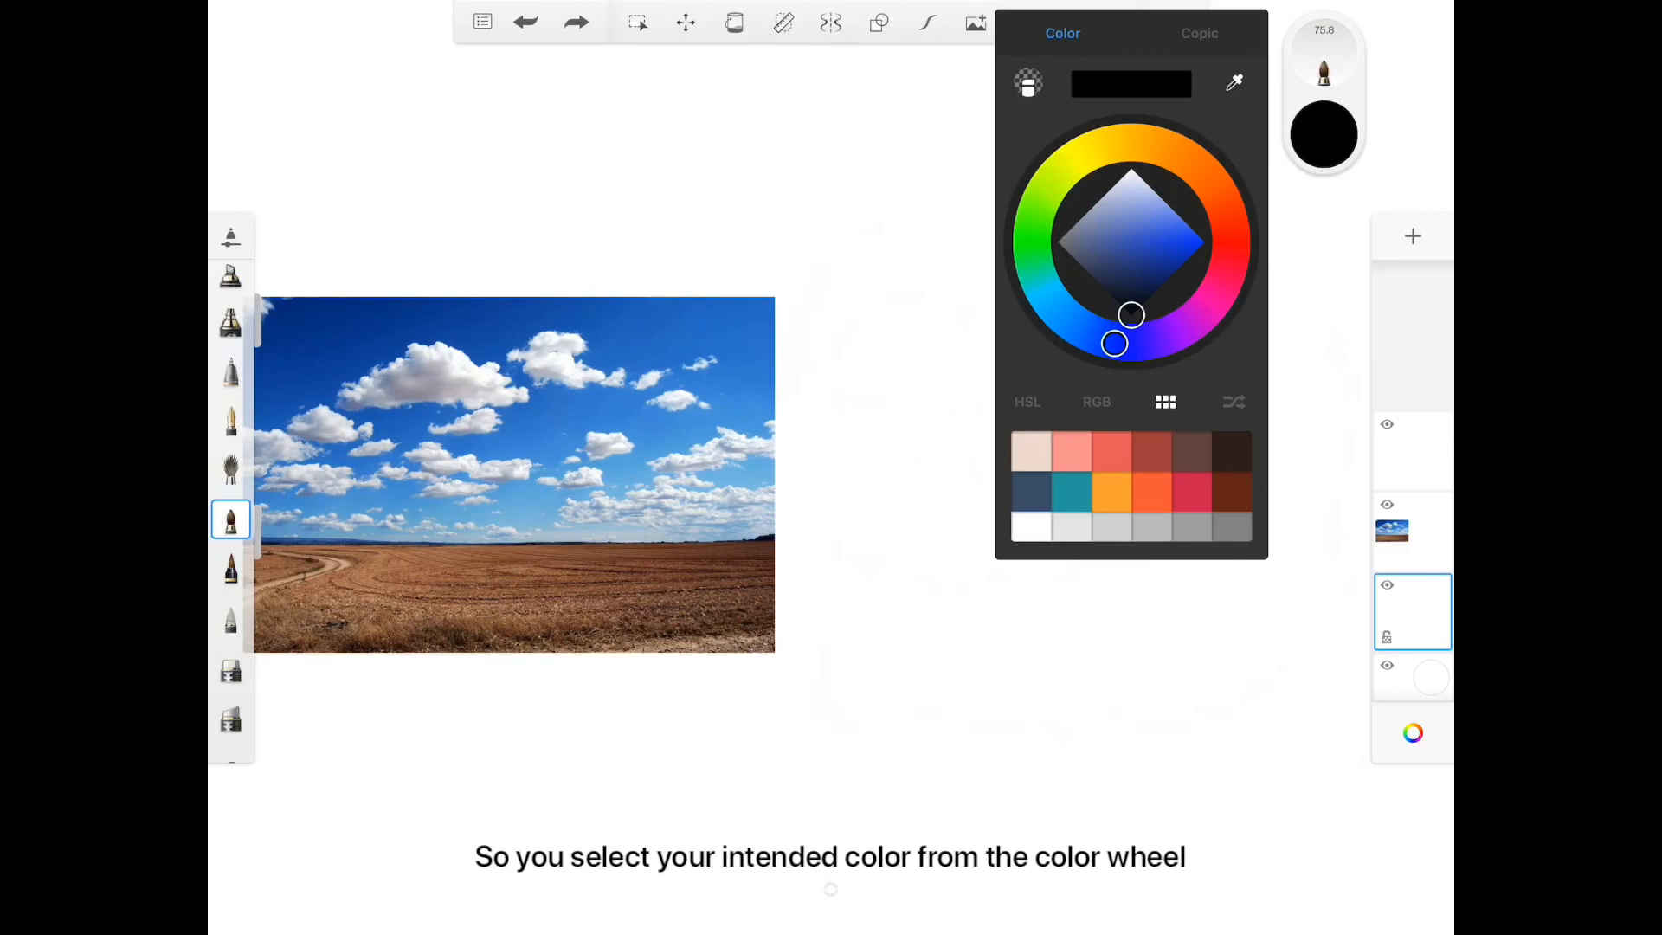
{"action": "left_click", "coordinate": [1203, 242]}
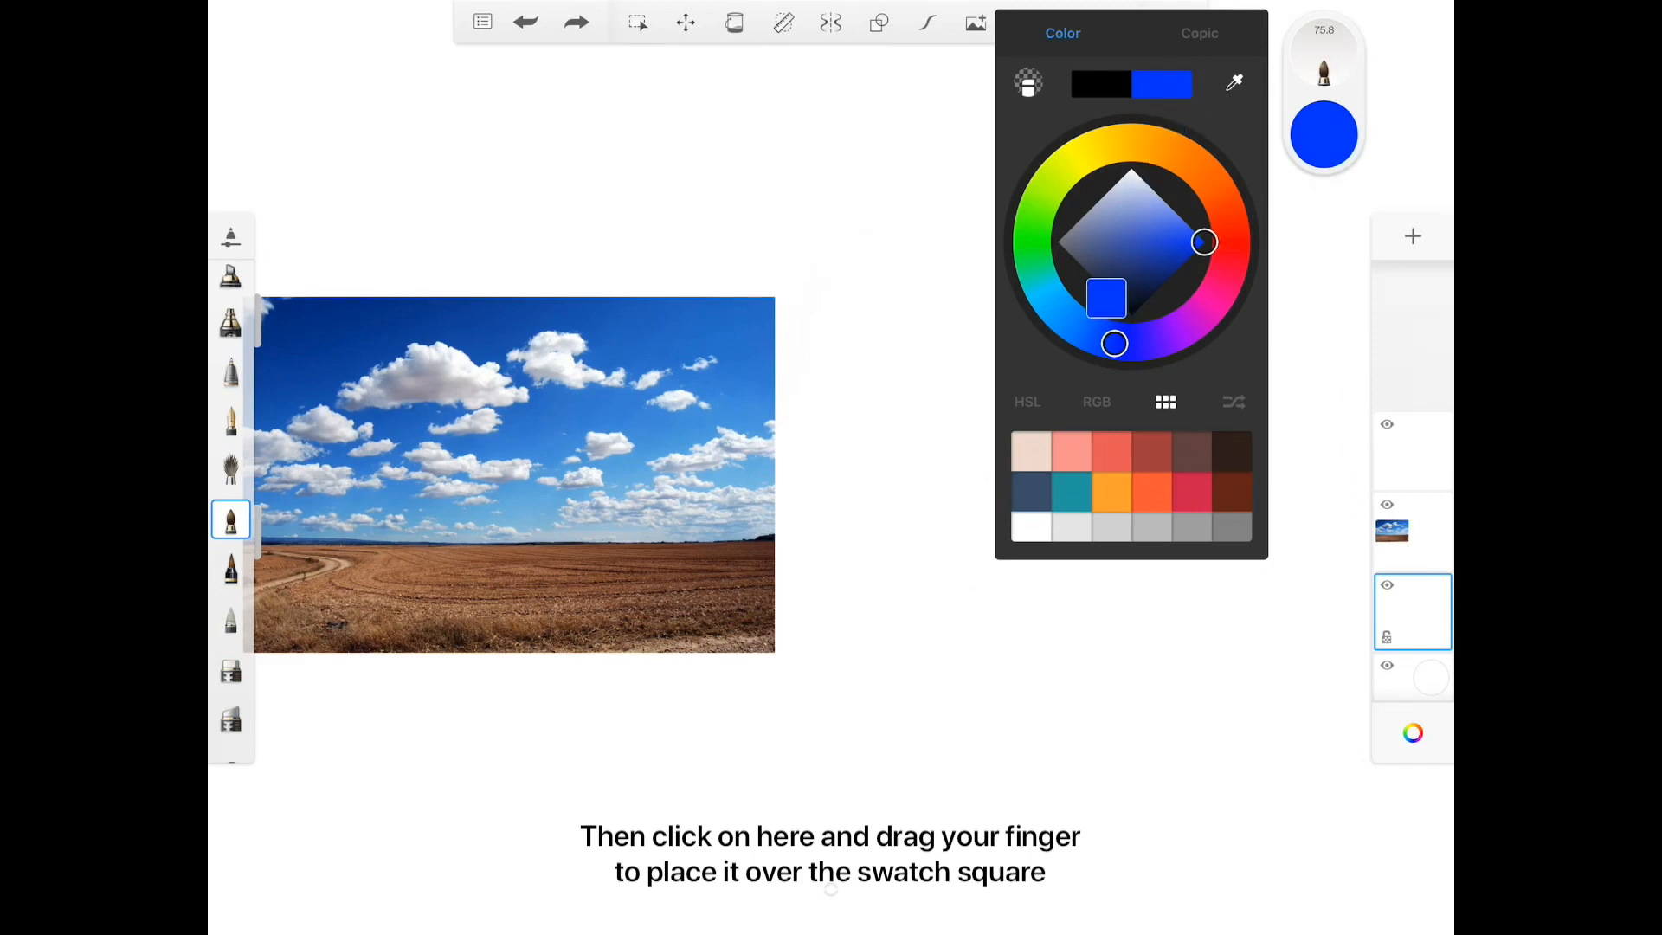
{"action": "left_click_drag", "start_coordinate": [1106, 299], "coordinate": [1031, 490]}
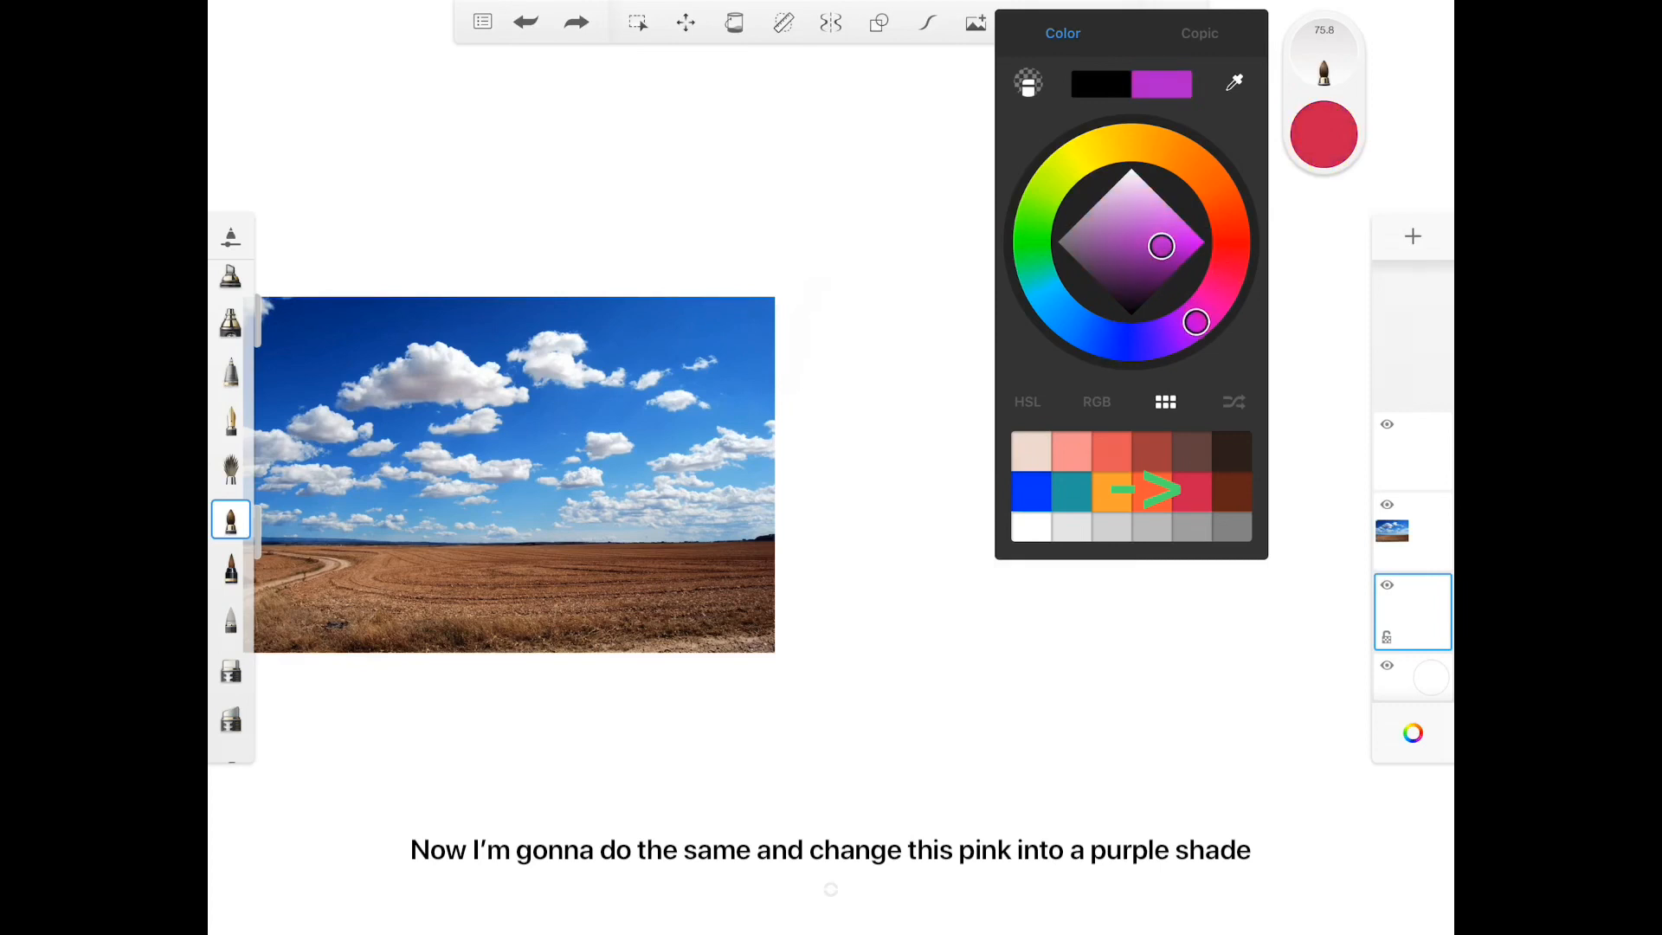
{"action": "left_click_drag", "start_coordinate": [1196, 323], "coordinate": [1182, 331]}
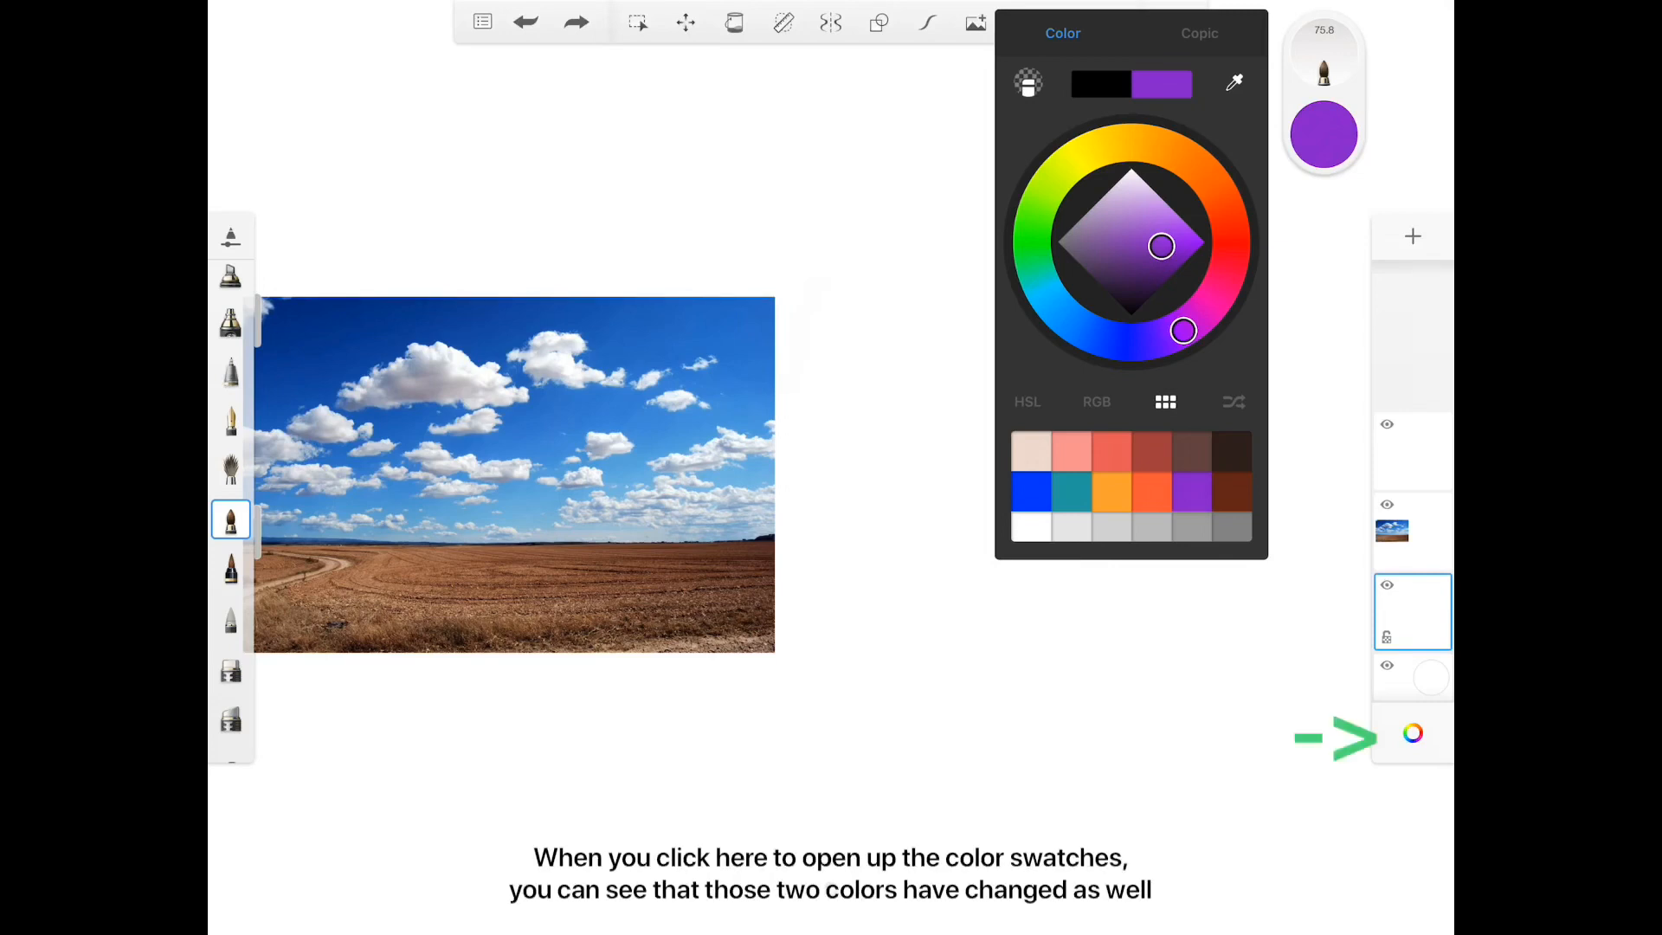
{"action": "left_click", "coordinate": [1413, 732]}
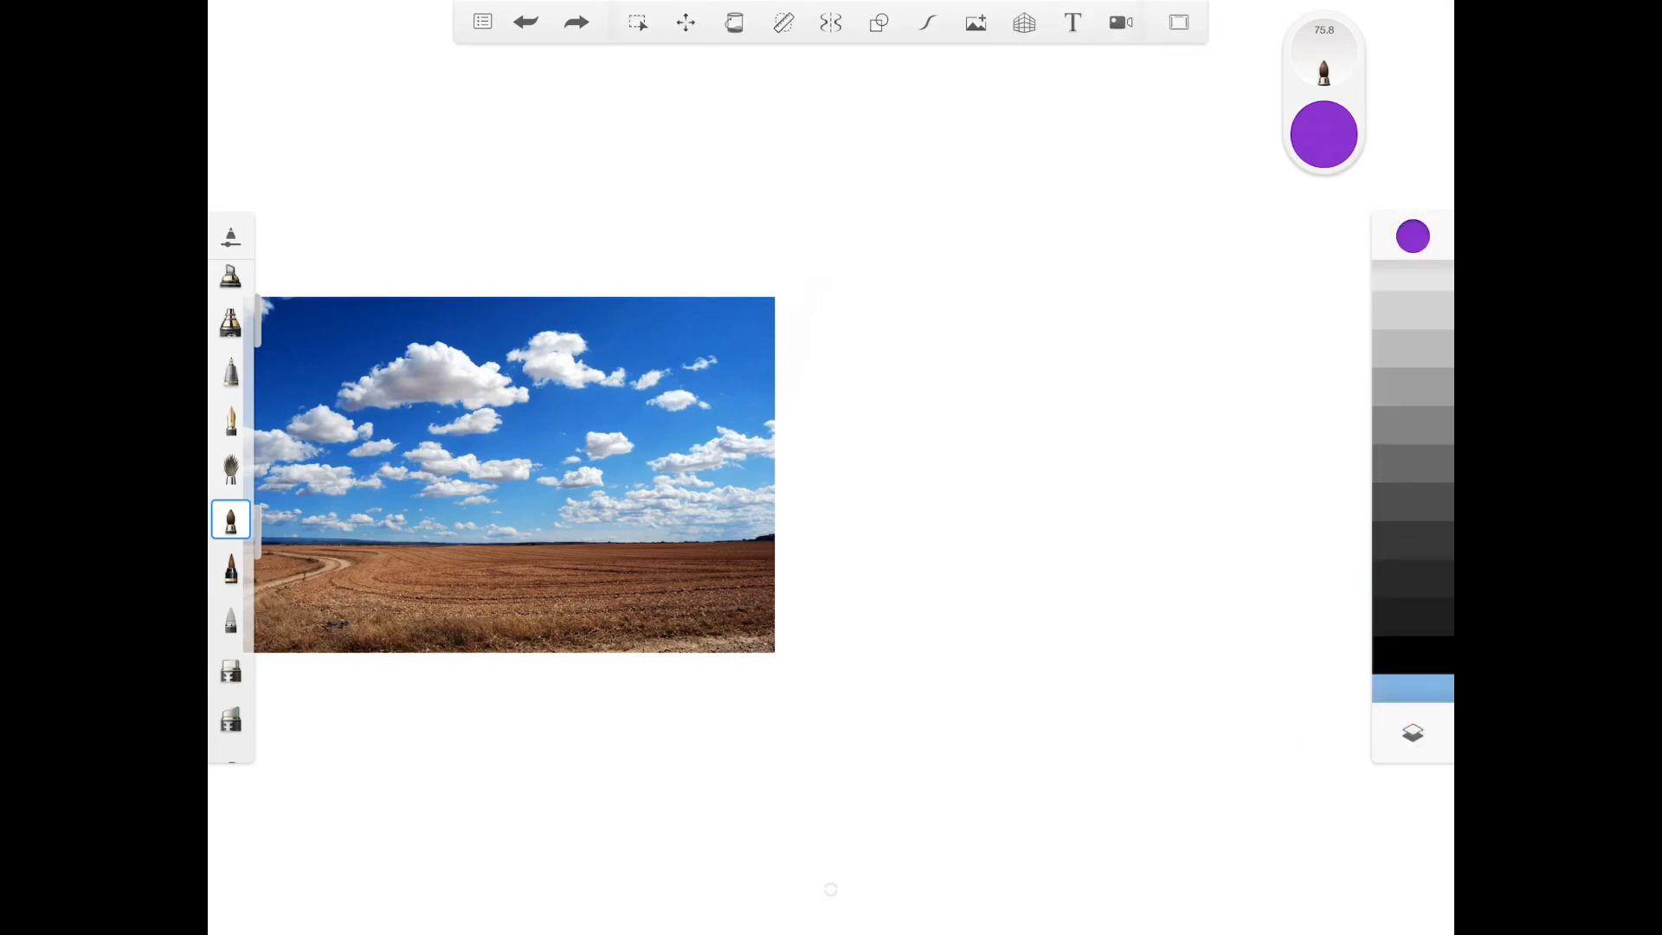
Try the new blue swatch, then make the new purple swatch the brush colour.
{"action": "left_click", "coordinate": [1412, 375]}
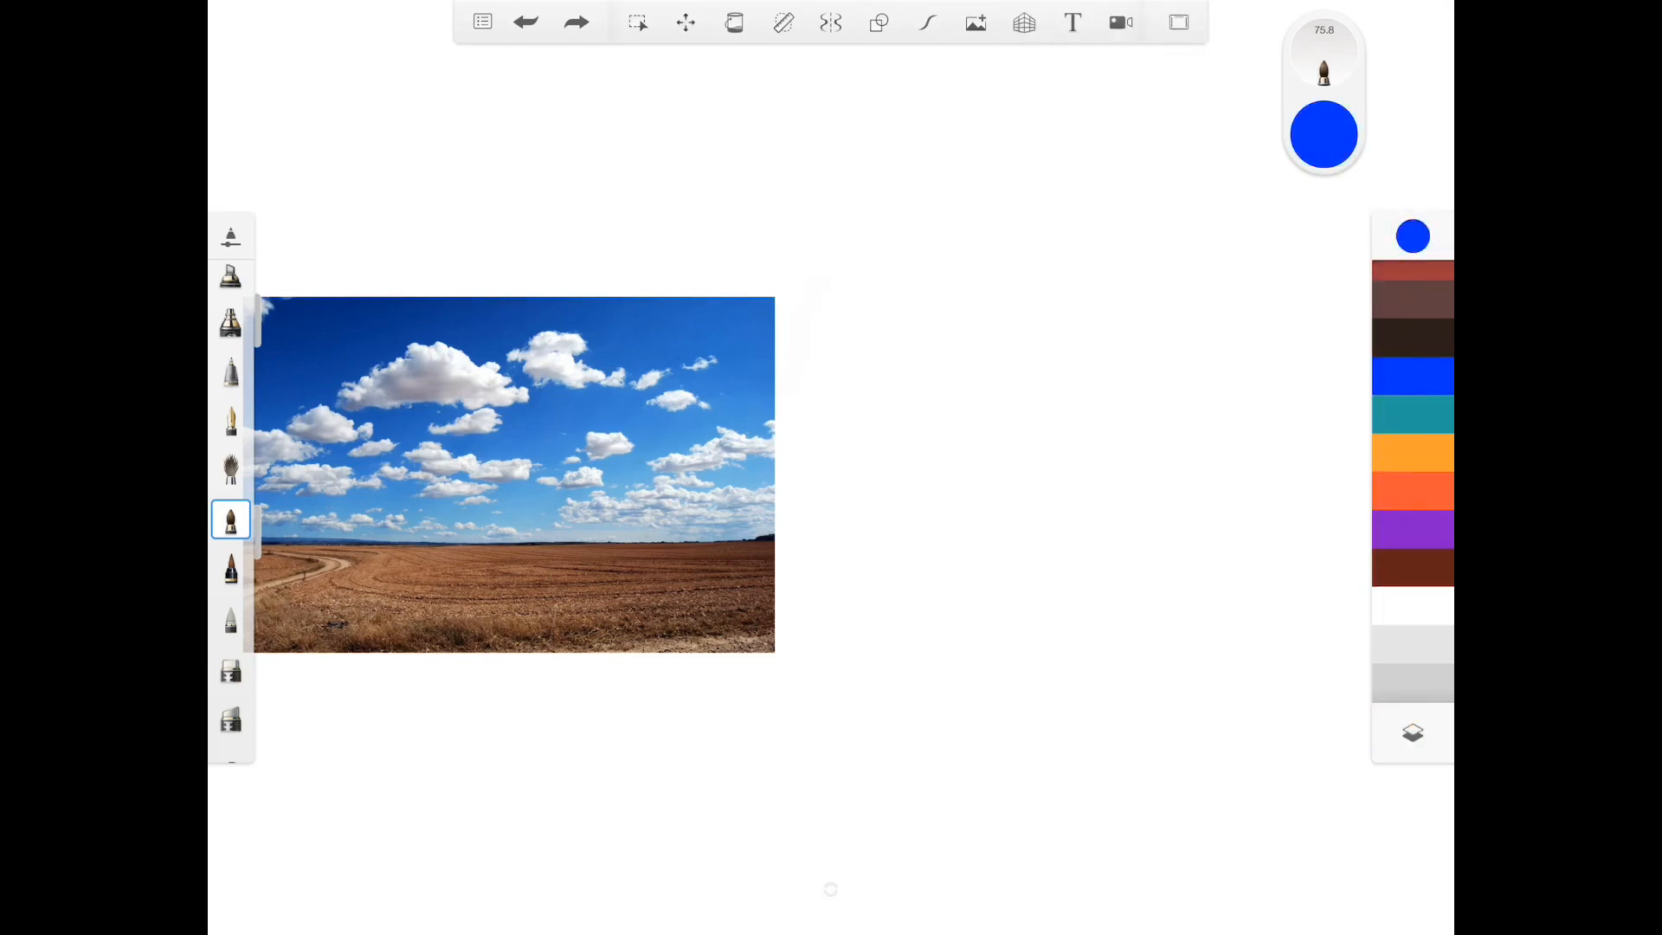
{"action": "left_click", "coordinate": [1413, 532]}
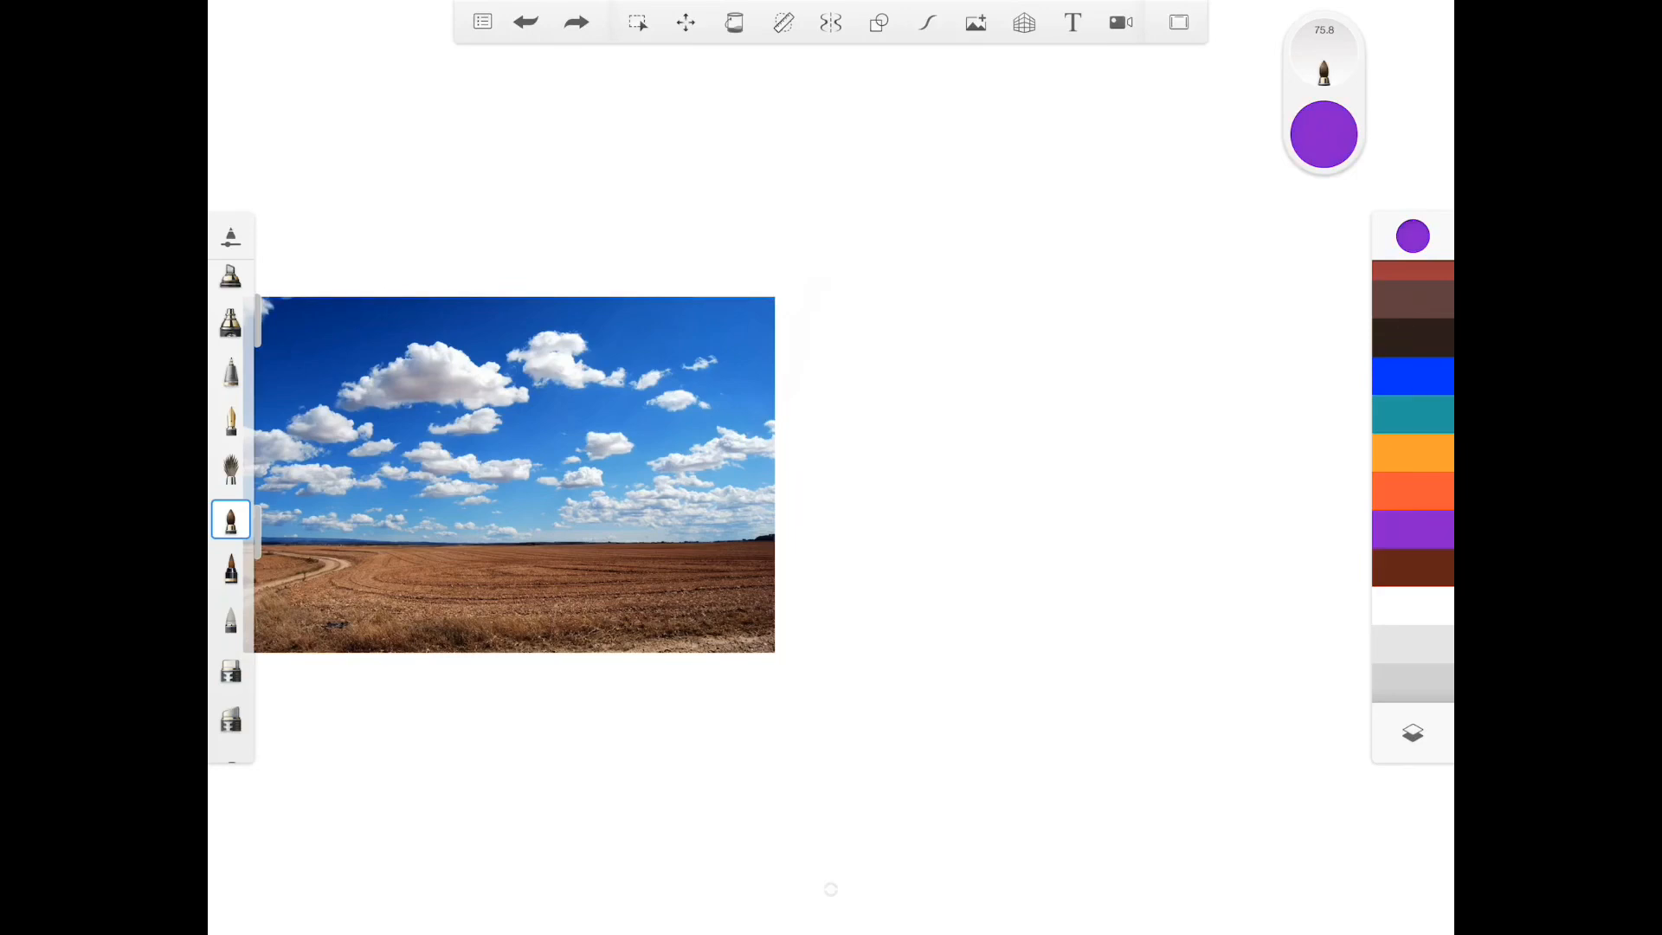
{"action": "left_click", "coordinate": [1321, 135]}
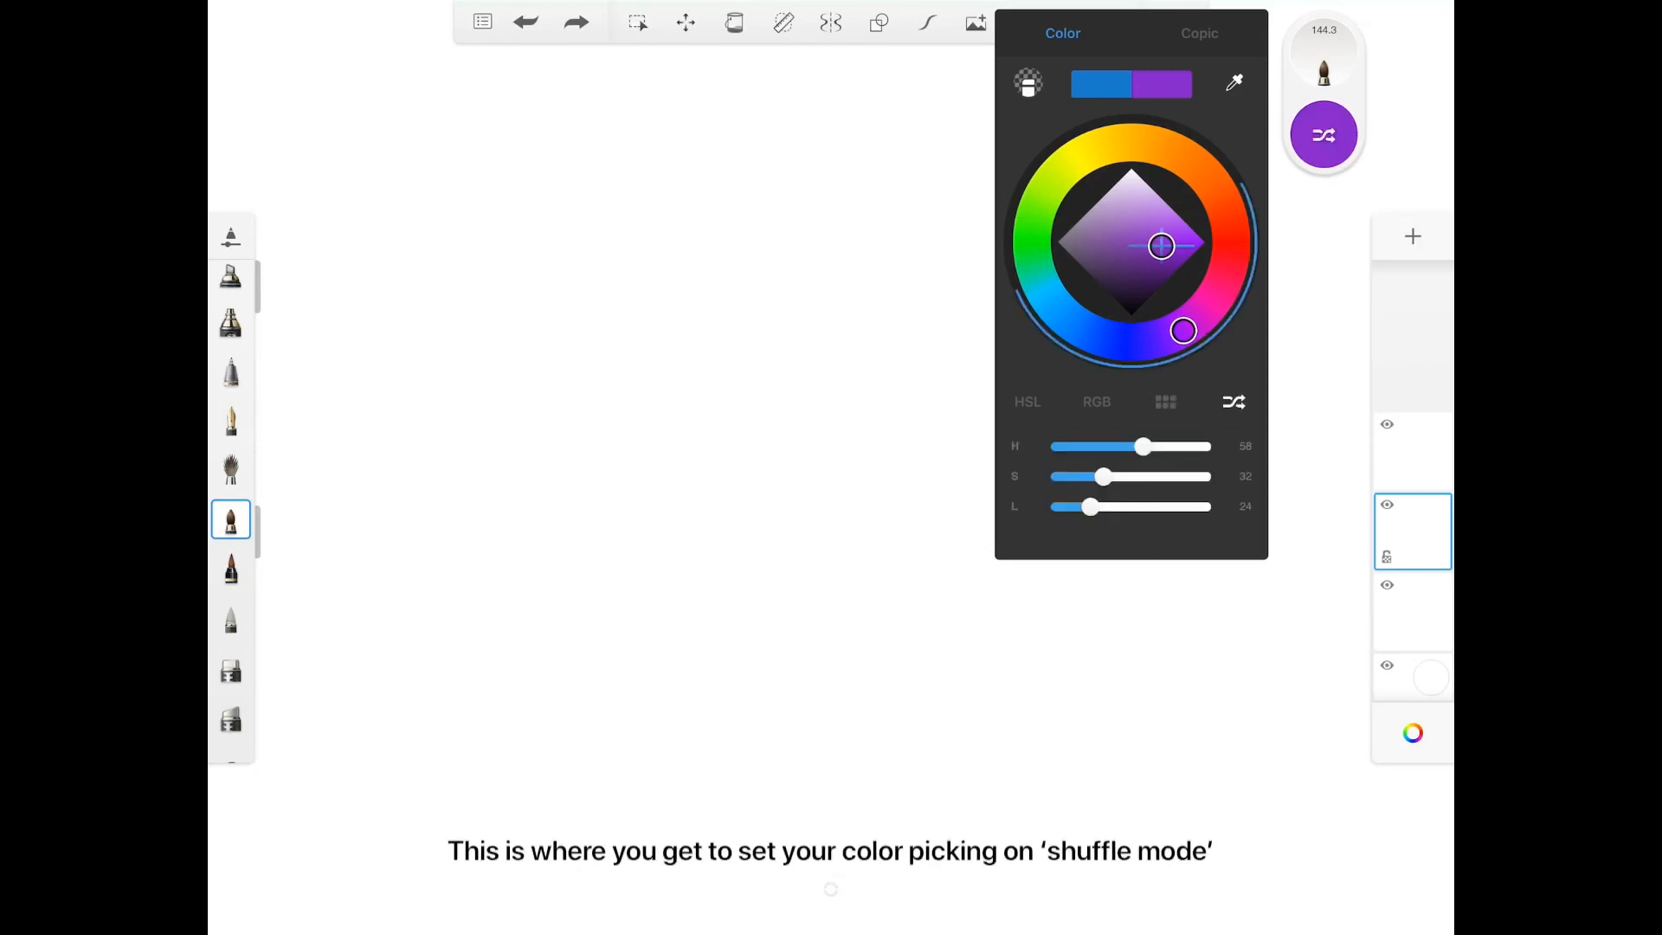
Move the shuffle hue range toward blue and set a lighter, more saturated base colour.
{"action": "left_click_drag", "start_coordinate": [1182, 329], "coordinate": [1039, 198]}
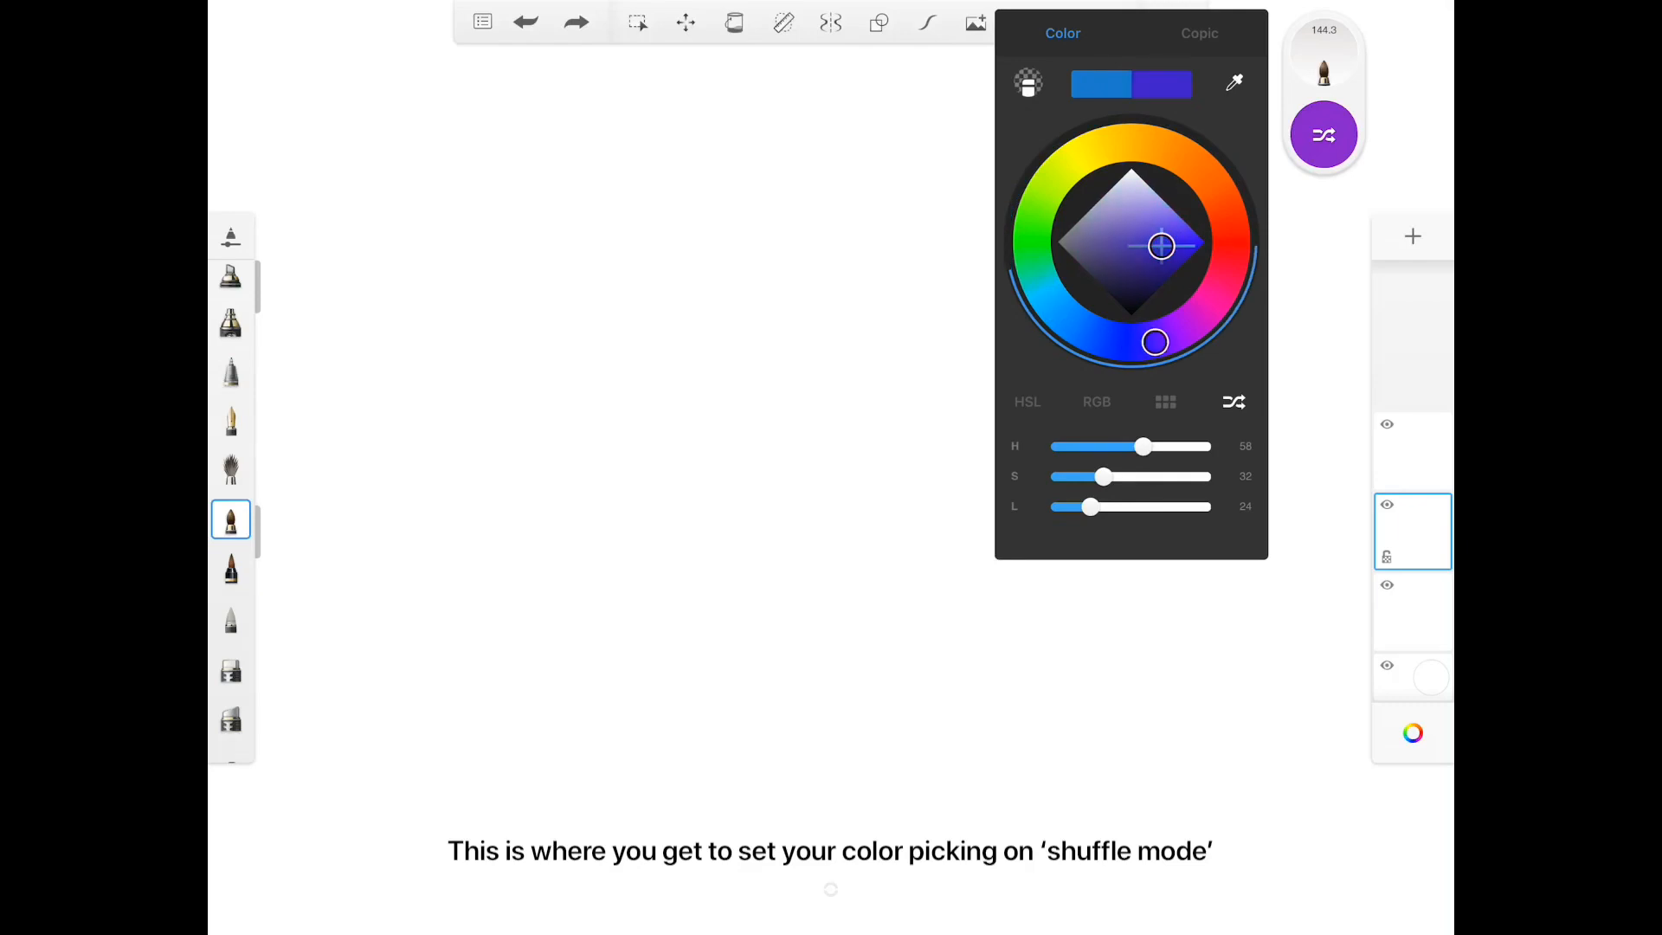
{"action": "left_click_drag", "start_coordinate": [1154, 341], "coordinate": [1094, 339]}
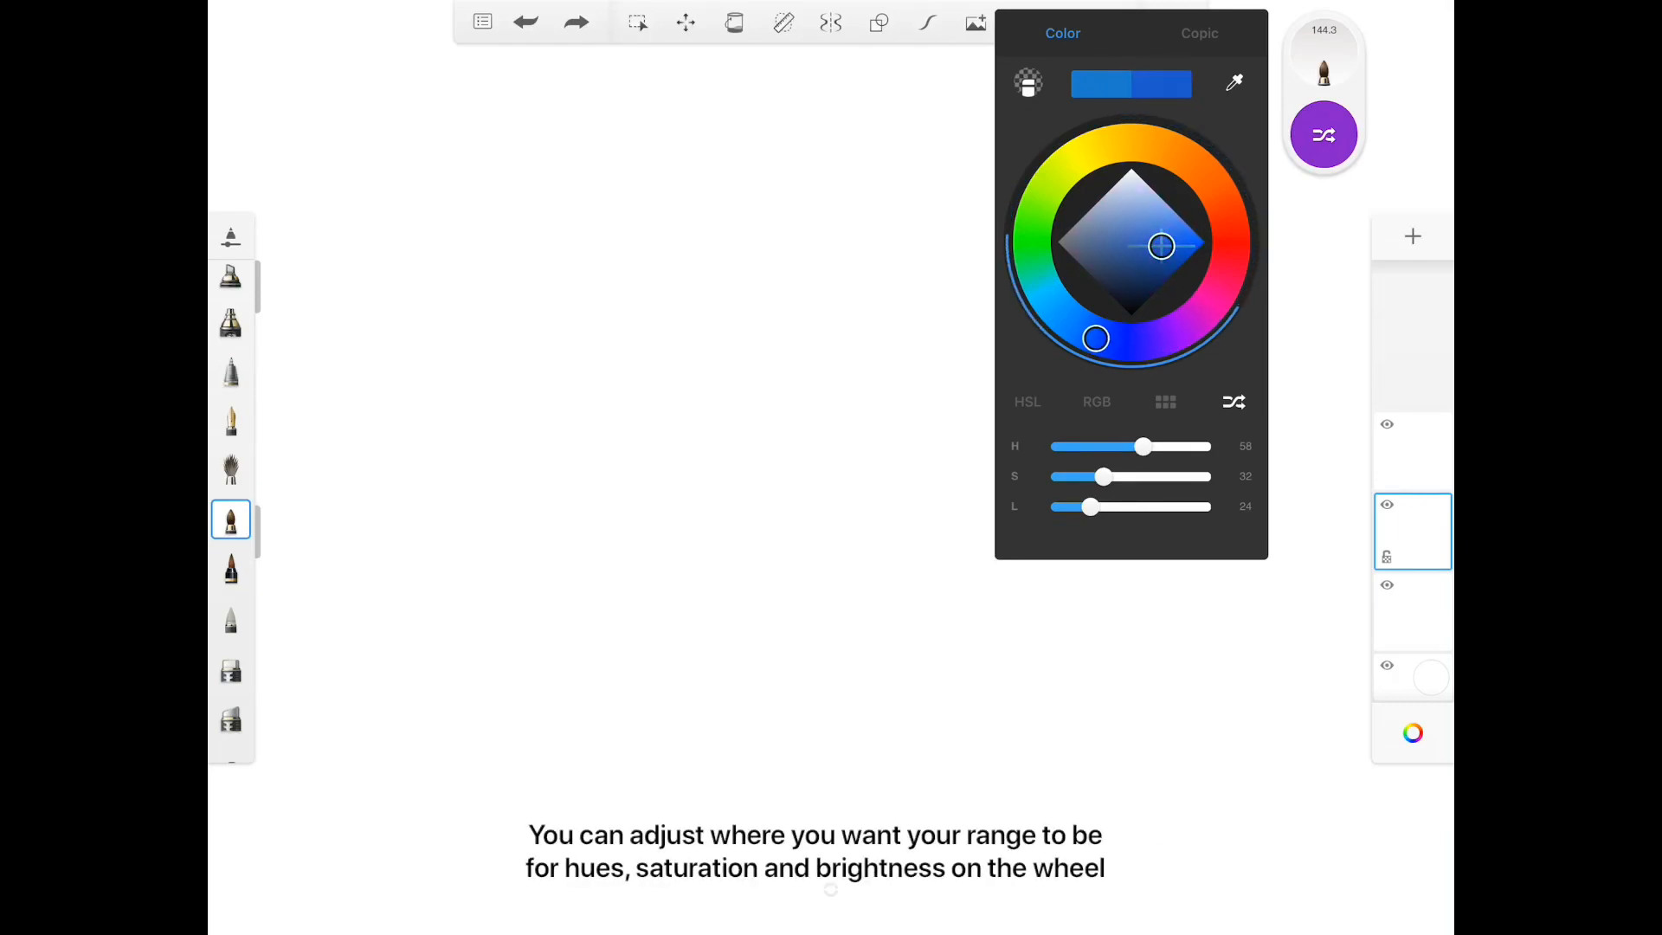
{"action": "left_click_drag", "start_coordinate": [1093, 339], "coordinate": [1082, 333]}
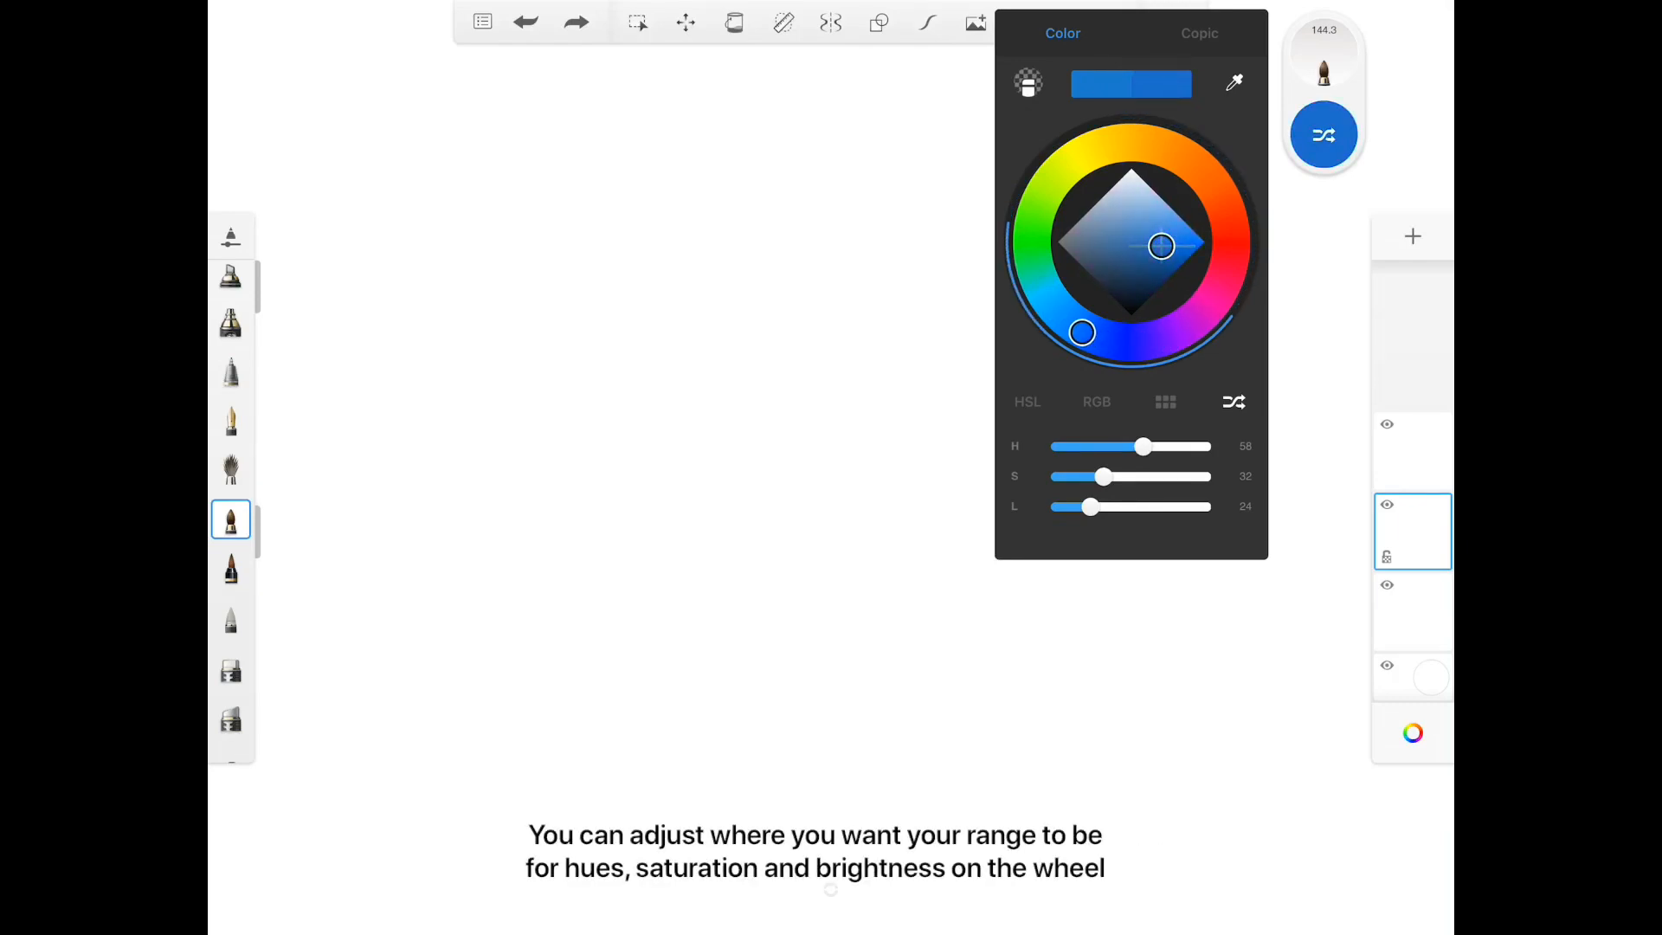
{"action": "left_click_drag", "start_coordinate": [1160, 246], "coordinate": [1160, 224]}
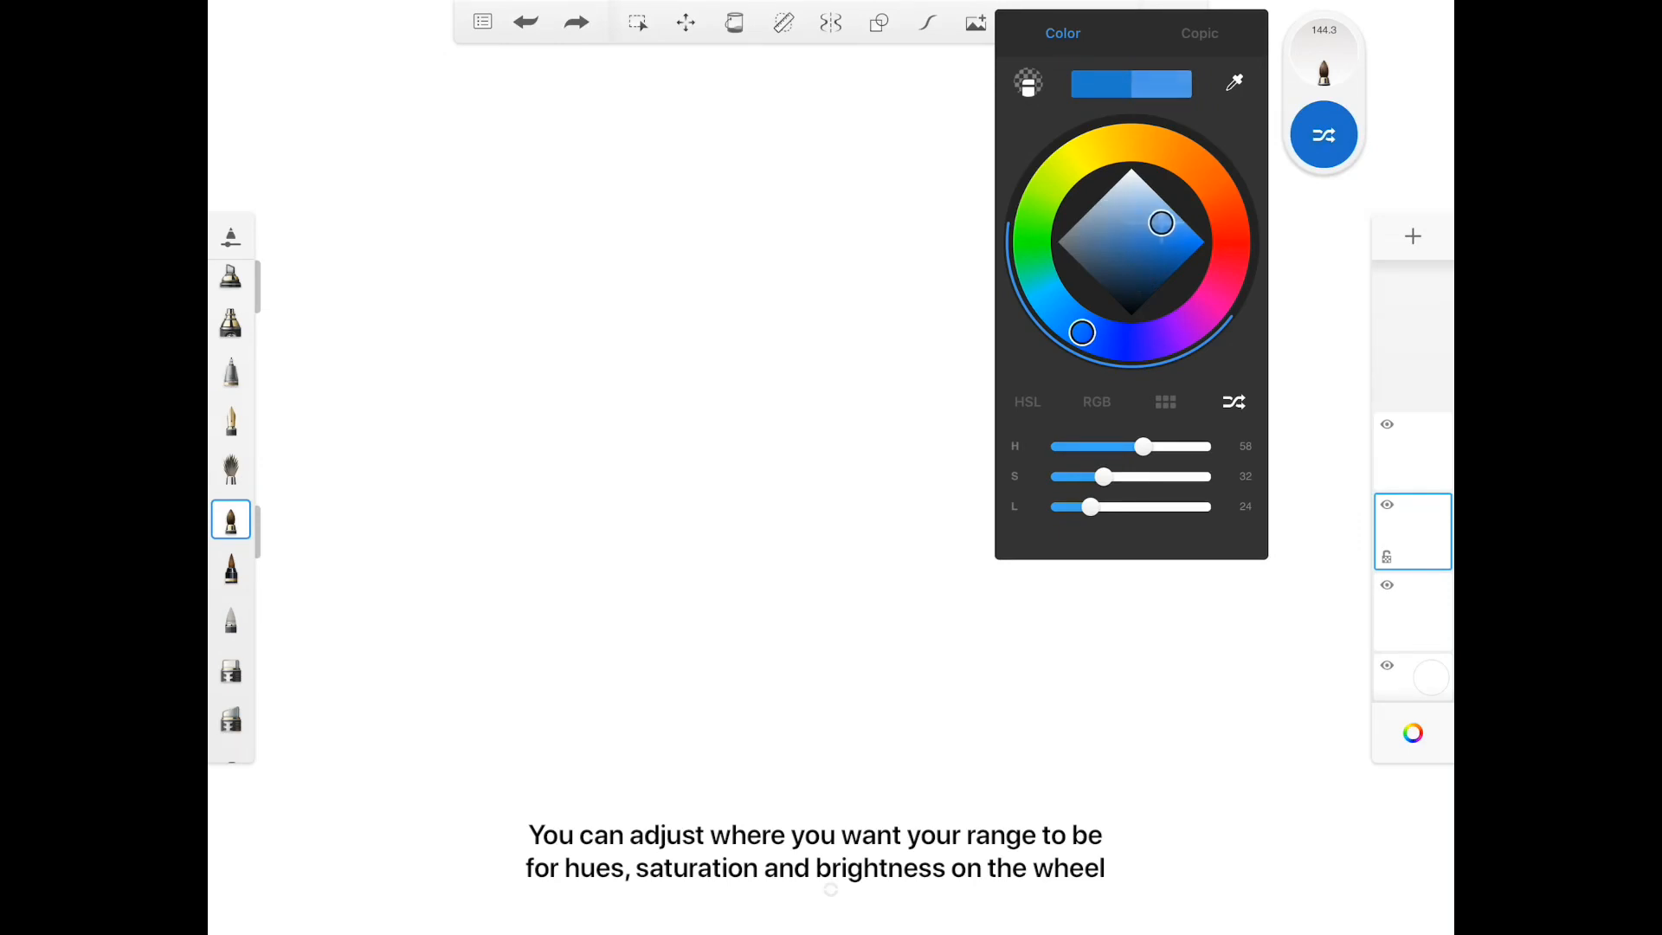
{"action": "left_click_drag", "start_coordinate": [1160, 224], "coordinate": [1168, 244]}
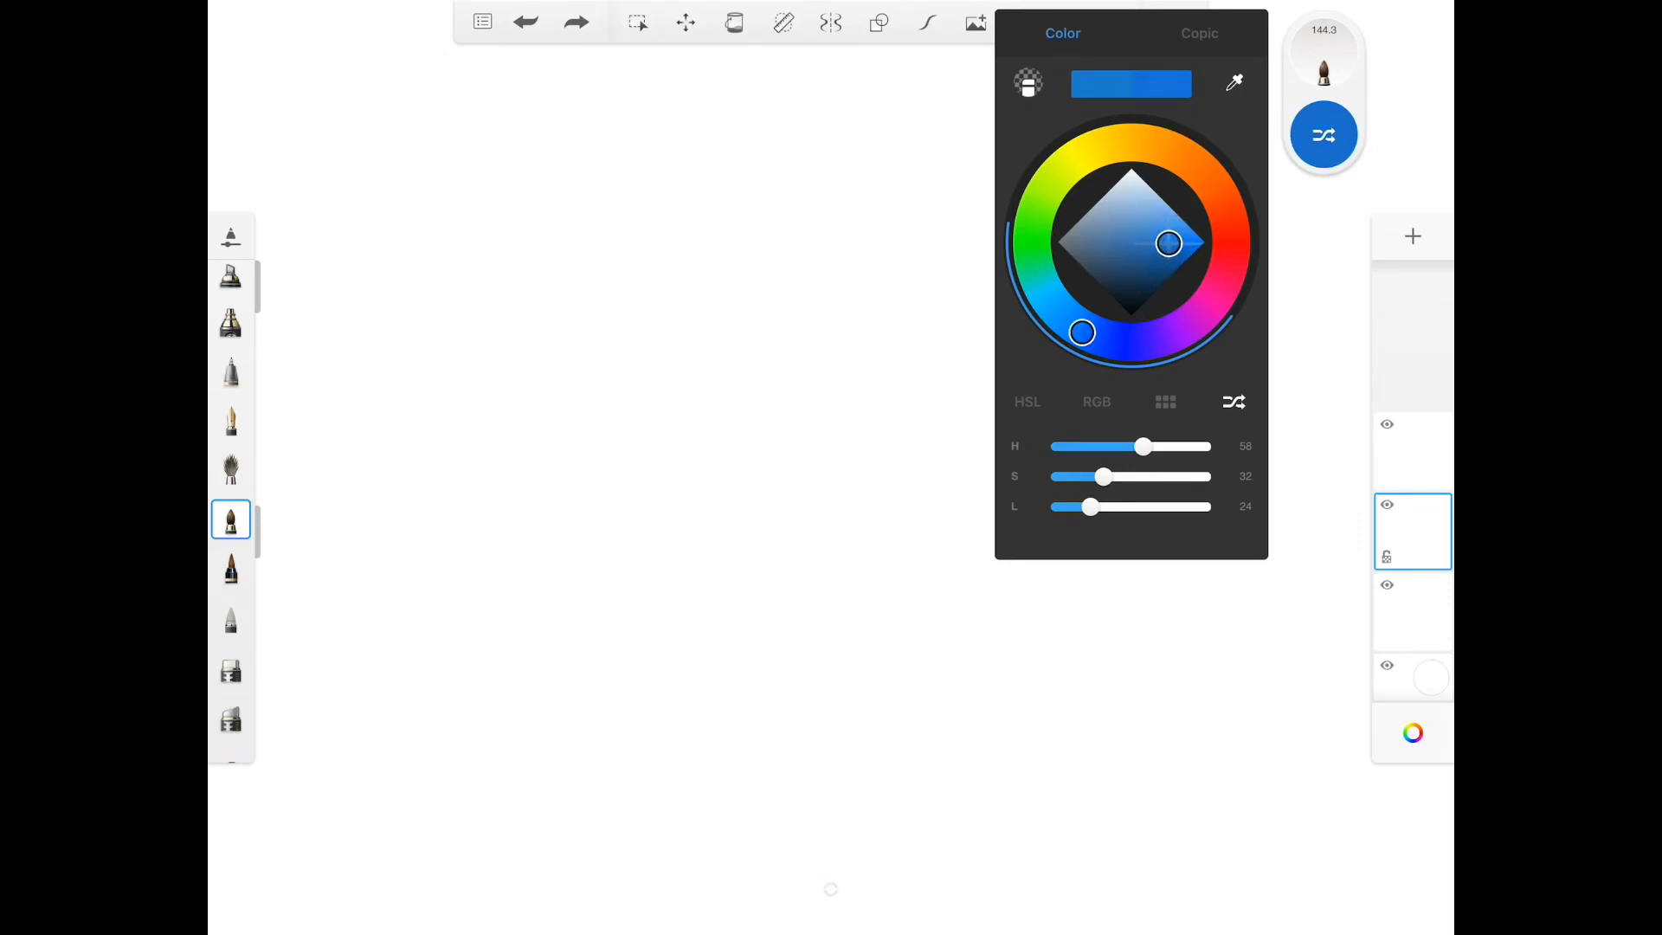
Set a medium hue range width, adjust saturation and brightness ranges, and paint a shuffled stroke.
{"action": "left_click_drag", "start_coordinate": [1137, 447], "coordinate": [1188, 447]}
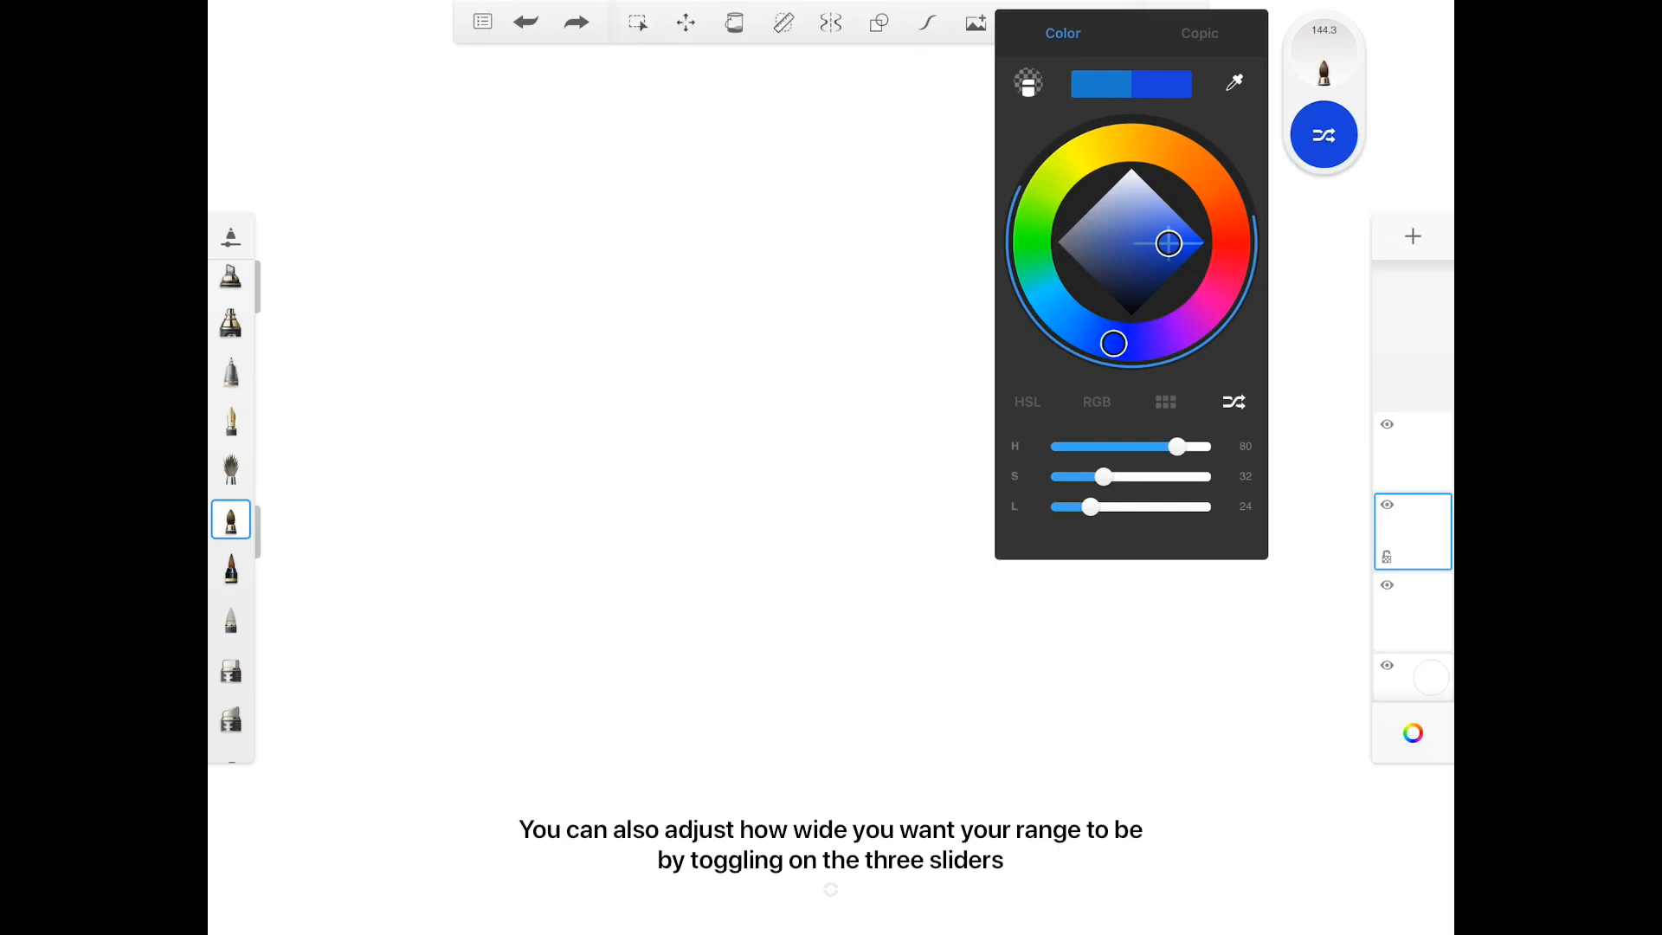
{"action": "left_click_drag", "start_coordinate": [1184, 446], "coordinate": [1102, 446]}
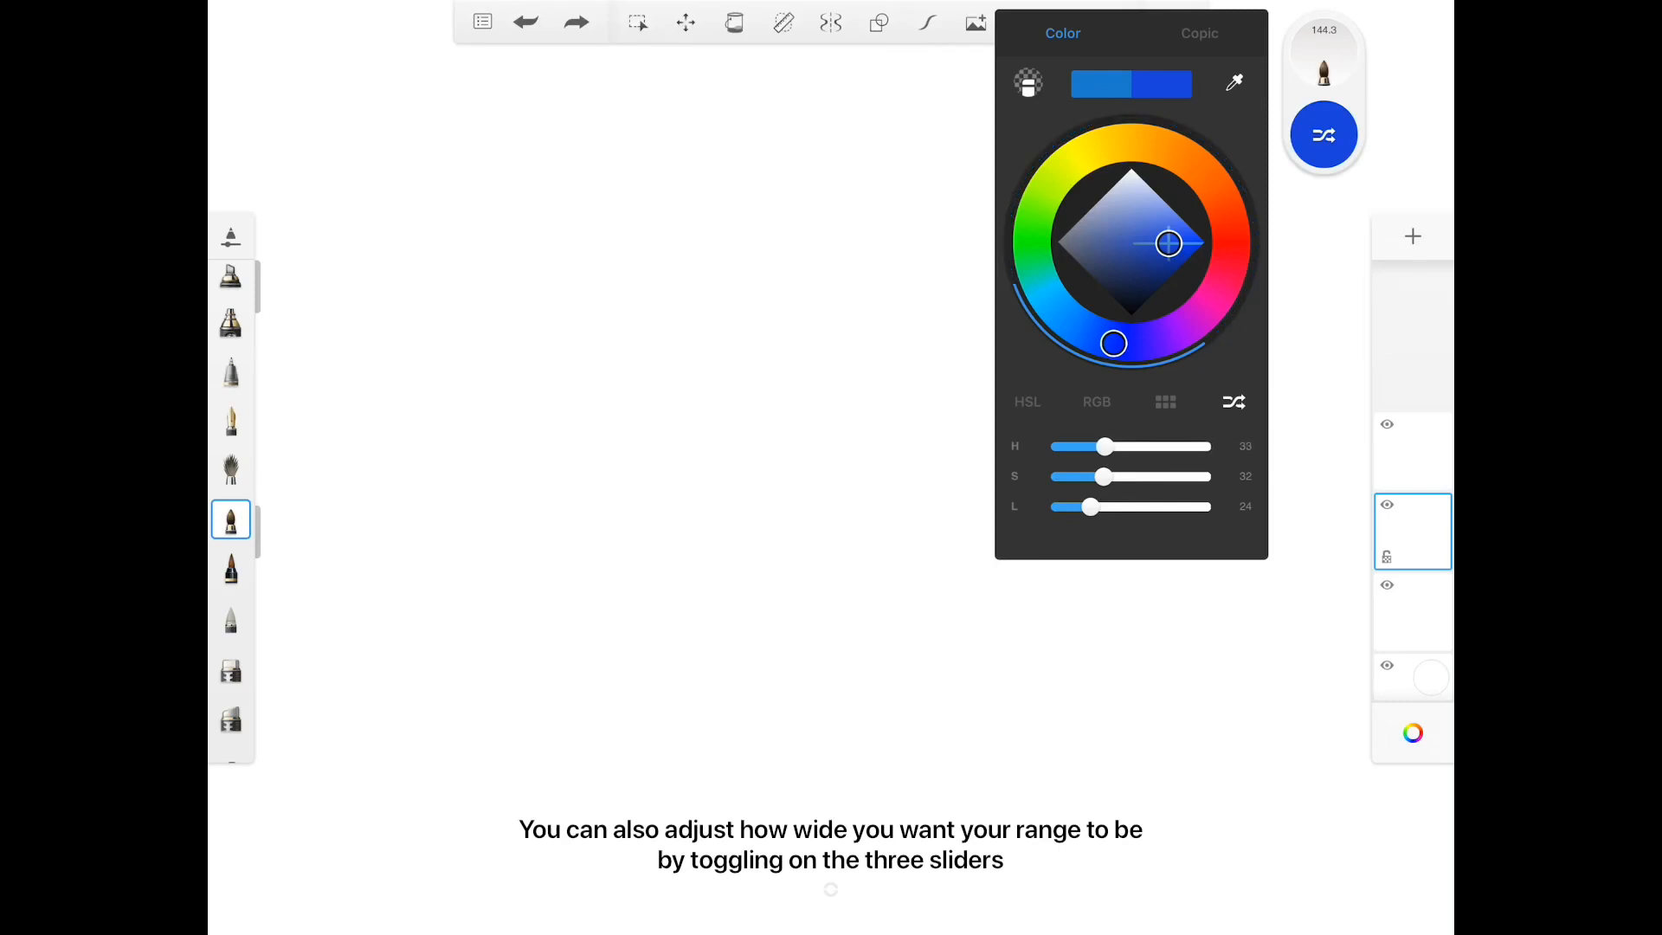
{"action": "left_click_drag", "start_coordinate": [1103, 447], "coordinate": [1139, 446]}
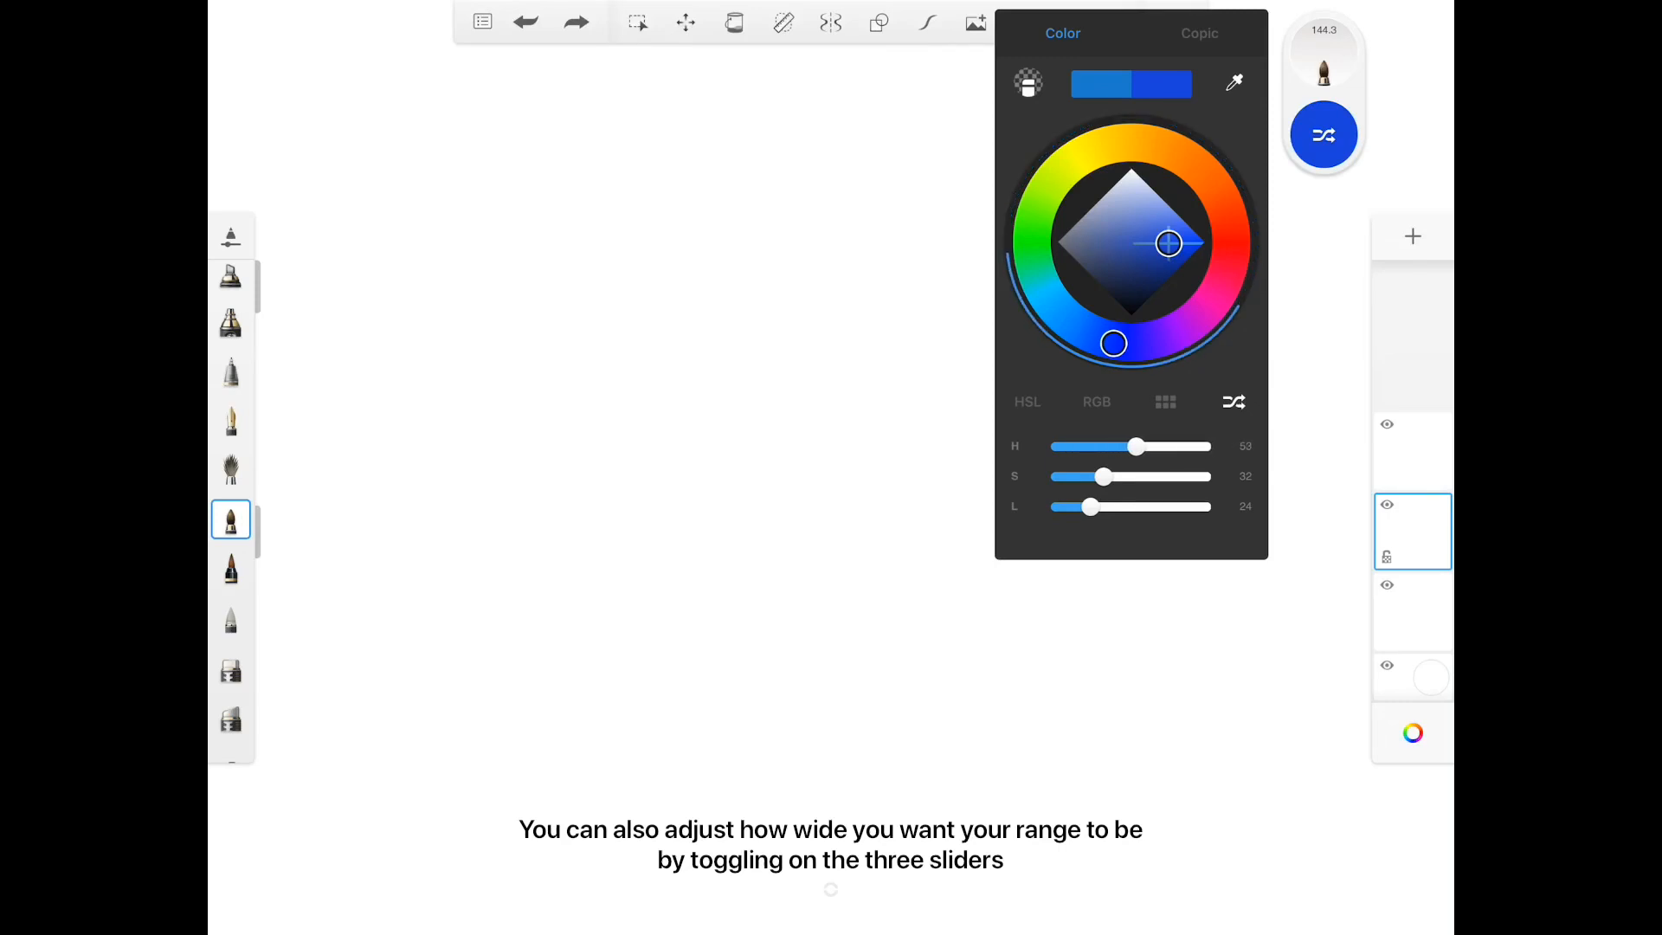
{"action": "left_click_drag", "start_coordinate": [1103, 476], "coordinate": [1113, 476]}
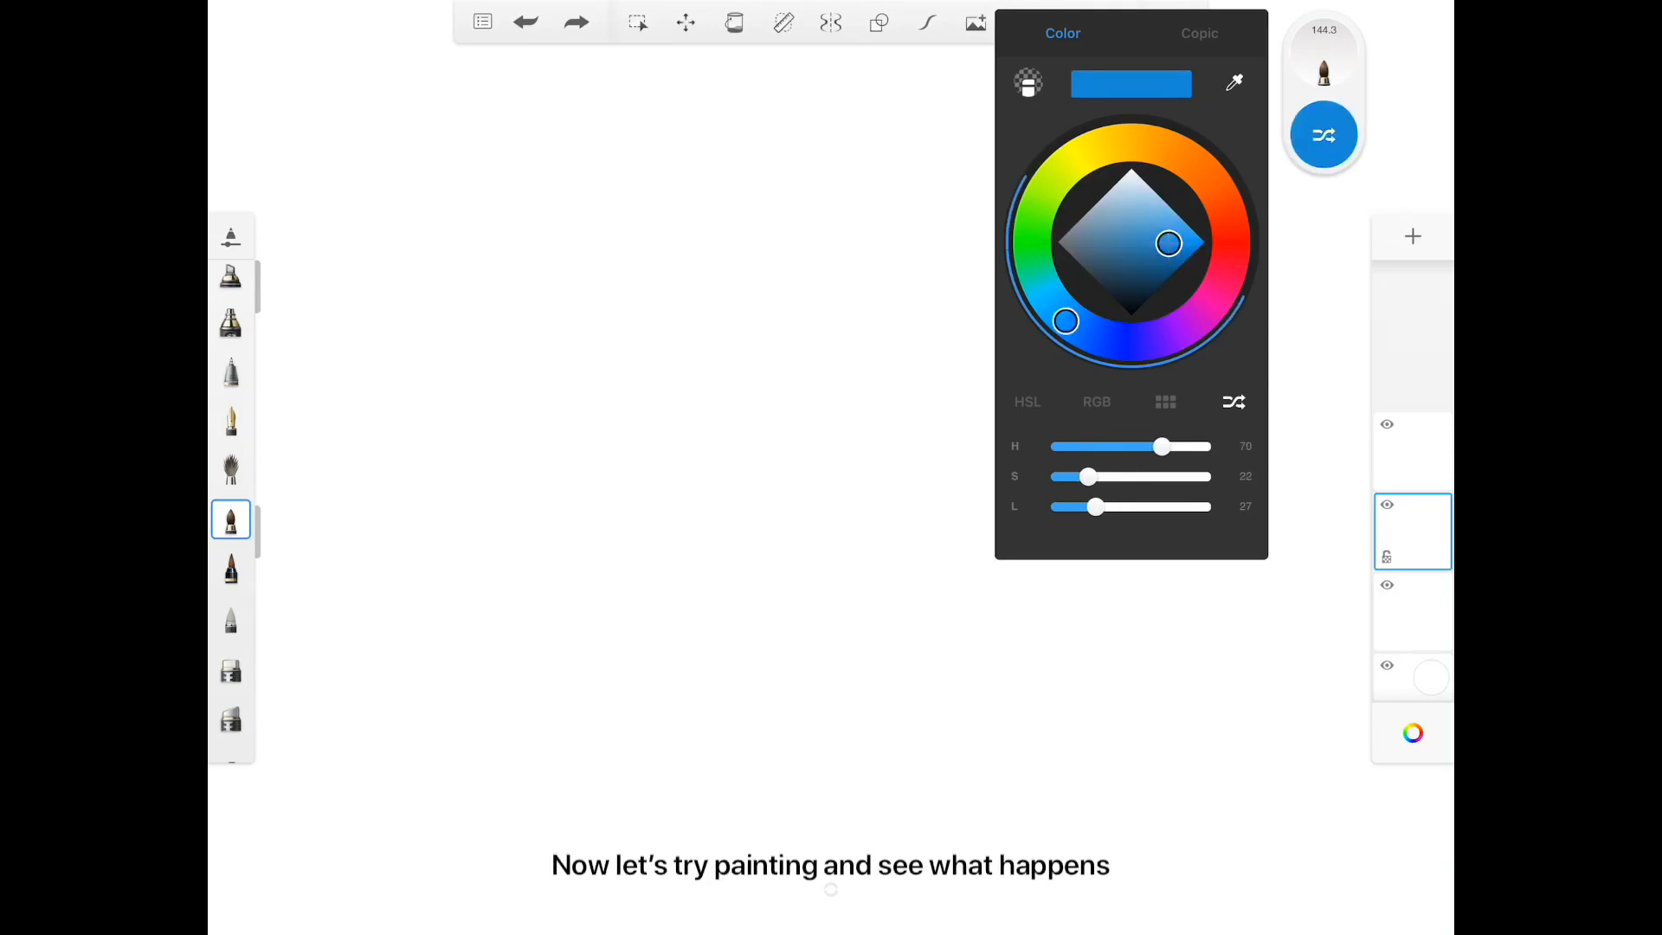
{"action": "left_click_drag", "start_coordinate": [1087, 478], "coordinate": [1129, 478]}
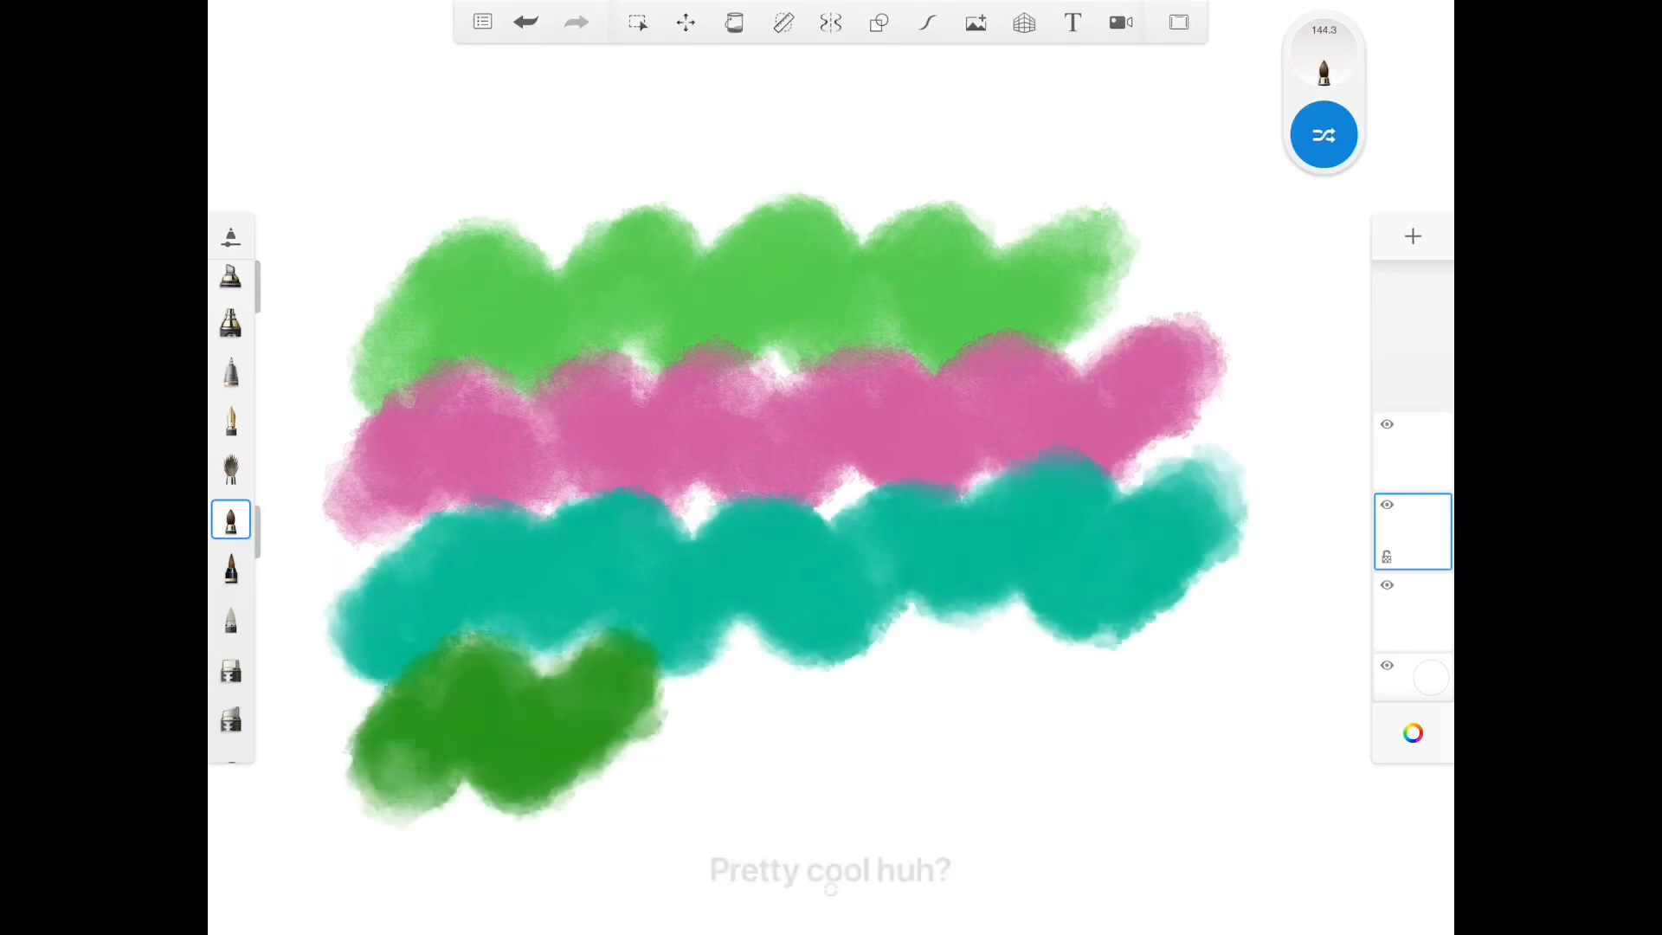
Paint more shuffled strokes, pick a fixed blue swatch to leave shuffle mode, and clear the canvas.
{"action": "left_click_drag", "start_coordinate": [445, 159], "coordinate": [679, 689]}
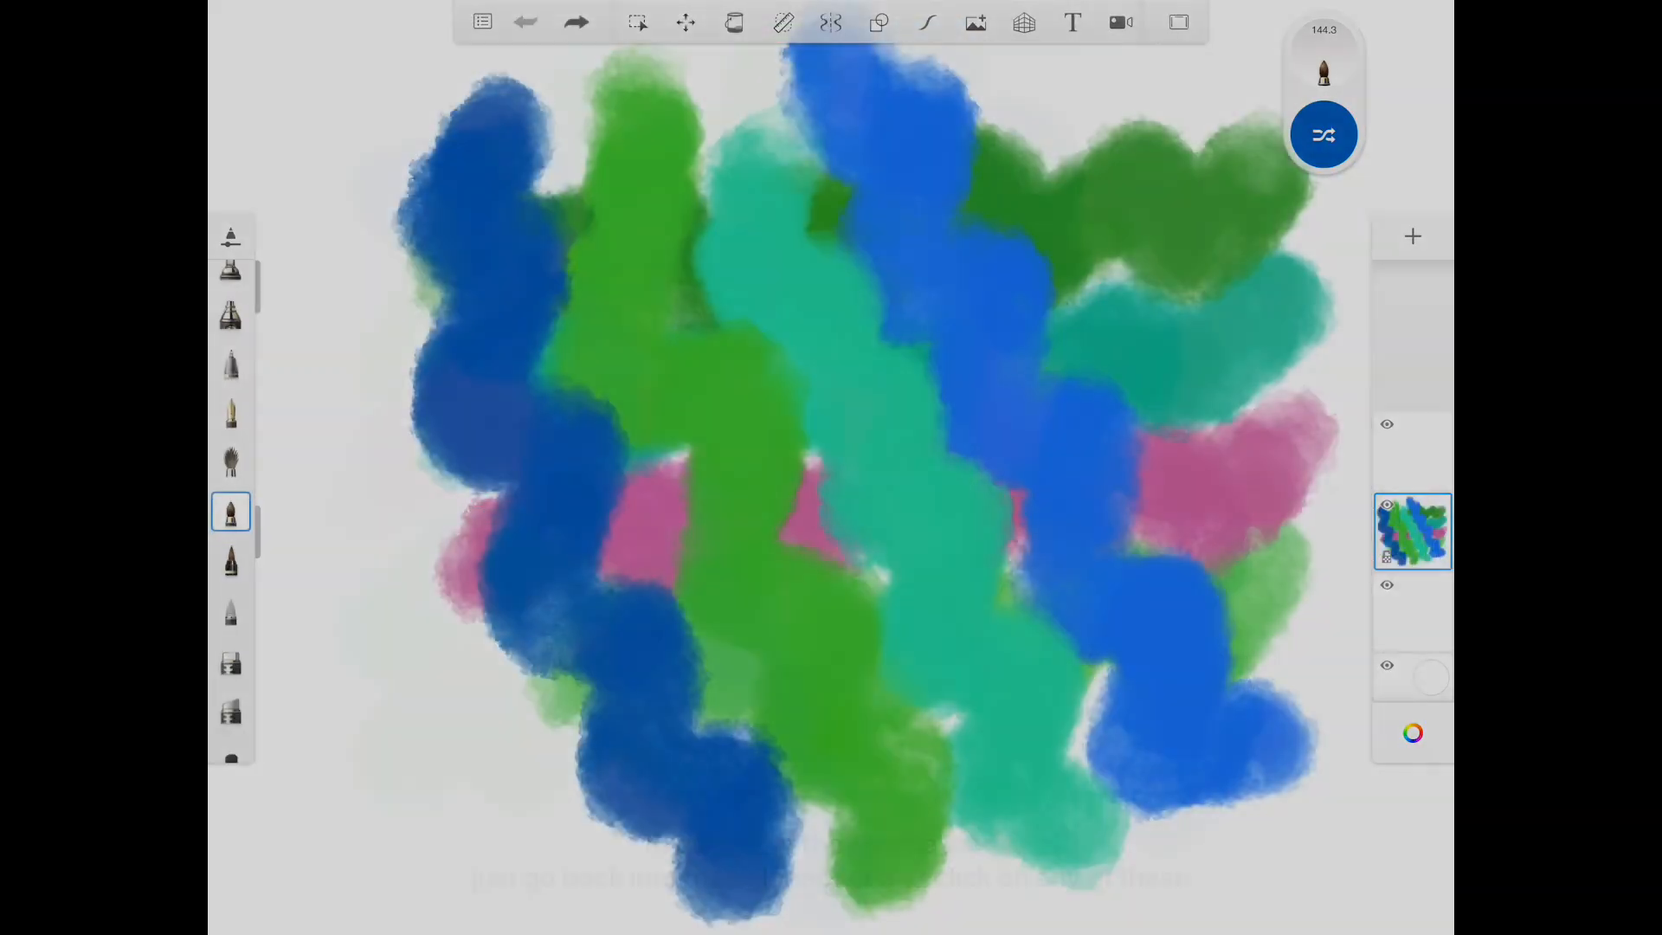
{"action": "left_click", "coordinate": [1413, 732]}
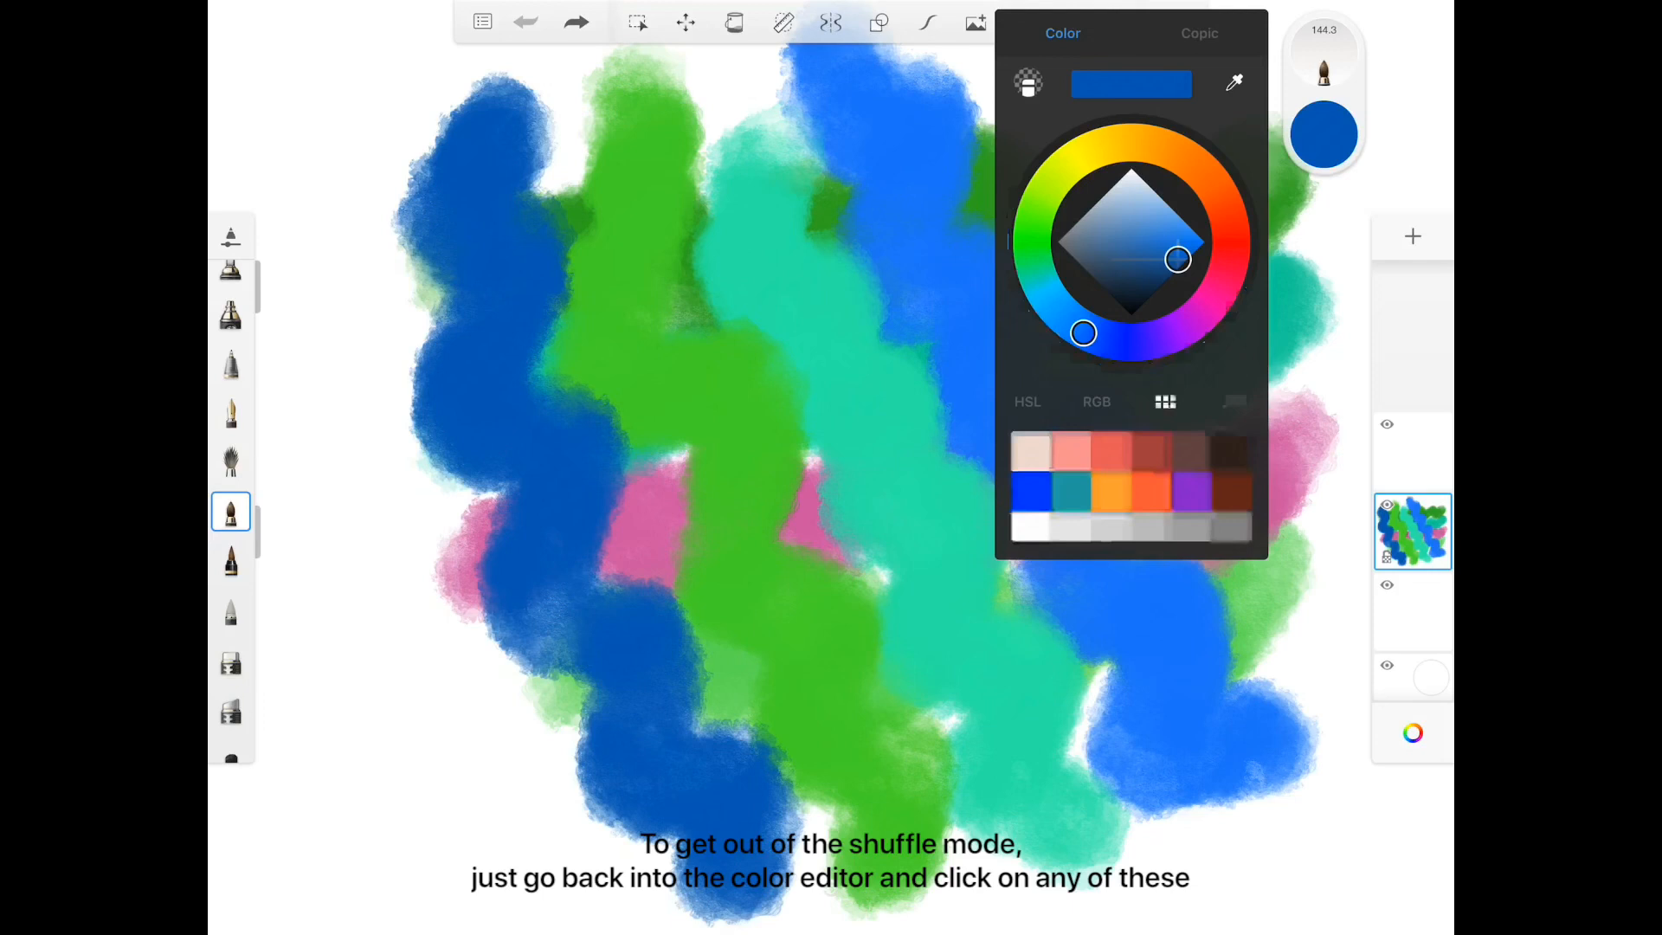
{"action": "left_click", "coordinate": [1027, 400]}
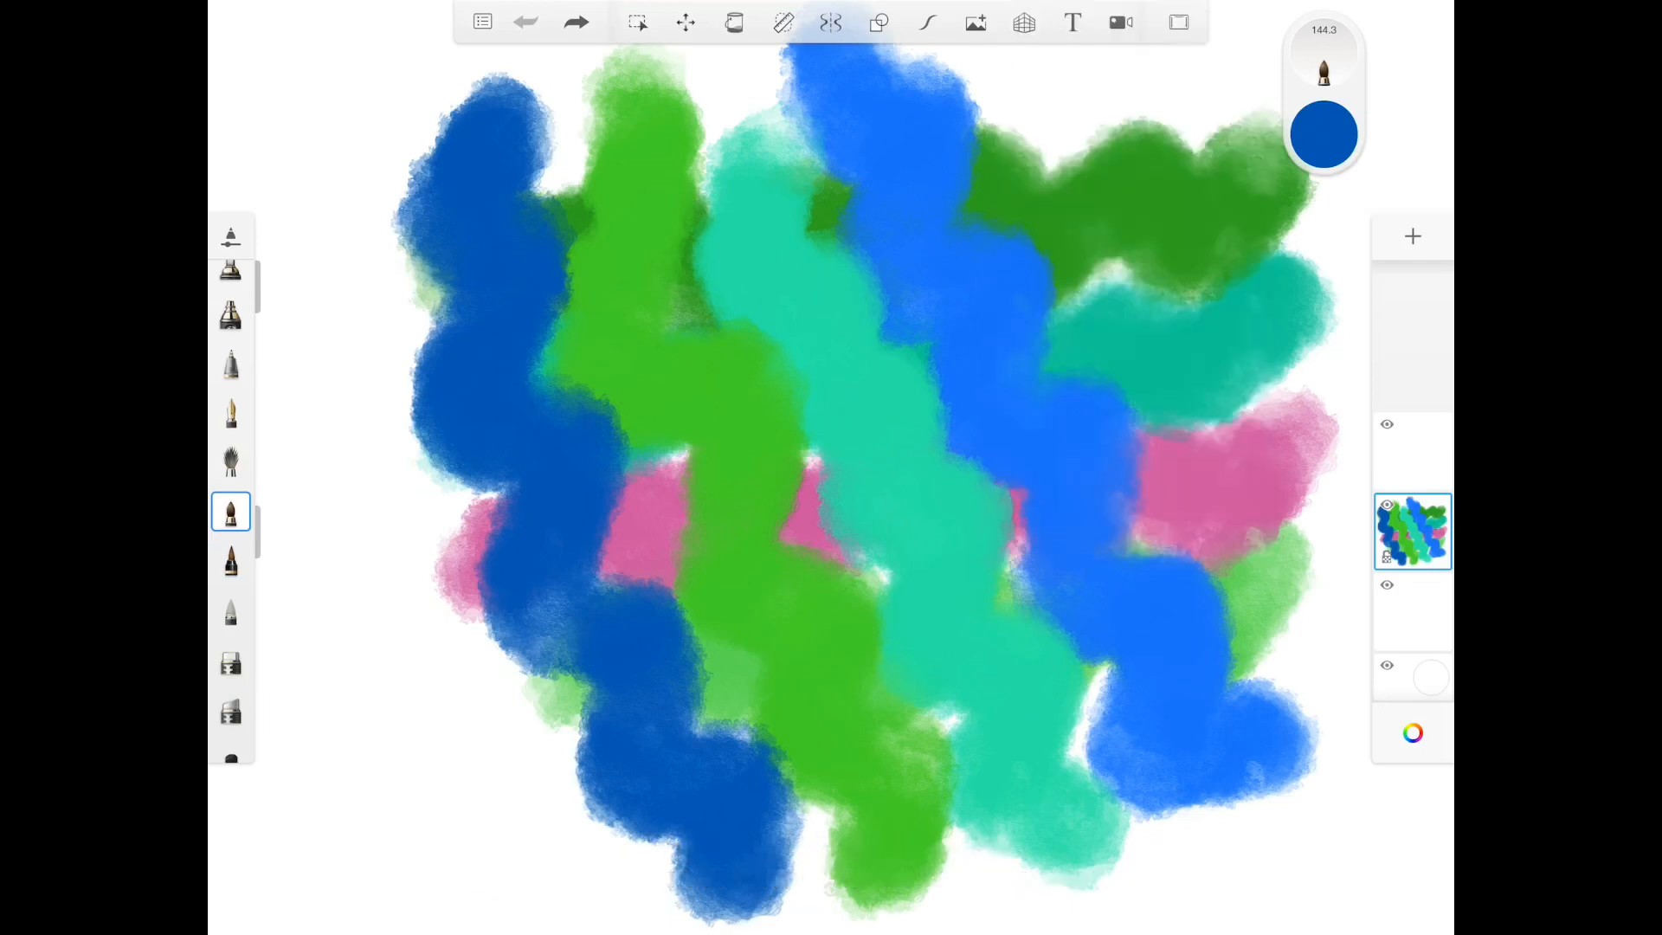
{"action": "left_click", "coordinate": [526, 20]}
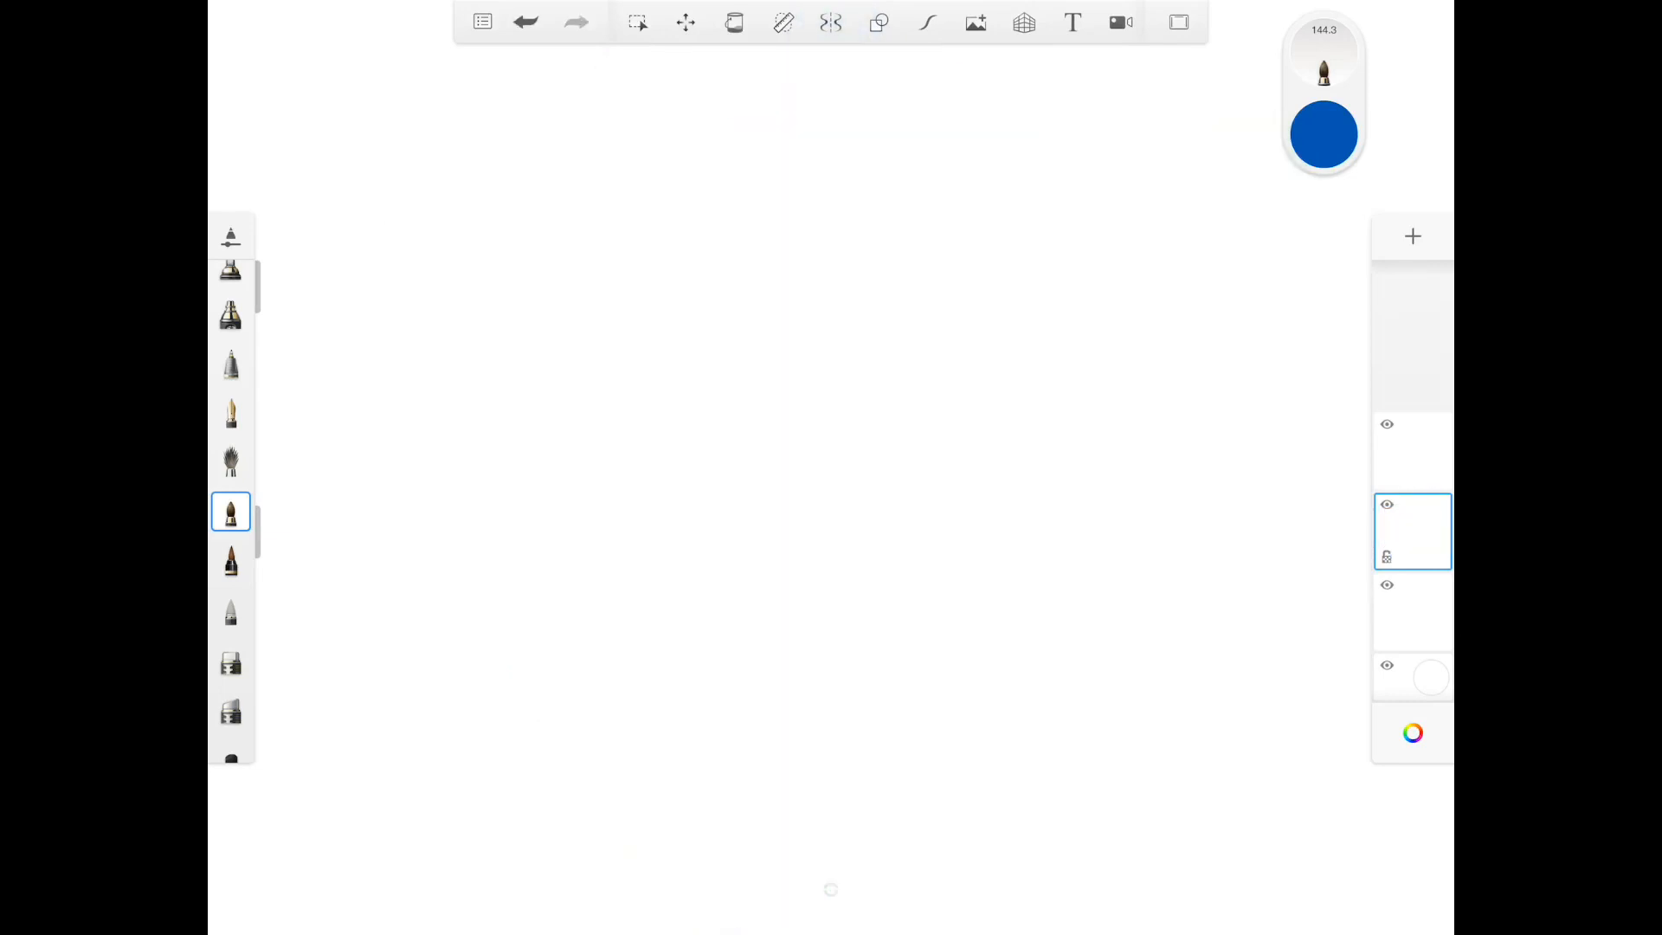
Show the Copic library's illustration set and browse from the grey group to blue-violet.
{"action": "left_click", "coordinate": [1322, 135]}
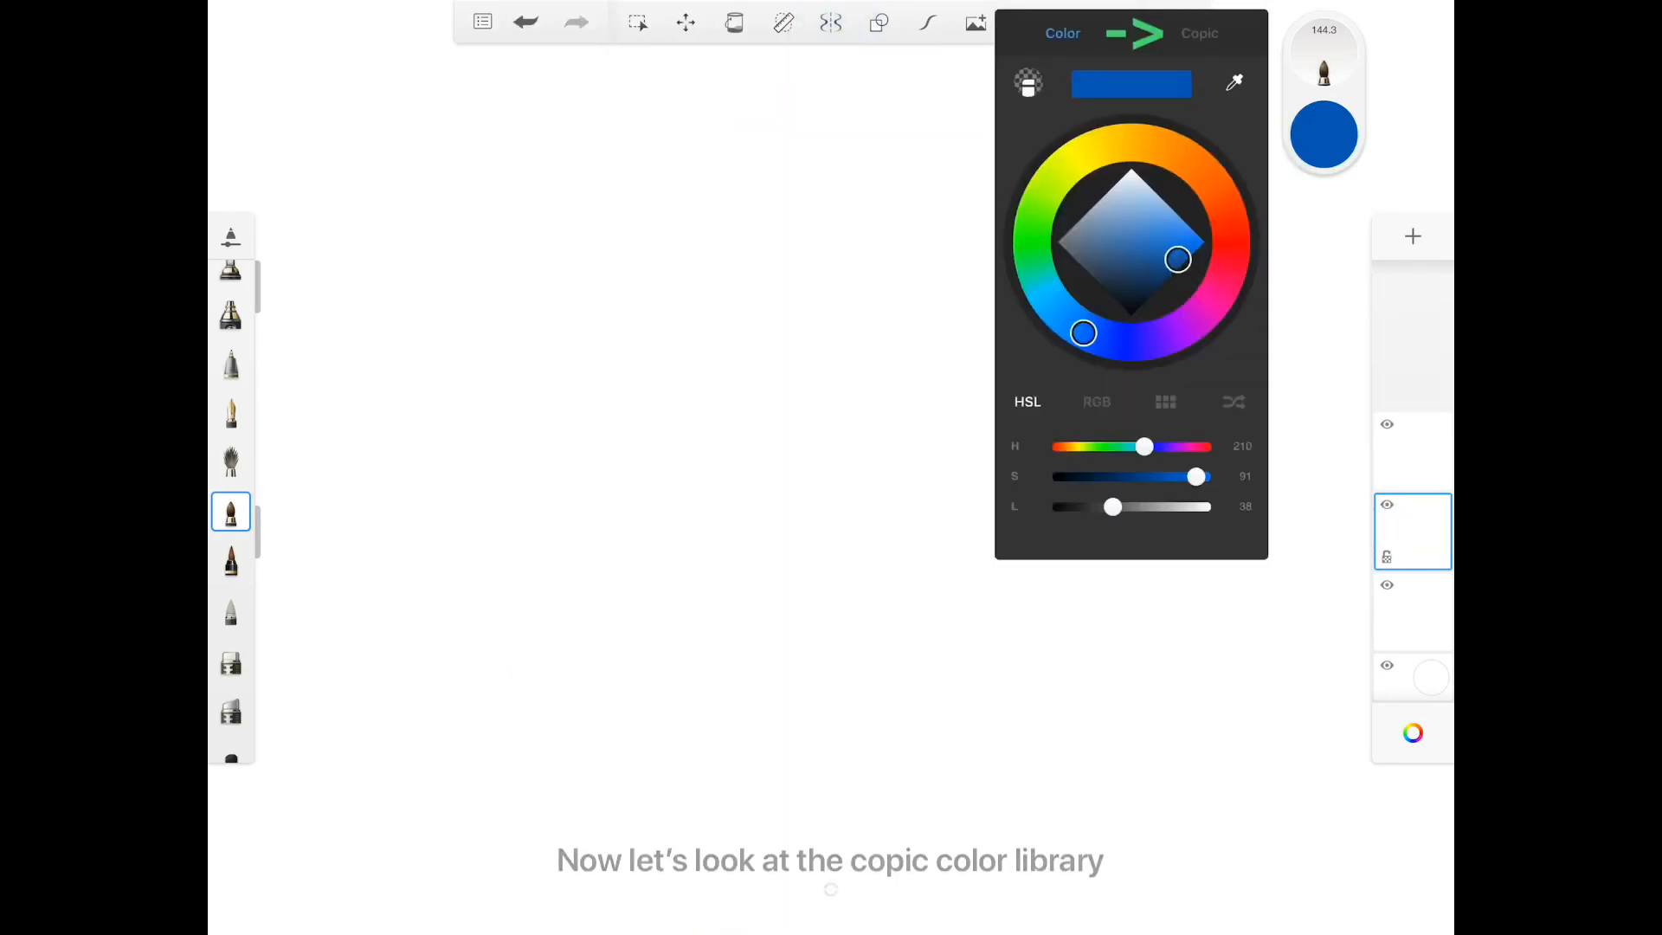
{"action": "left_click", "coordinate": [1199, 33]}
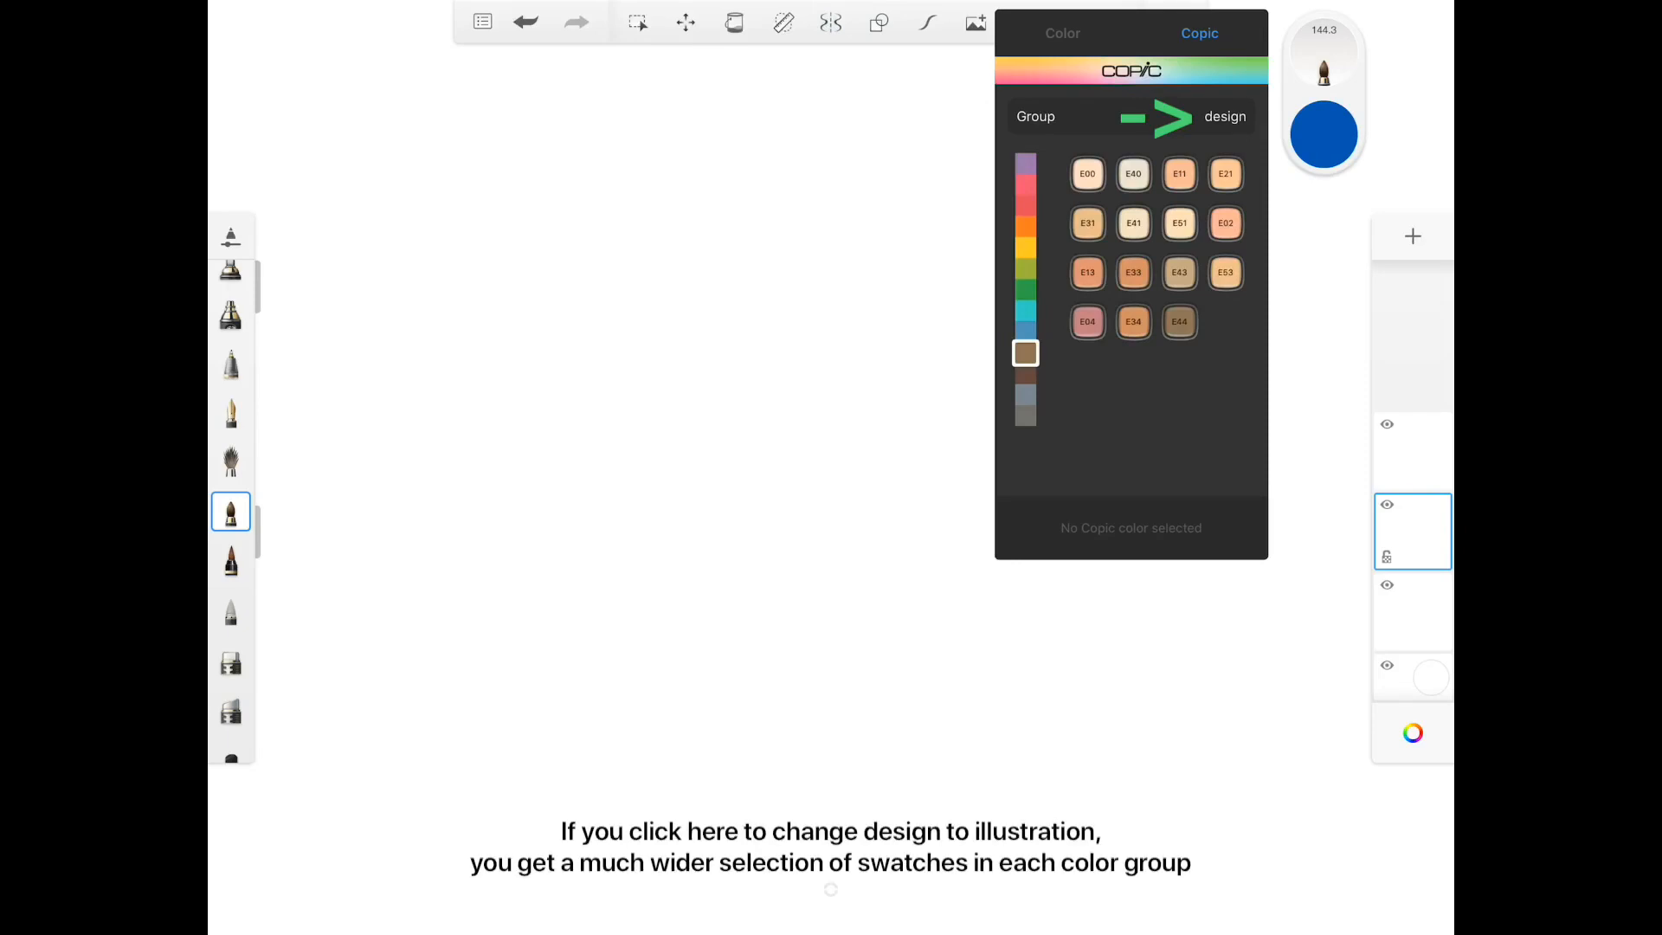
{"action": "left_click", "coordinate": [1153, 116]}
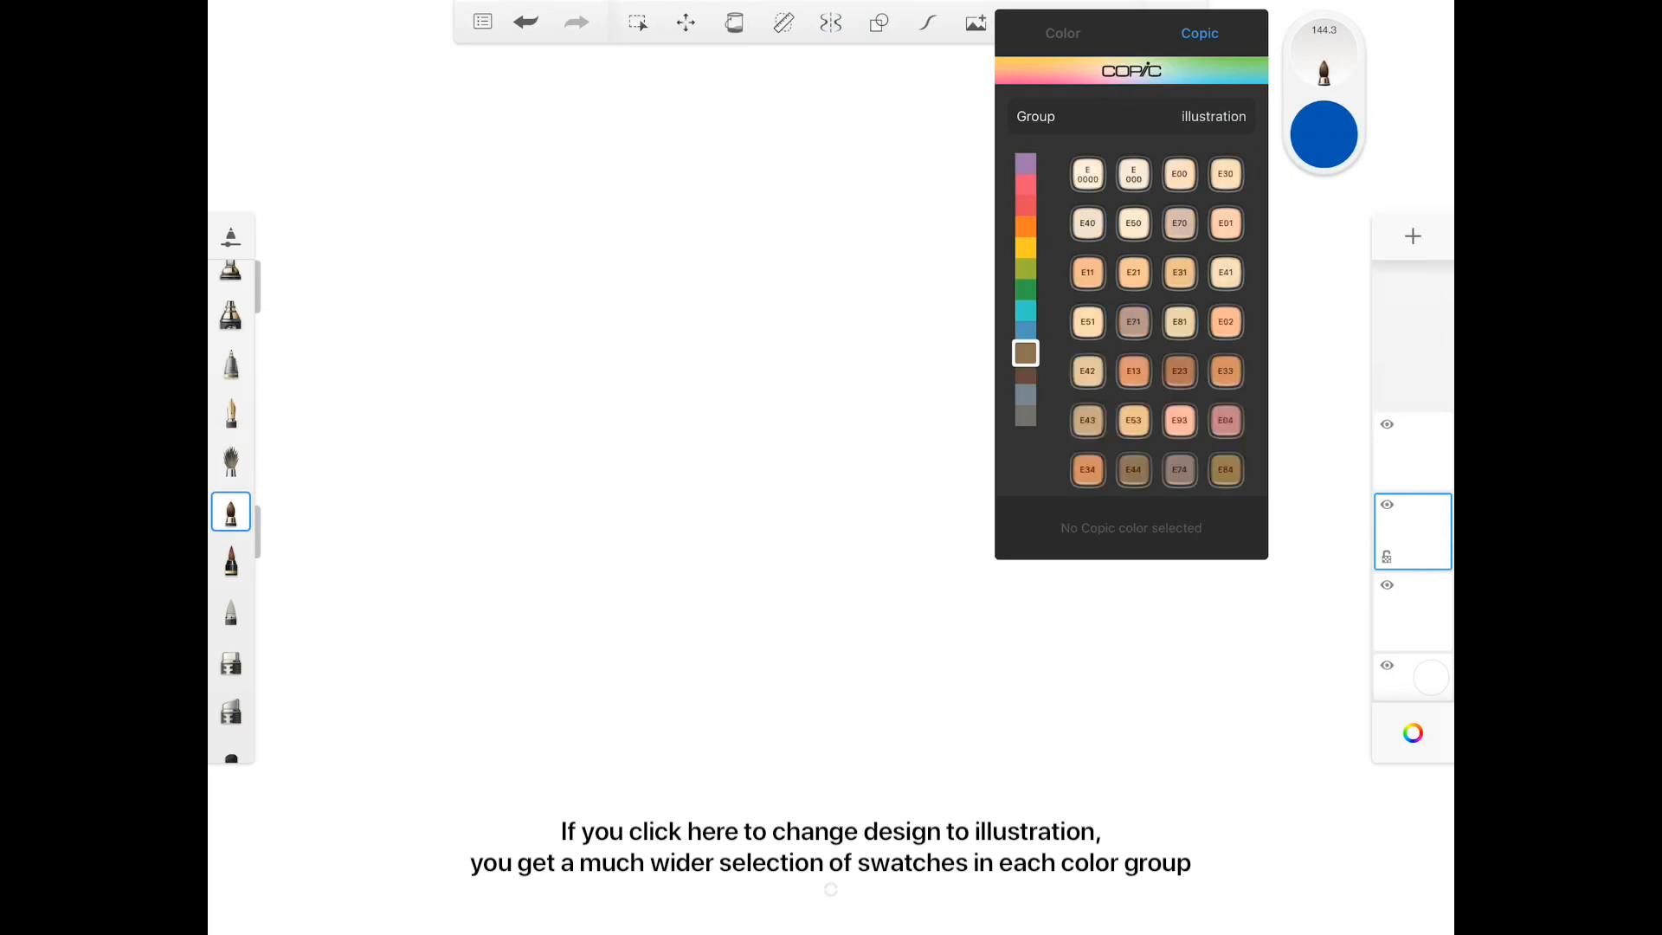
{"action": "left_click", "coordinate": [1023, 395]}
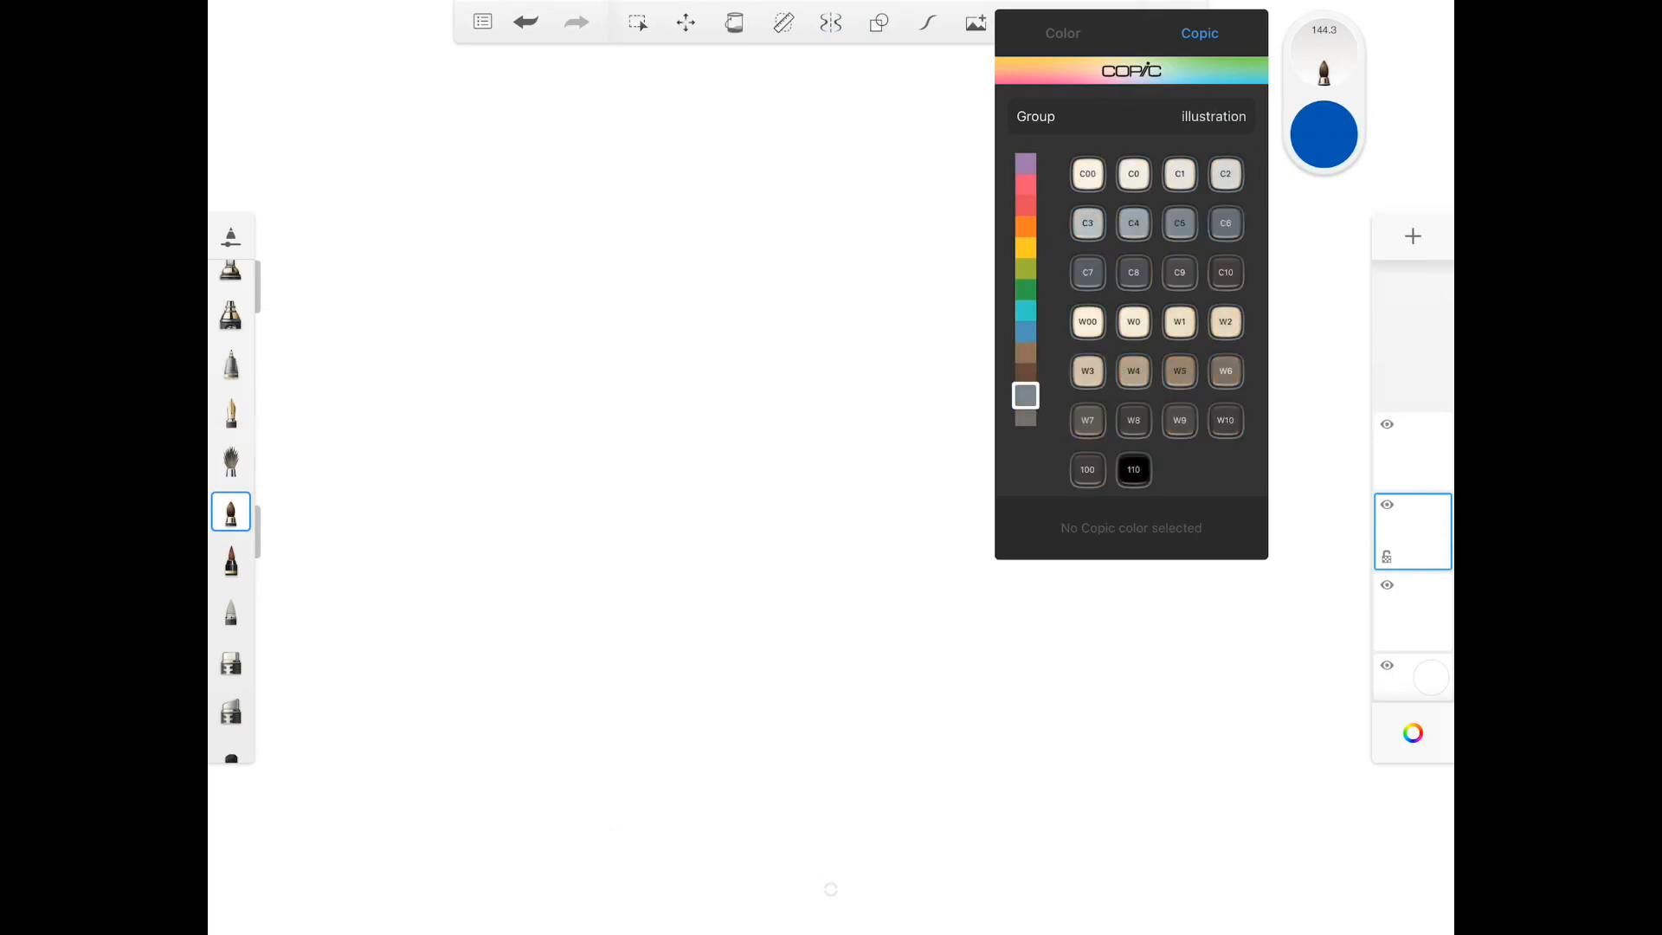
{"action": "left_click", "coordinate": [1024, 294]}
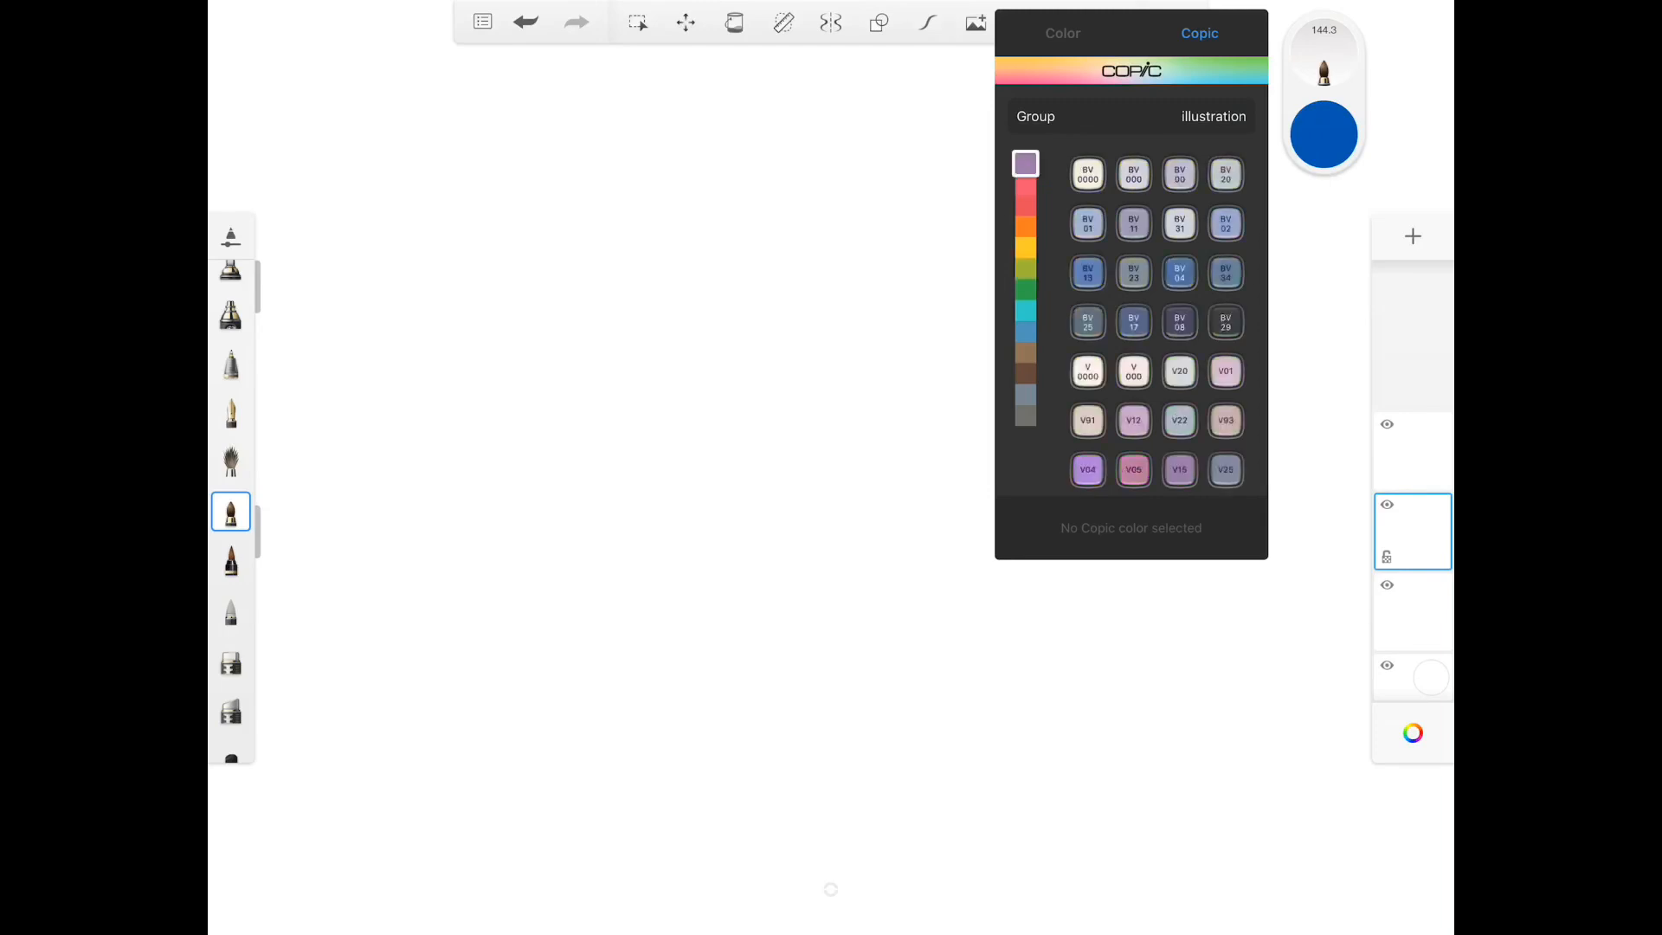
In the design set compare BV00 and BV08 complementaries, then paint with a purple swatch.
{"action": "left_click", "coordinate": [1211, 116]}
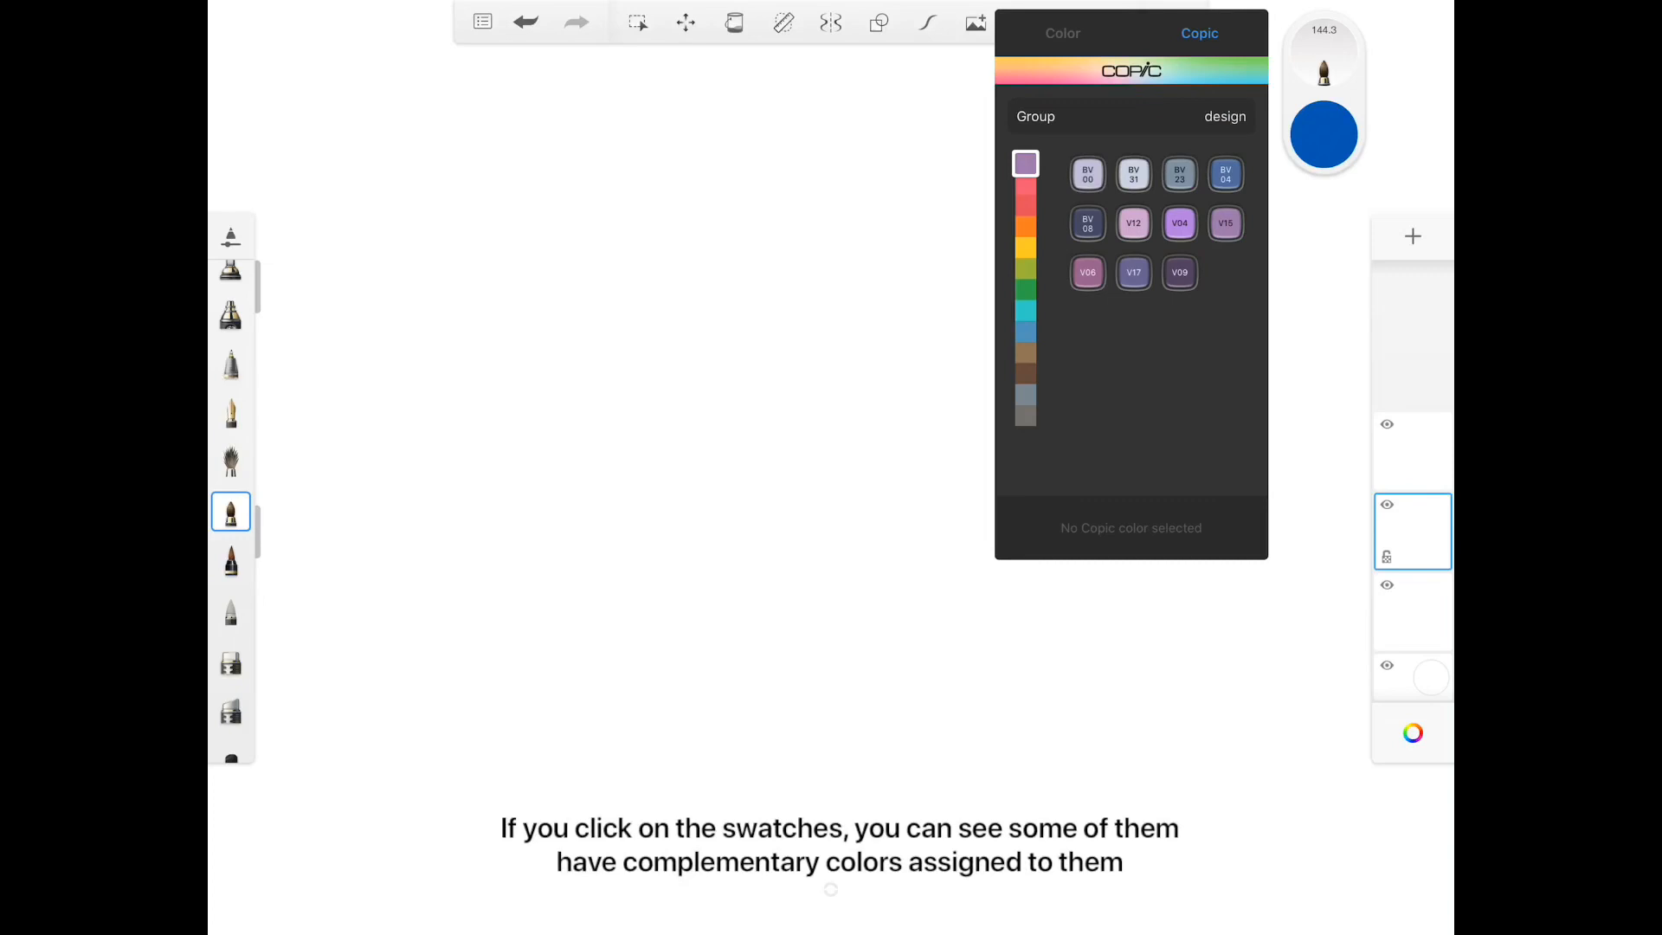
{"action": "left_click", "coordinate": [1087, 173]}
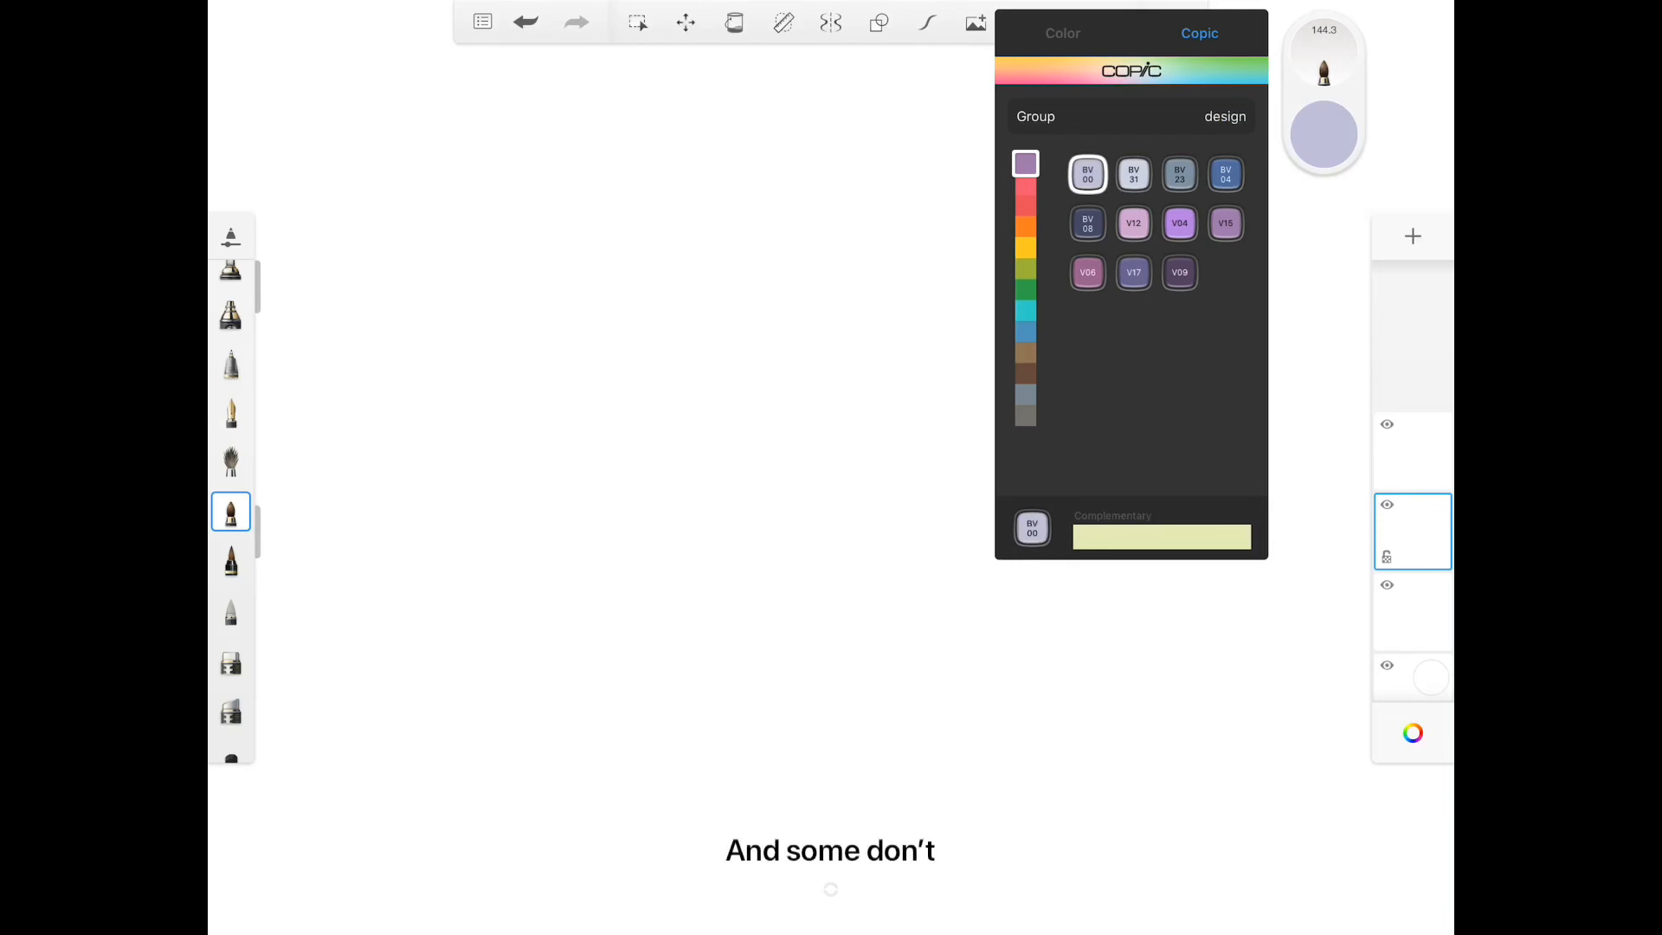
{"action": "left_click", "coordinate": [1087, 223]}
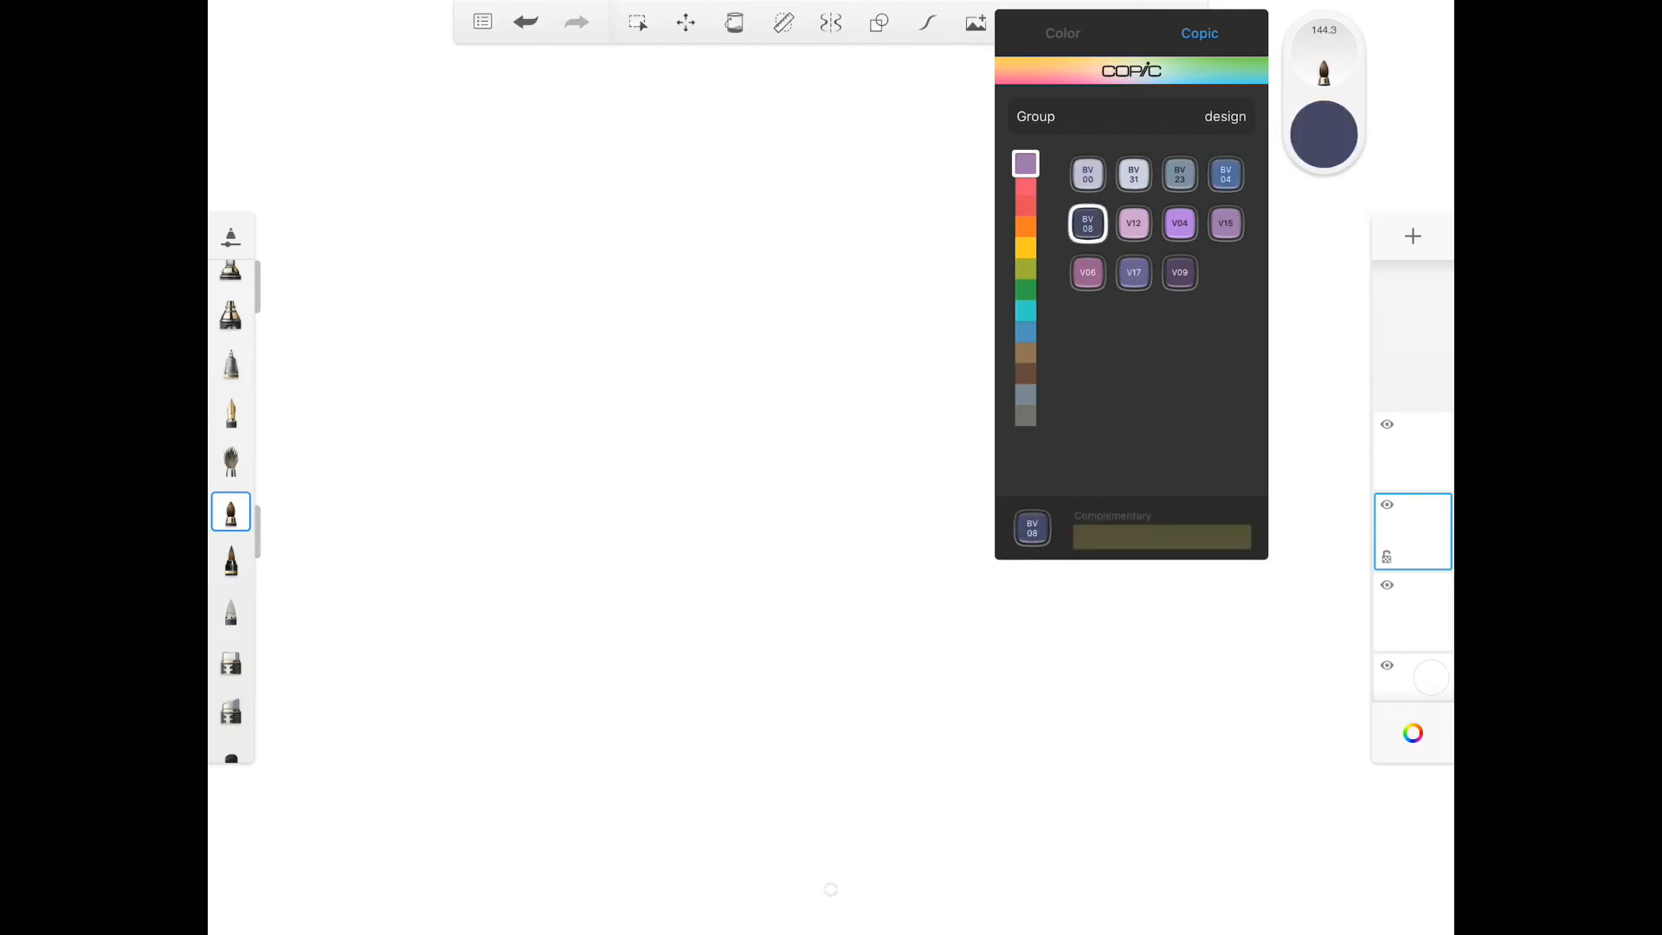
{"action": "left_click", "coordinate": [1179, 223]}
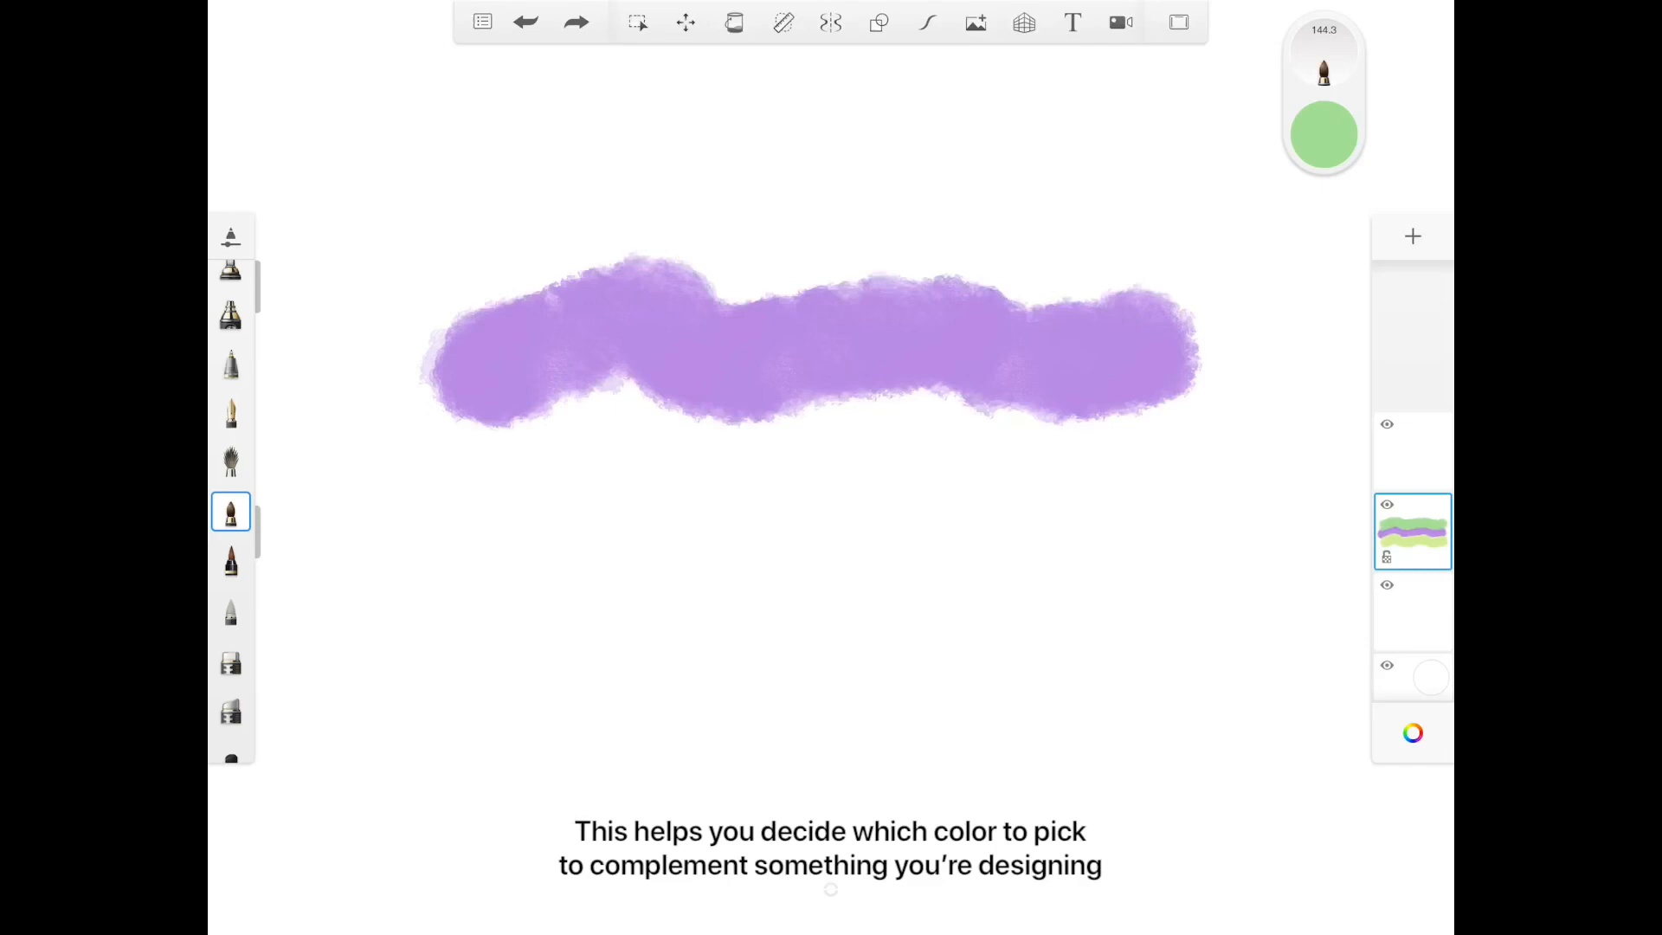
Clear the test strokes, drag out a large centred square and fill it with Copic G03 green.
{"action": "left_click", "coordinate": [1321, 135]}
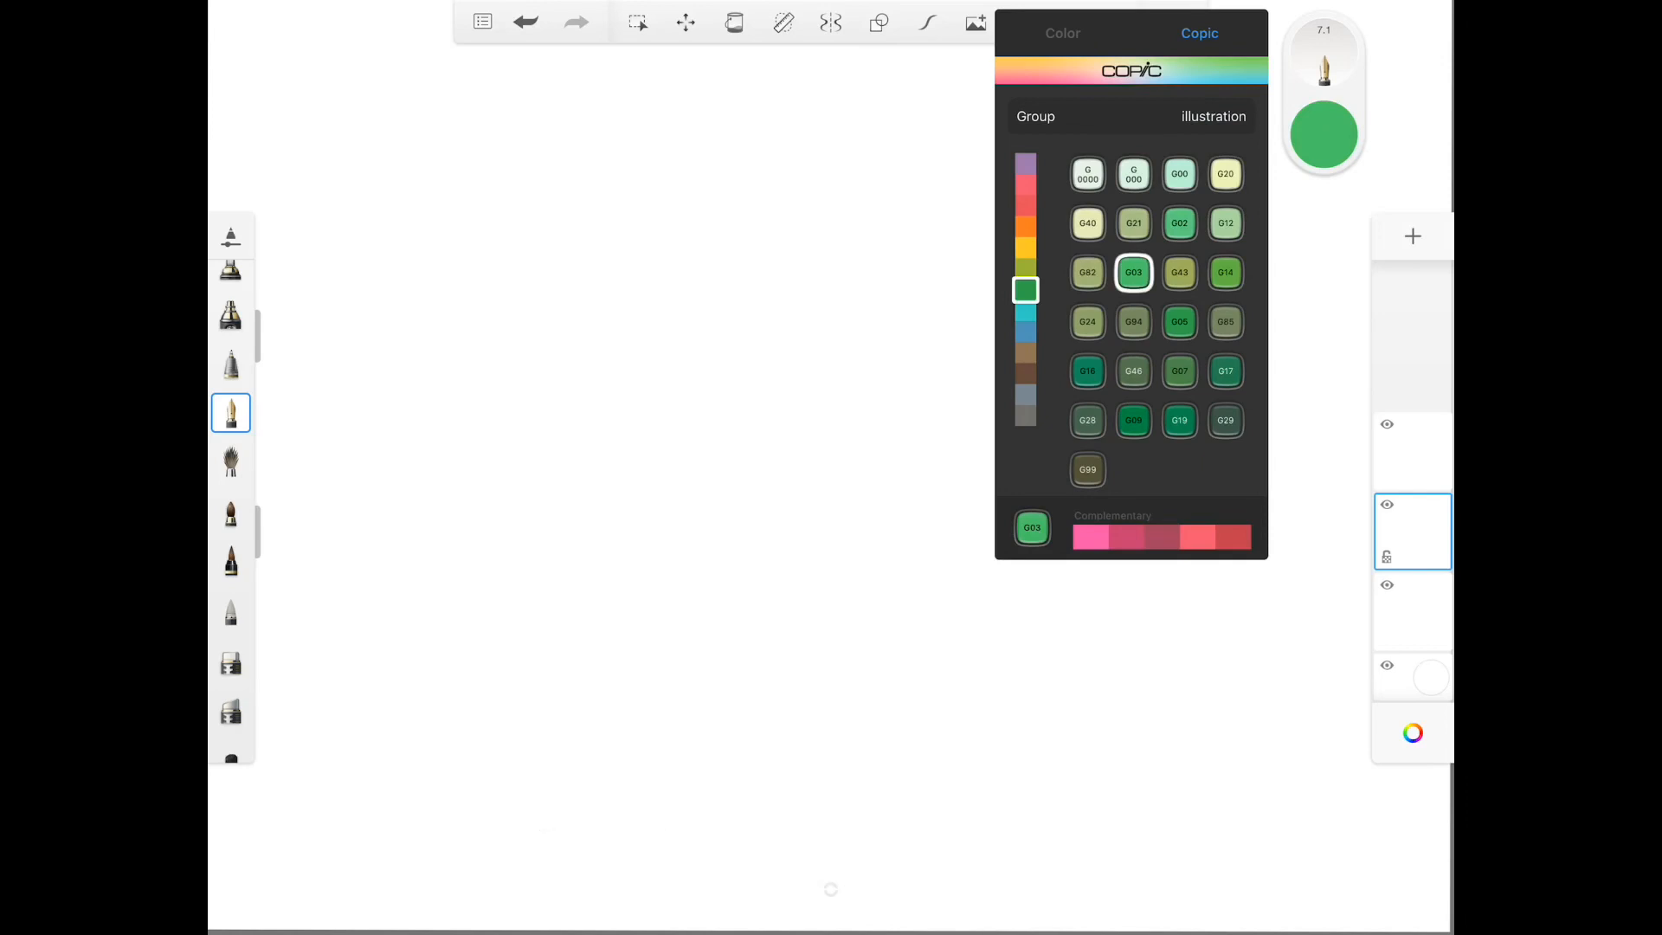
{"action": "left_click", "coordinate": [880, 20]}
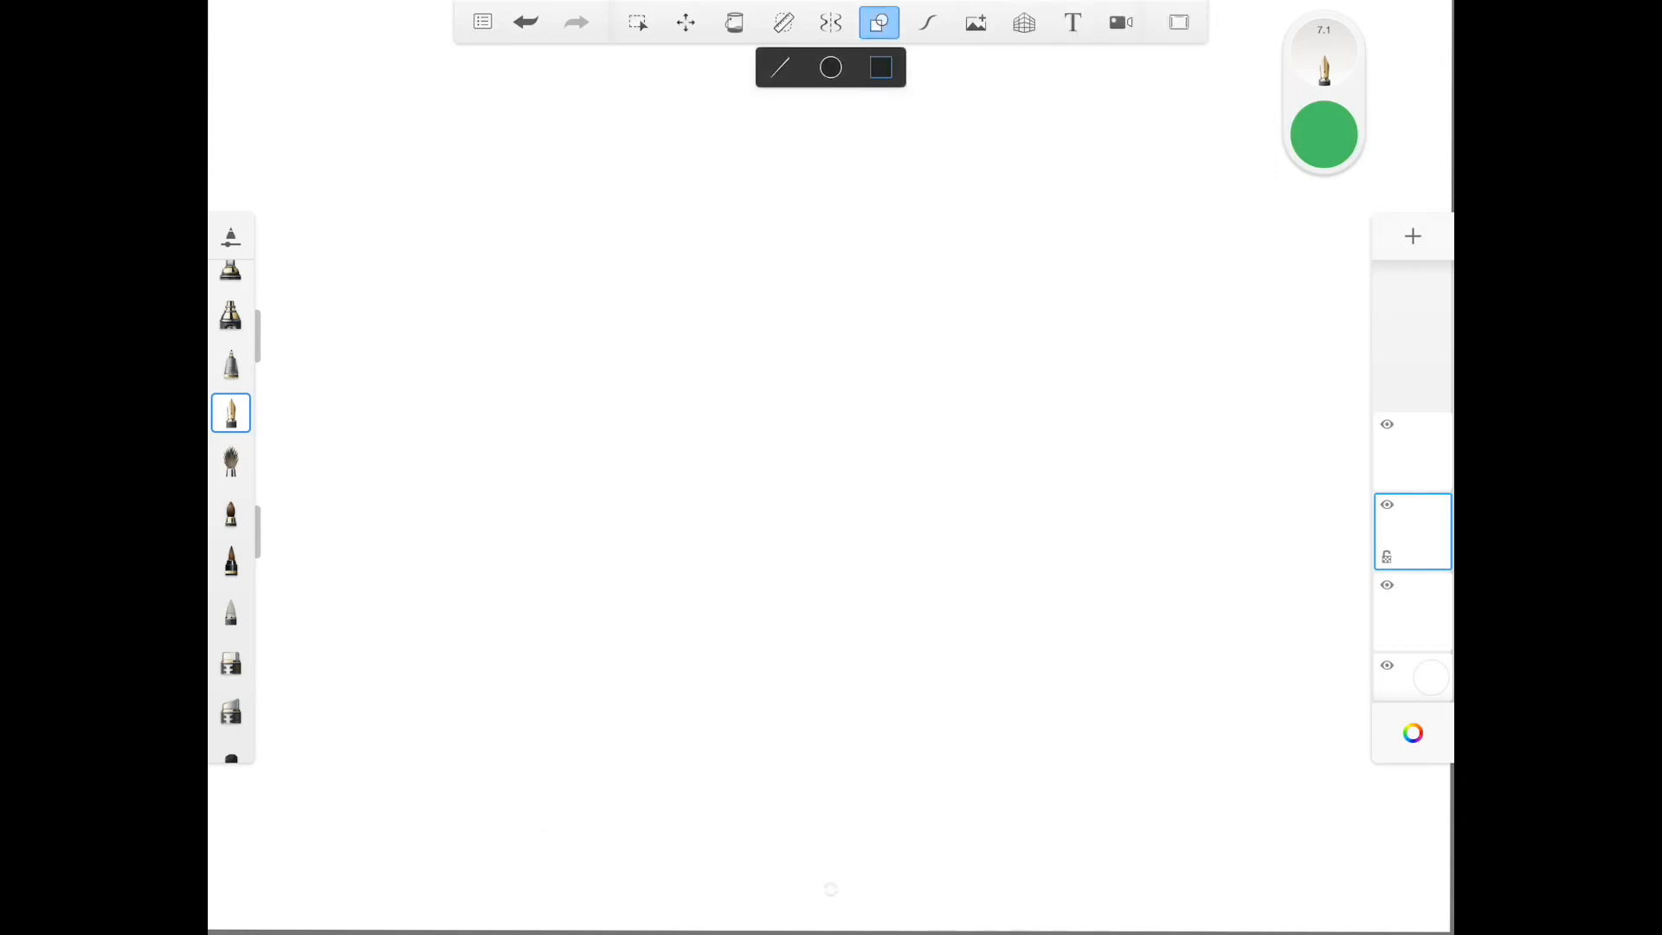
{"action": "left_click_drag", "start_coordinate": [590, 261], "coordinate": [1130, 760]}
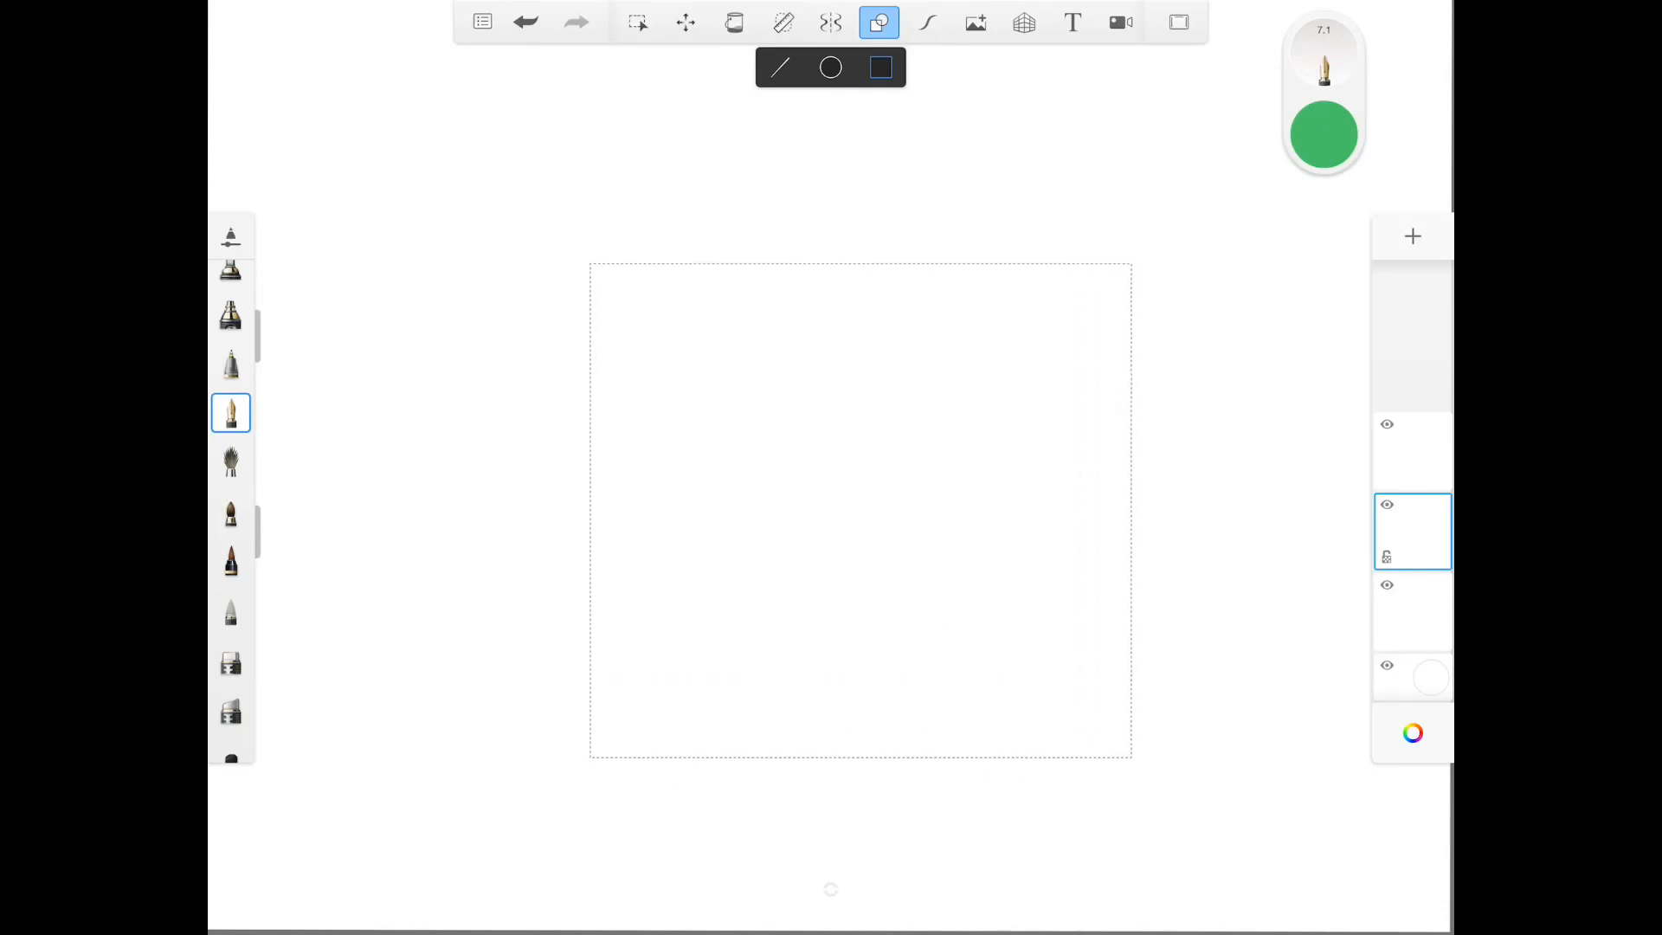
{"action": "left_click_drag", "start_coordinate": [590, 263], "coordinate": [1118, 747]}
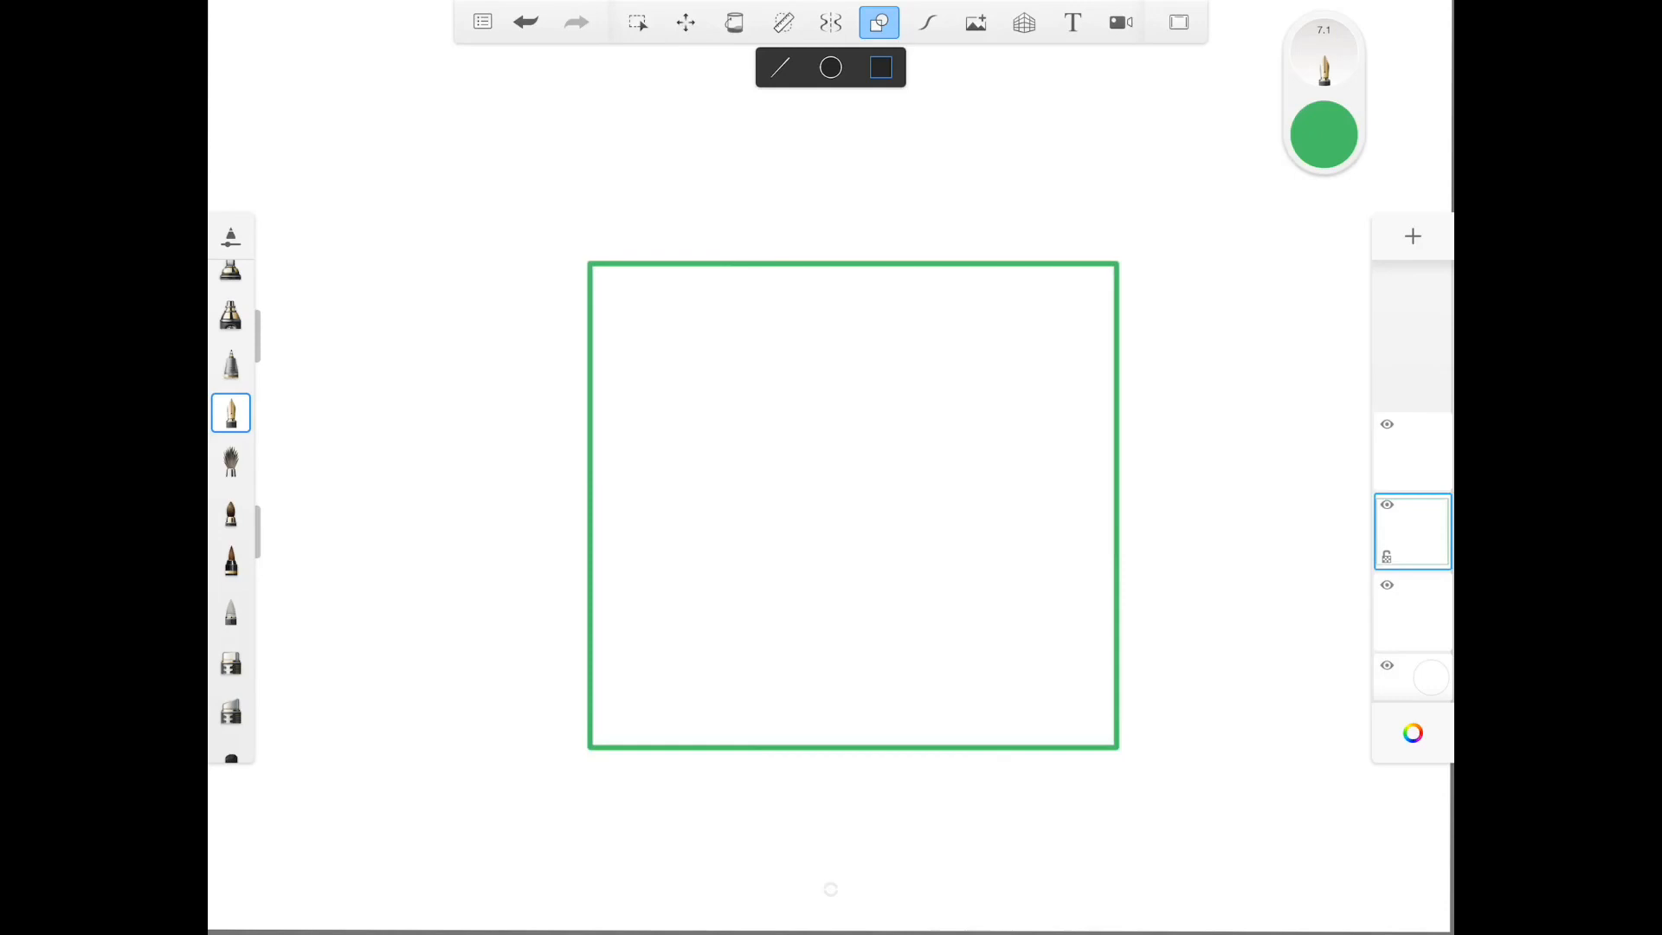
{"action": "left_click", "coordinate": [734, 20]}
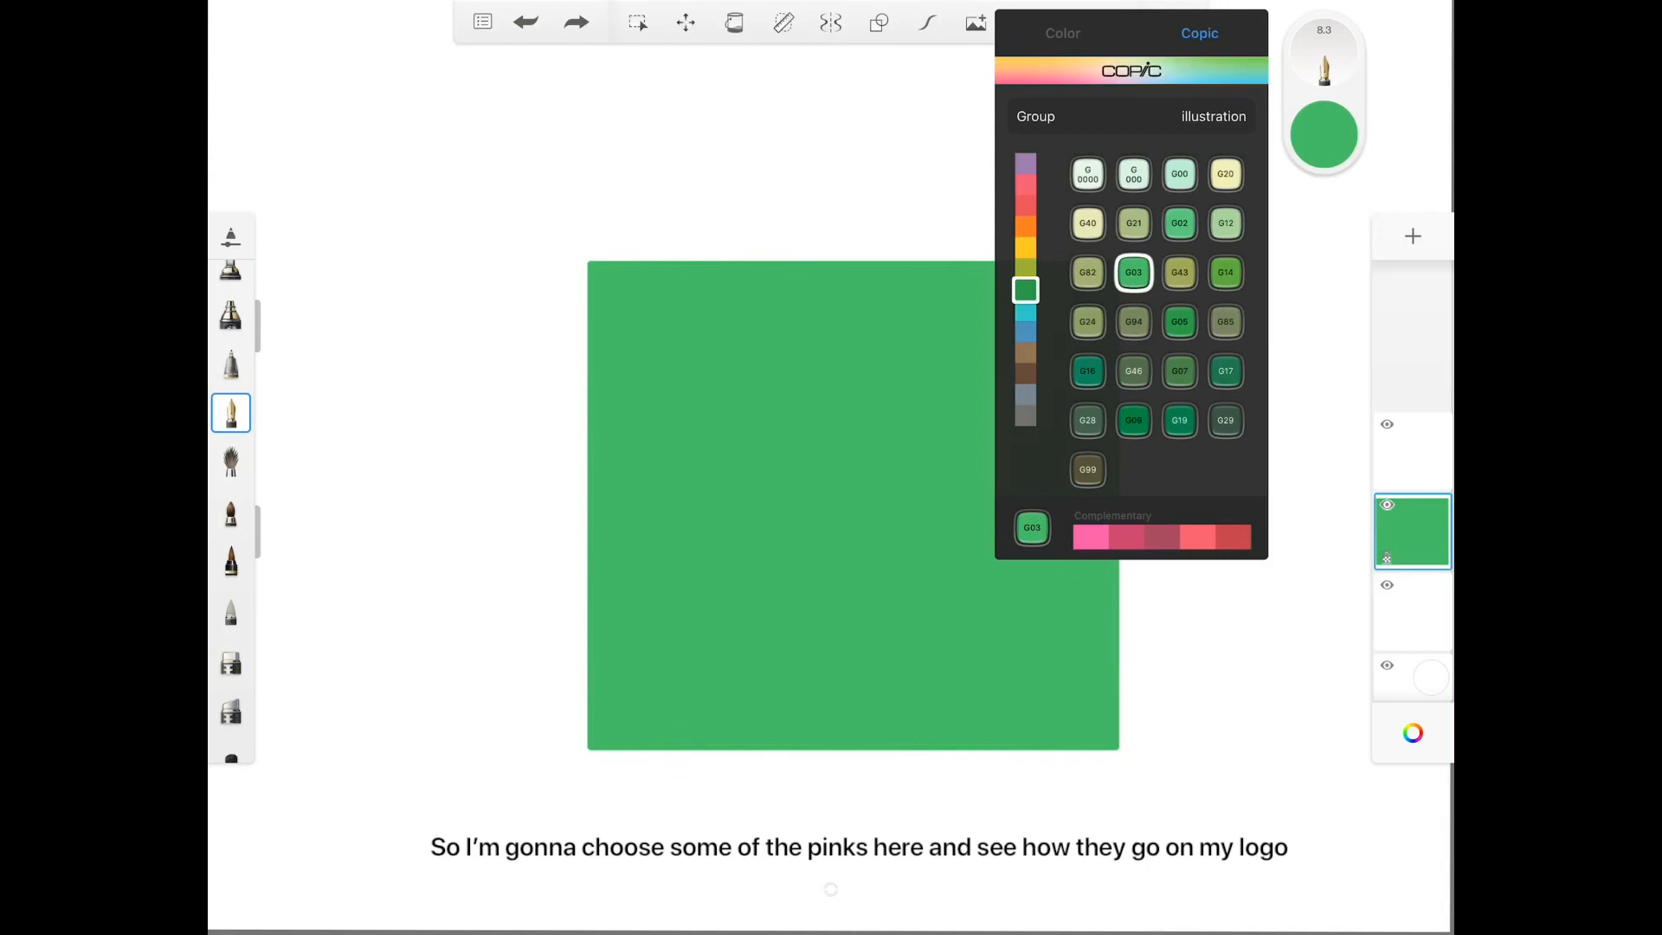
Draw a rose-red Copic circle over the green square.
{"action": "left_click", "coordinate": [877, 21]}
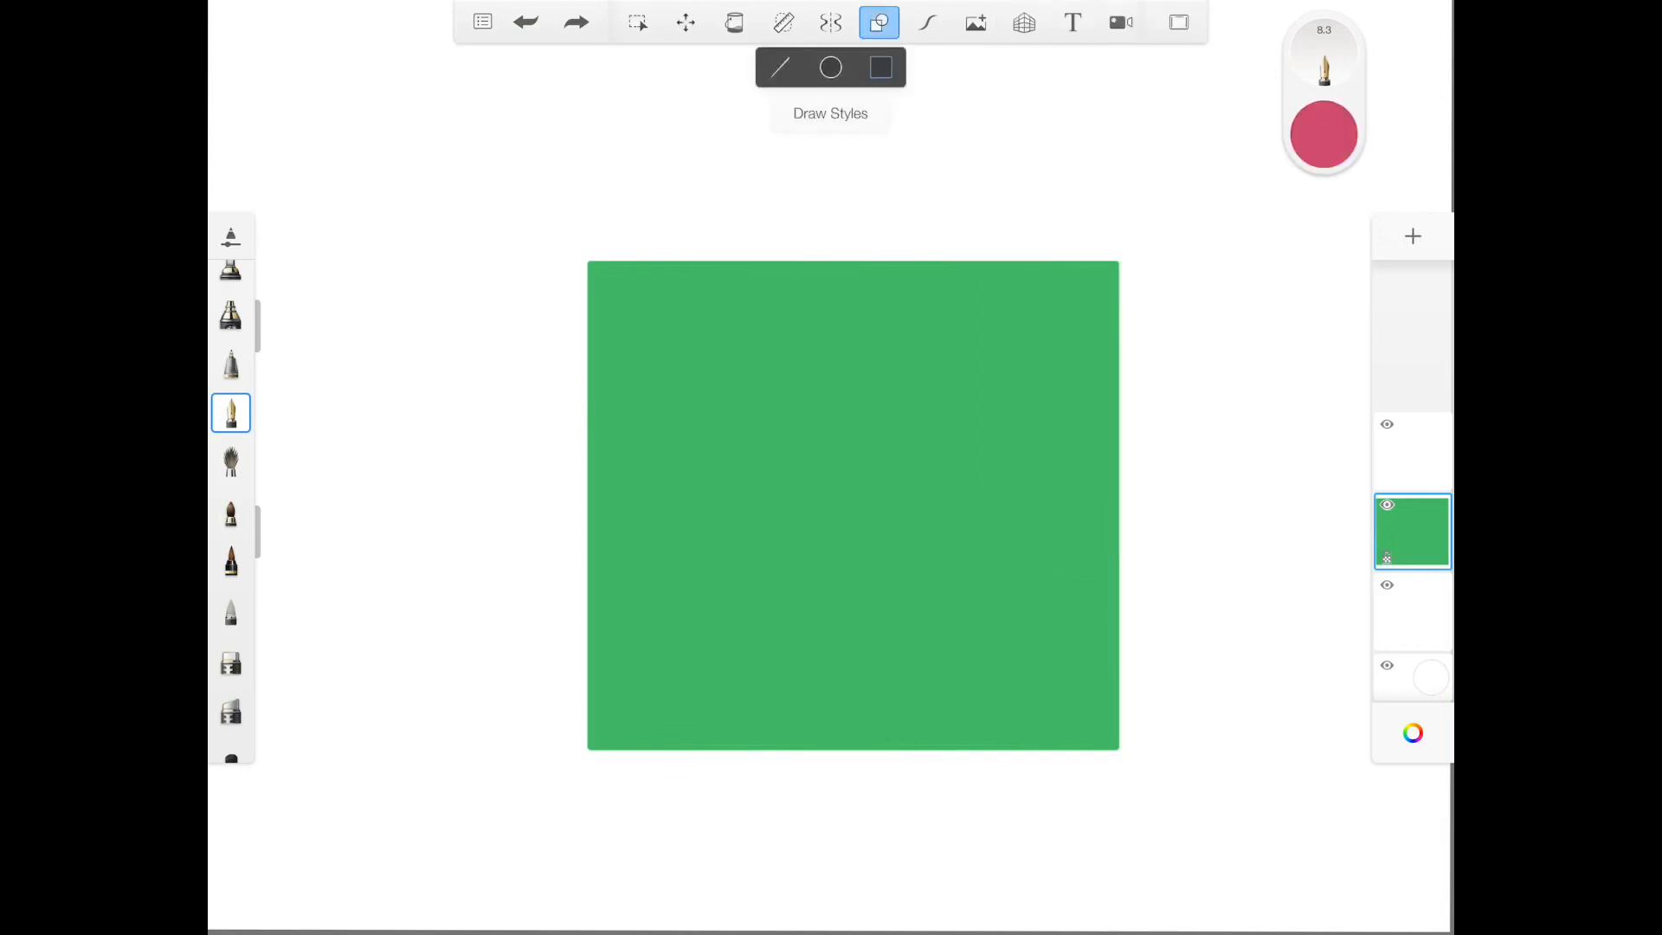
{"action": "left_click", "coordinate": [831, 68]}
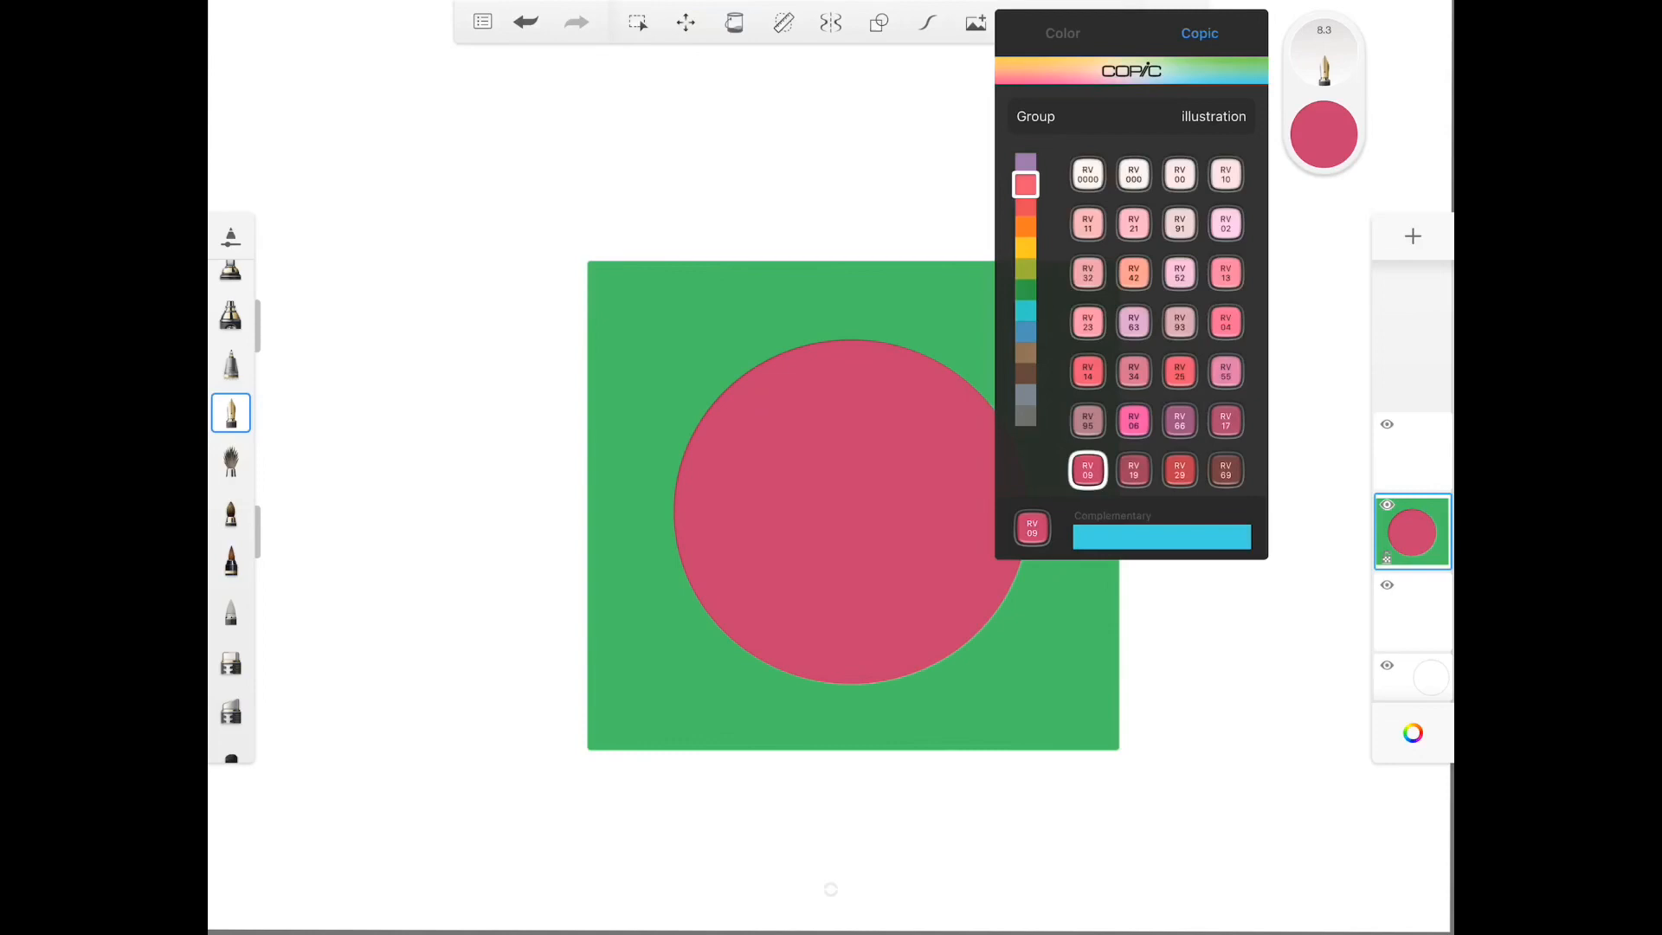
{"action": "left_click", "coordinate": [1023, 289]}
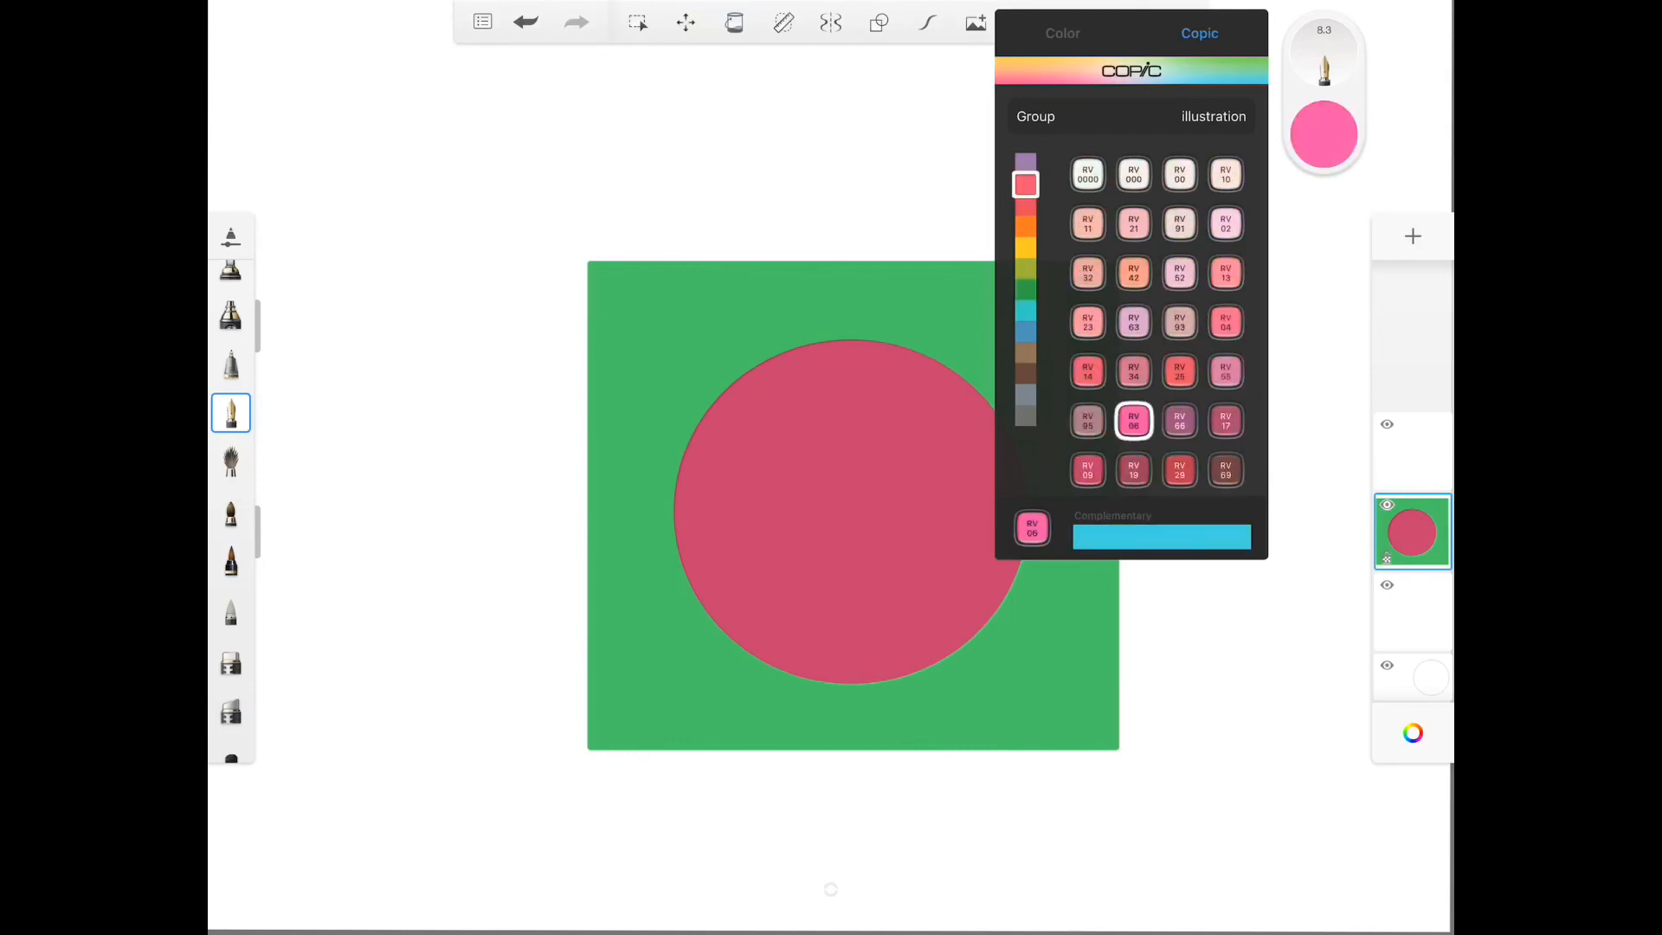
Fill a top-left rectangle with pink RV06 and a bottom-right rectangle with red RV29.
{"action": "left_click", "coordinate": [877, 21]}
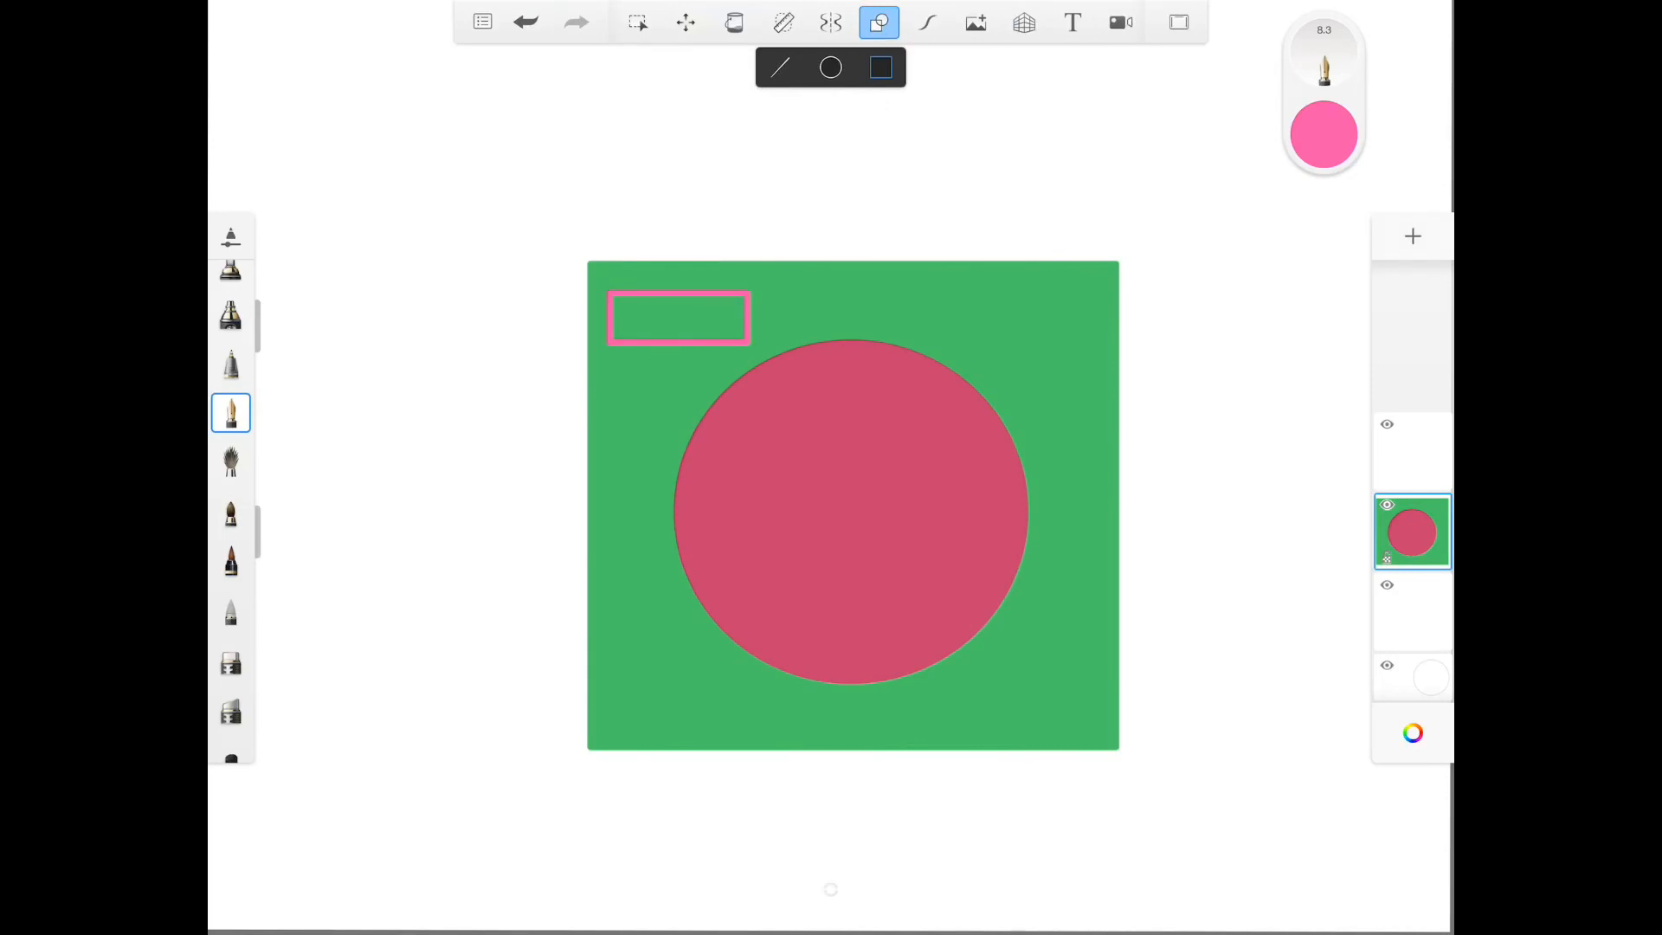
{"action": "left_click", "coordinate": [734, 21]}
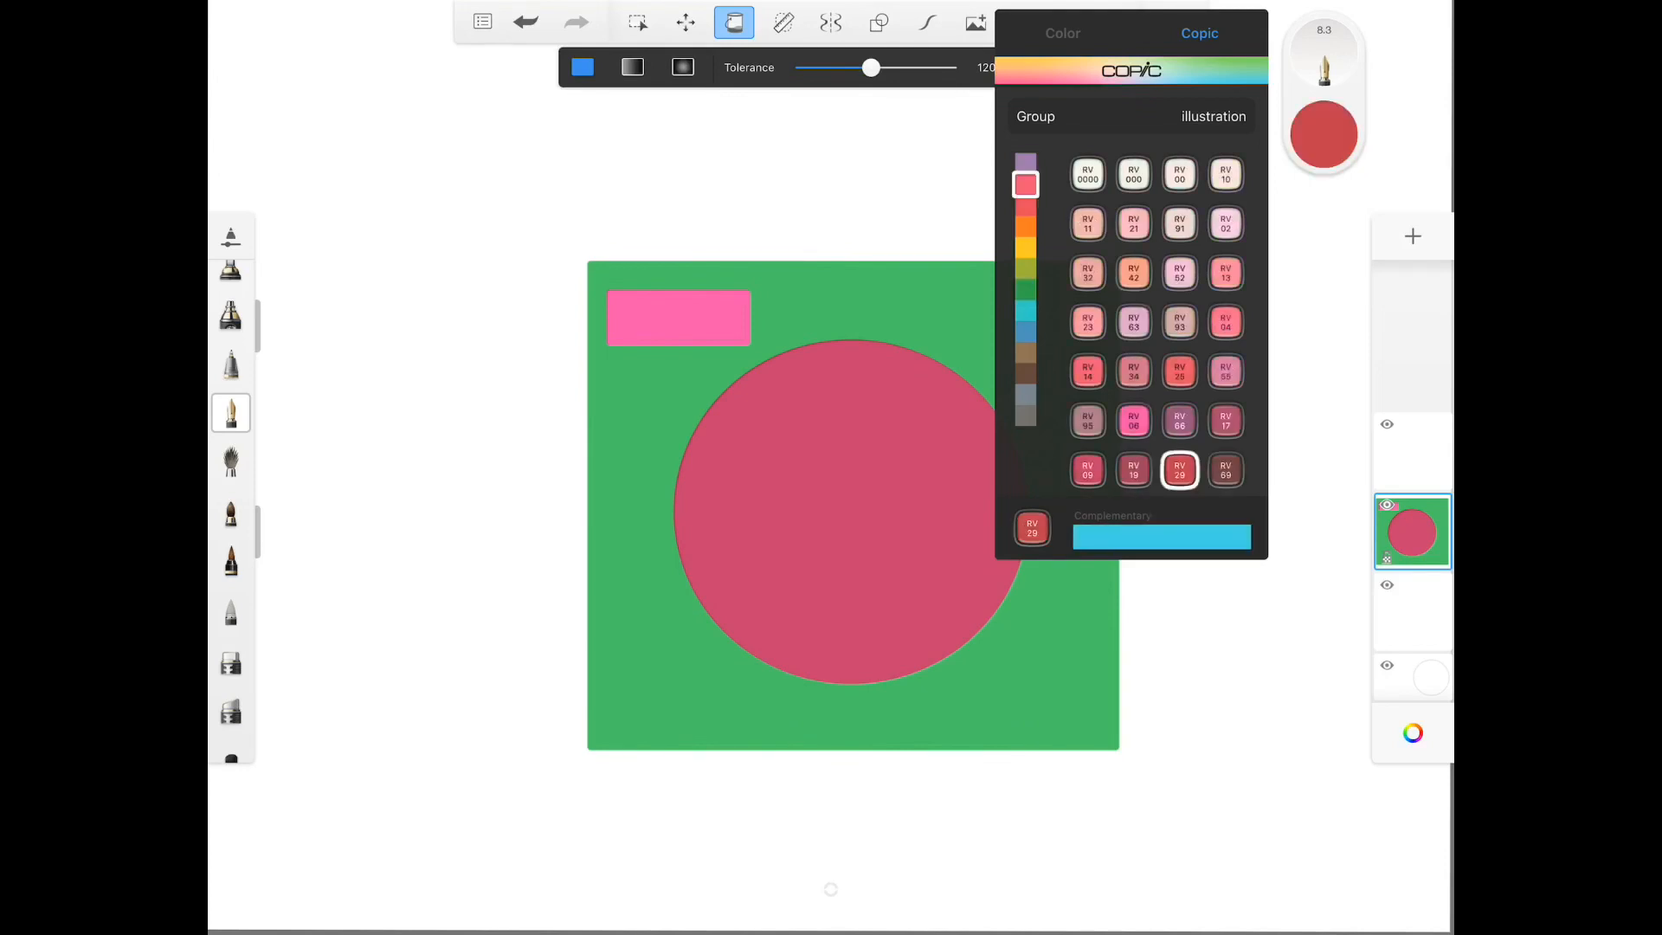
{"action": "left_click", "coordinate": [880, 21]}
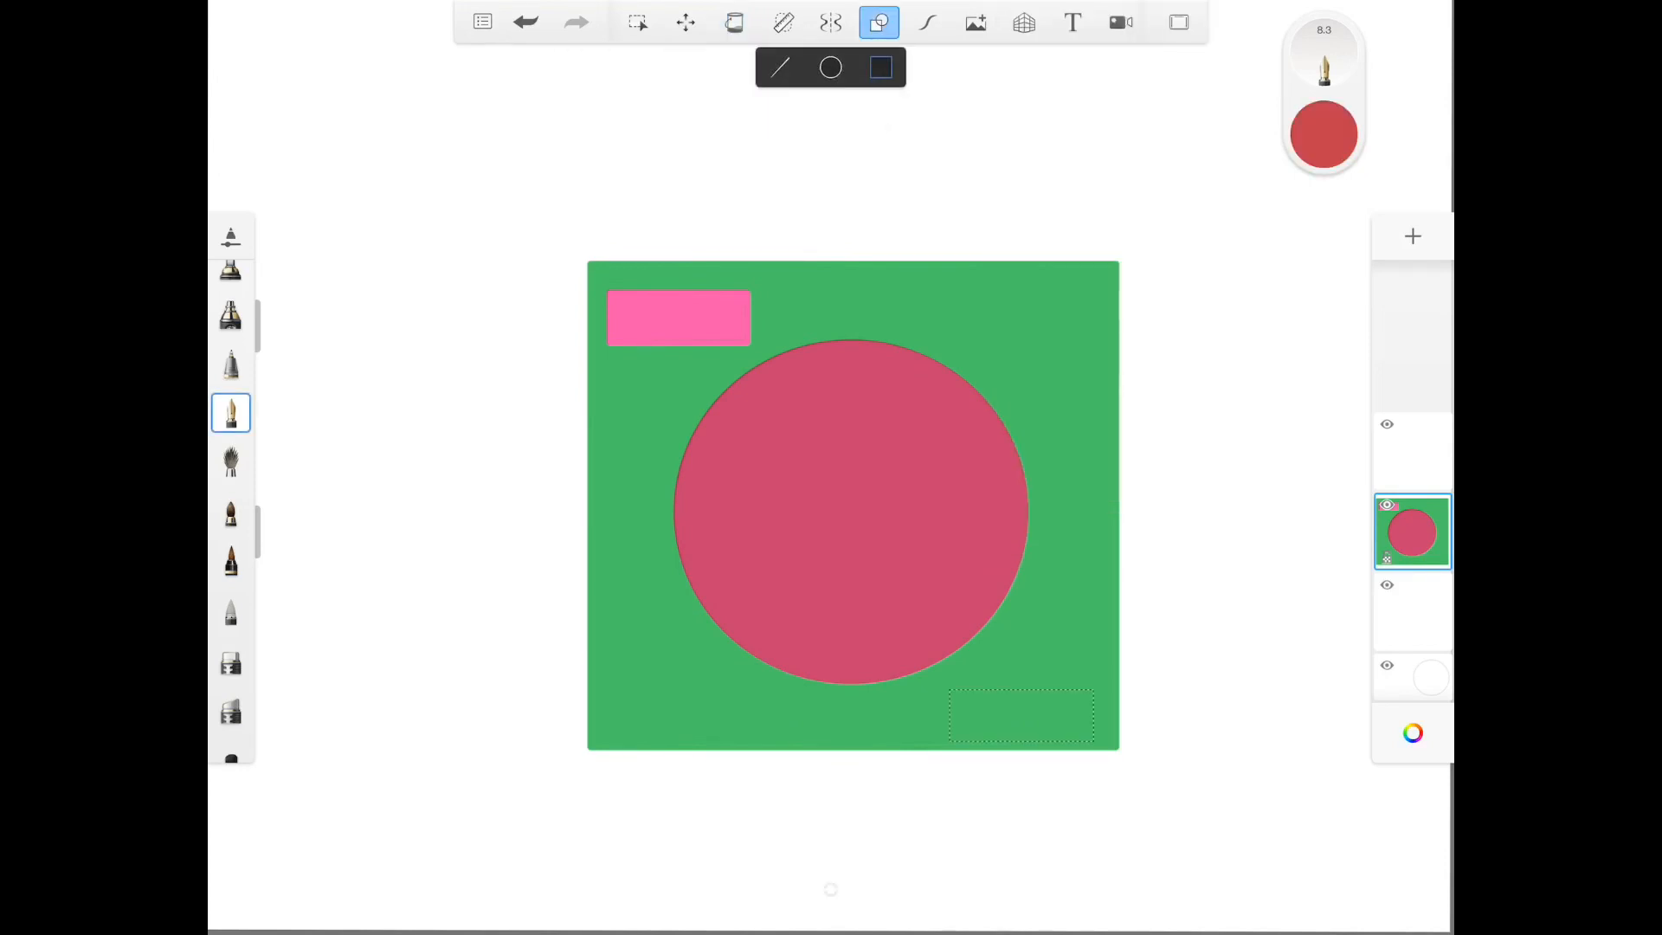
{"action": "left_click", "coordinate": [734, 21]}
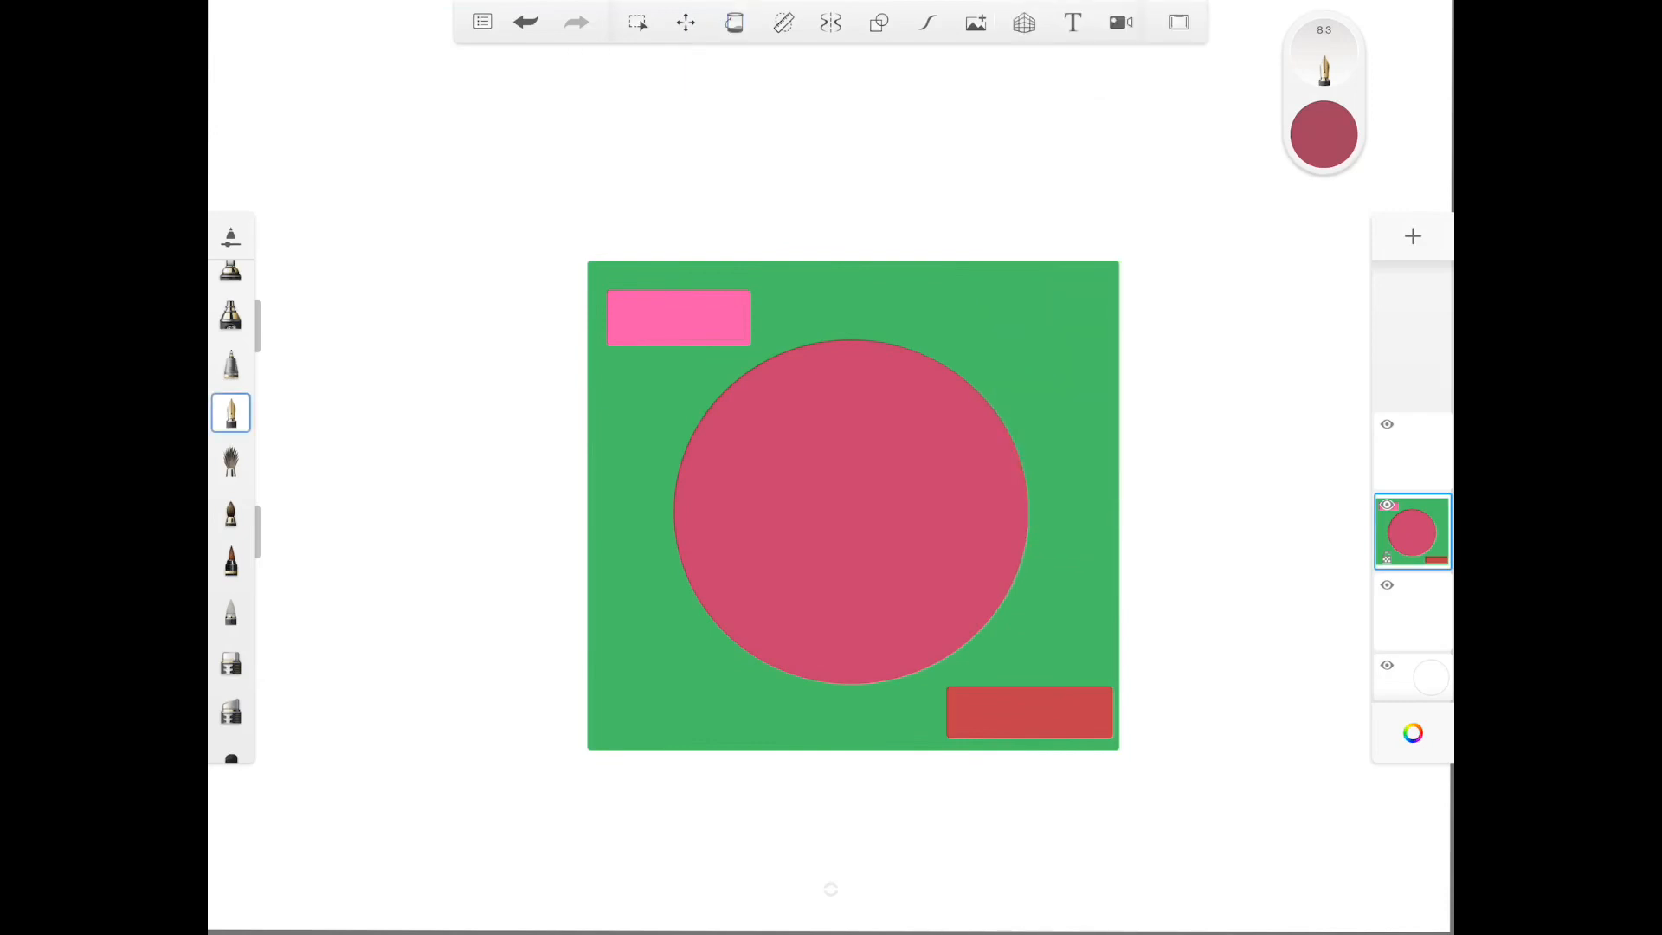
Hand-letter Text and Sign on the rectangles, then reselect Copic G03 green.
{"action": "type", "text": "Text"}
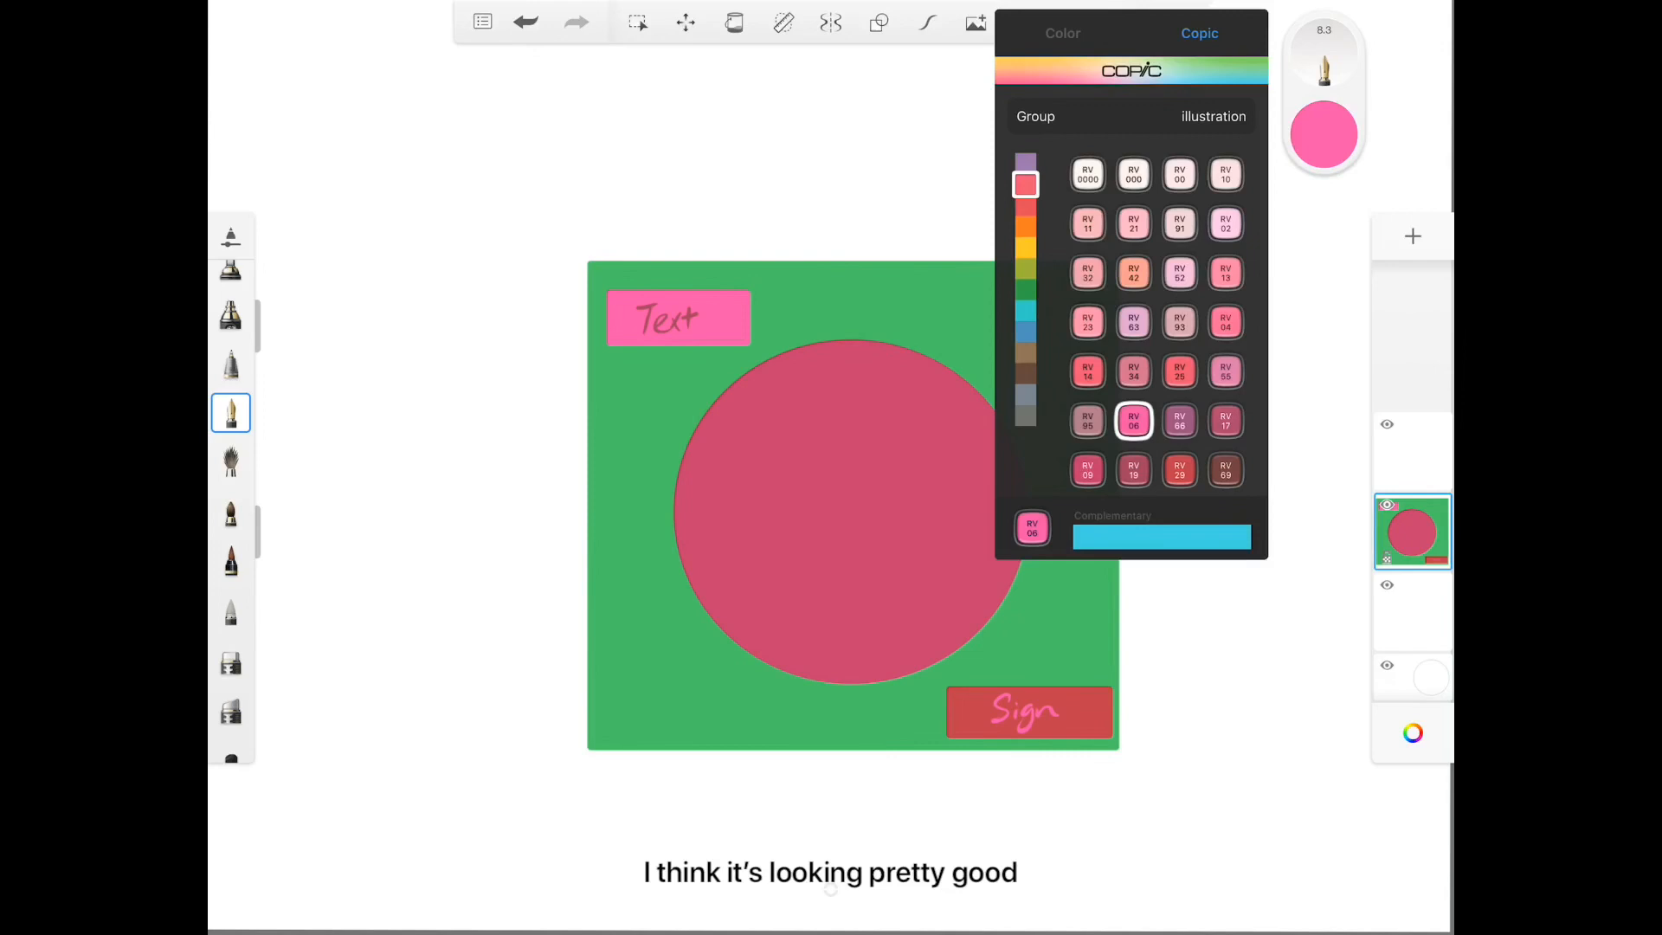
{"action": "left_click", "coordinate": [1025, 308]}
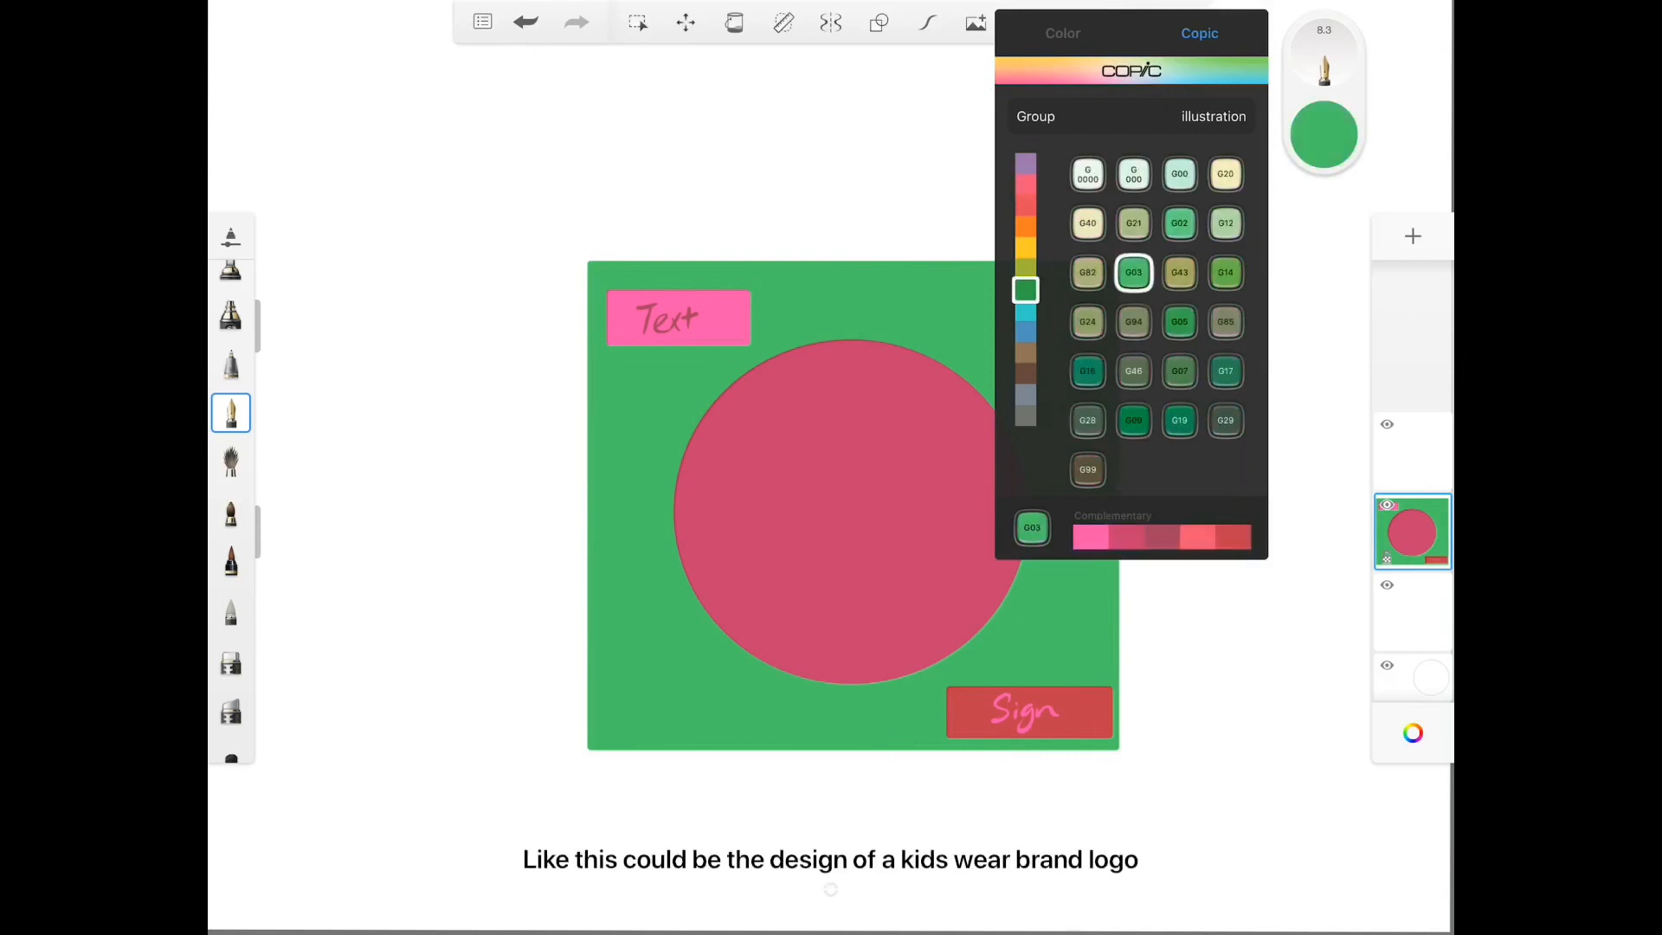